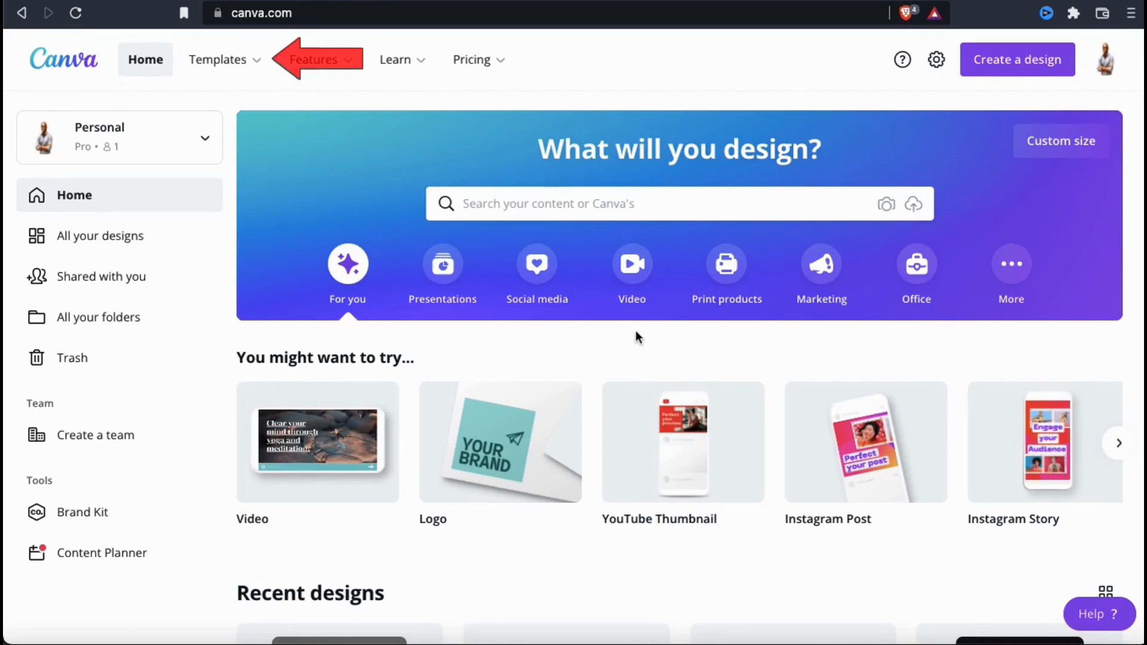
# Step: Go from Templates to the Business > Logos template gallery
pyautogui.click(218, 59)
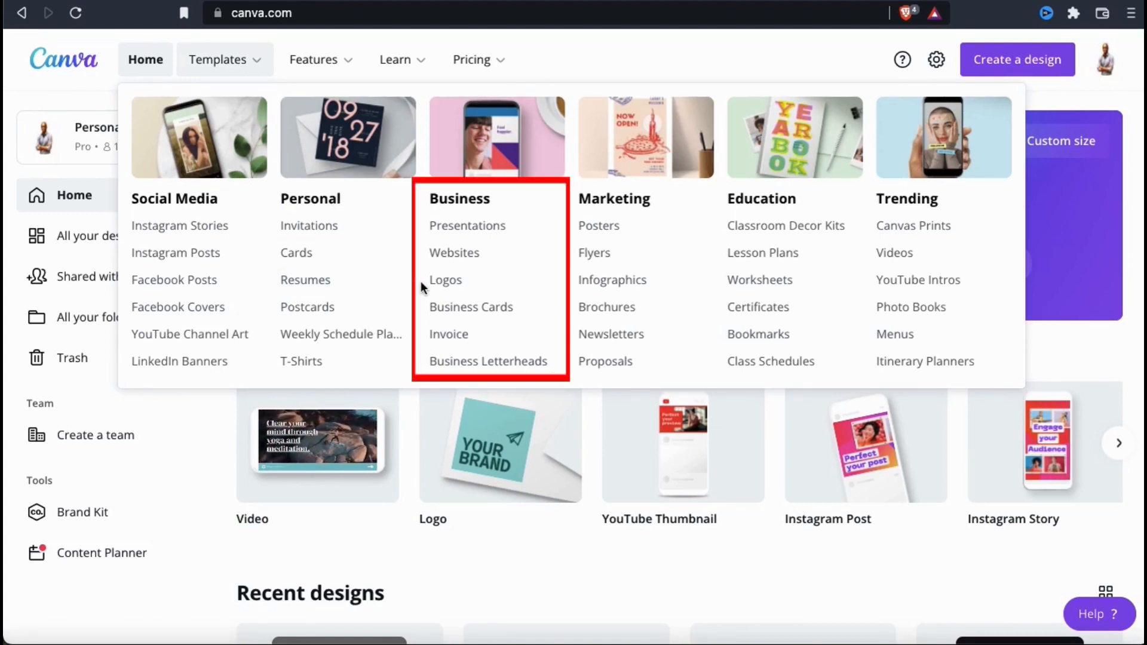
pyautogui.moveTo(471, 308)
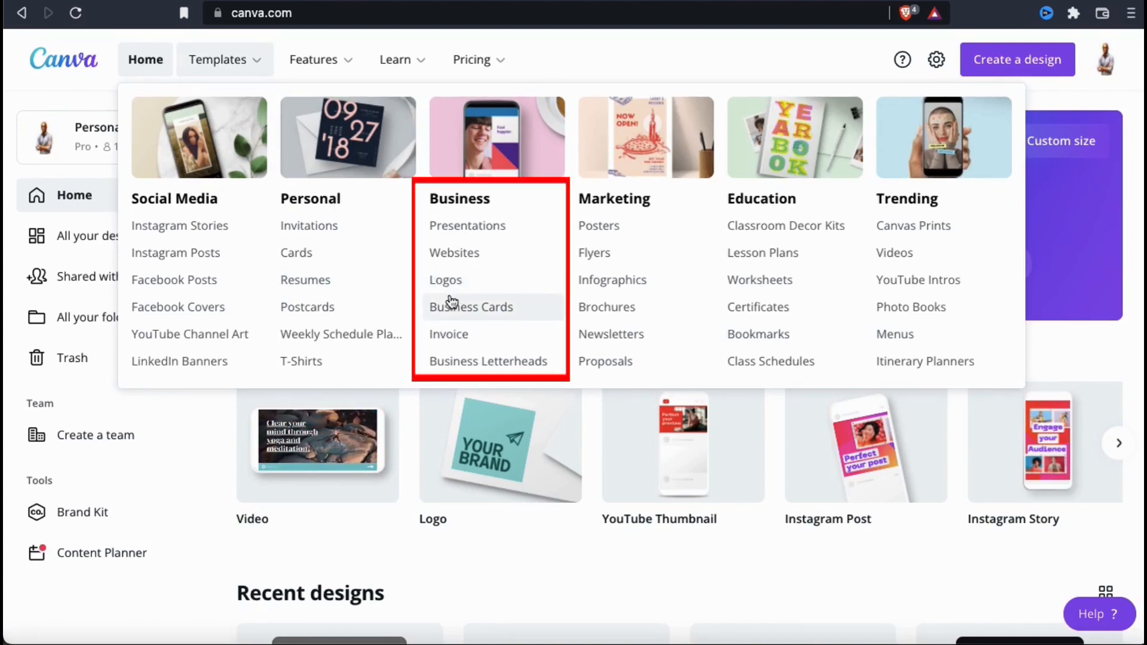
pyautogui.click(444, 280)
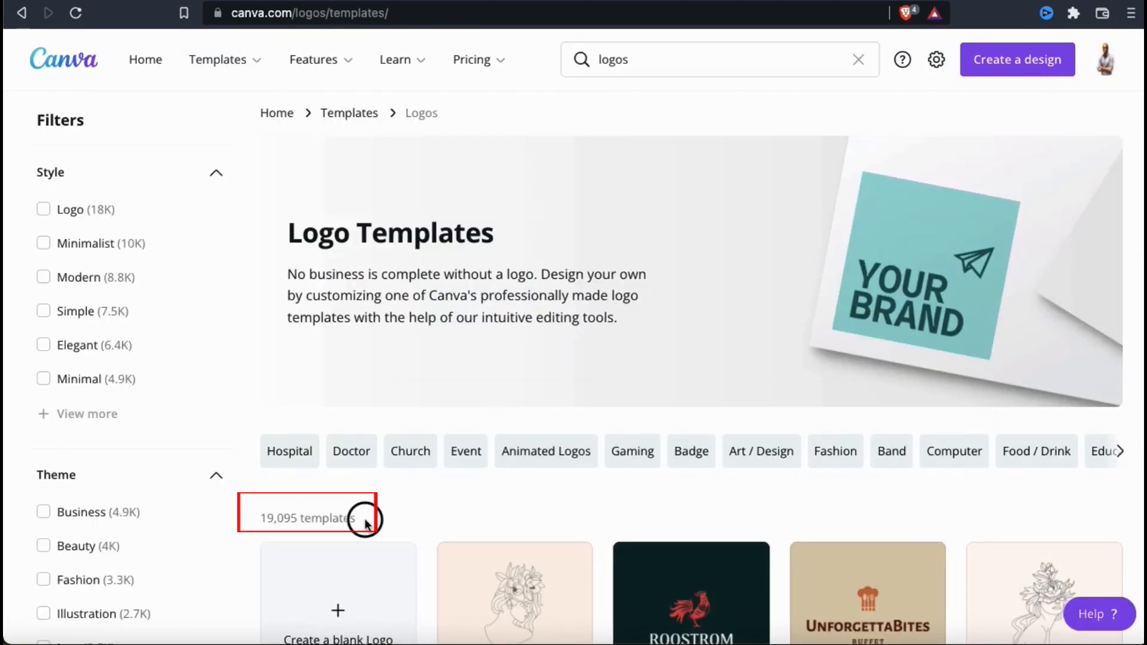
pyautogui.doubleClick(307, 517)
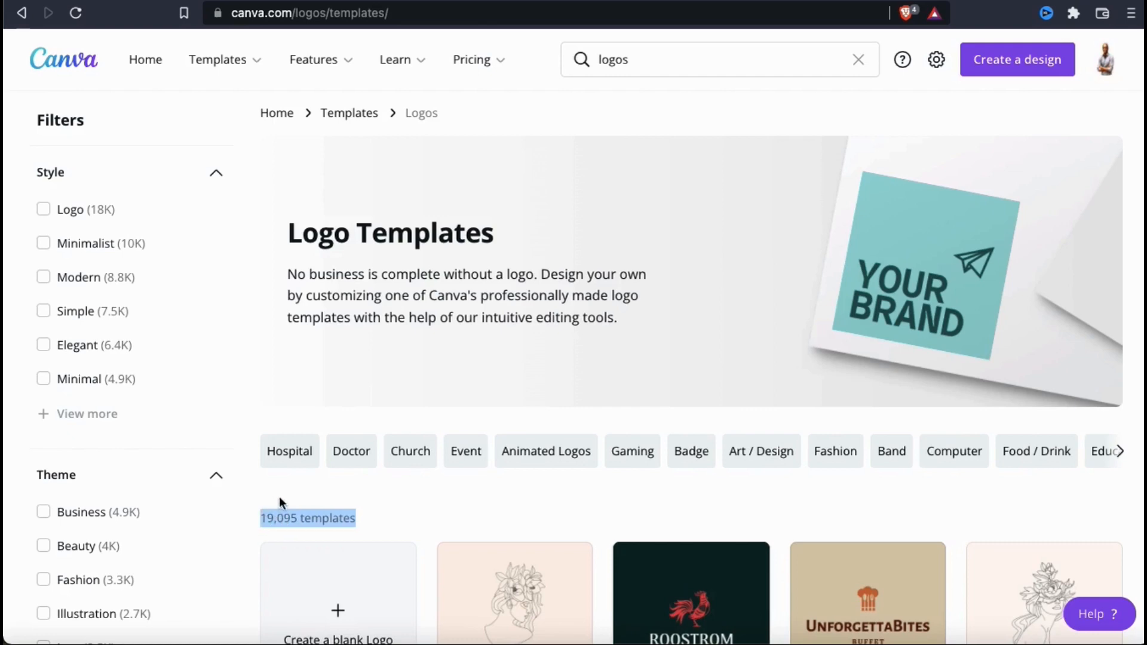
pyautogui.scroll(-3)
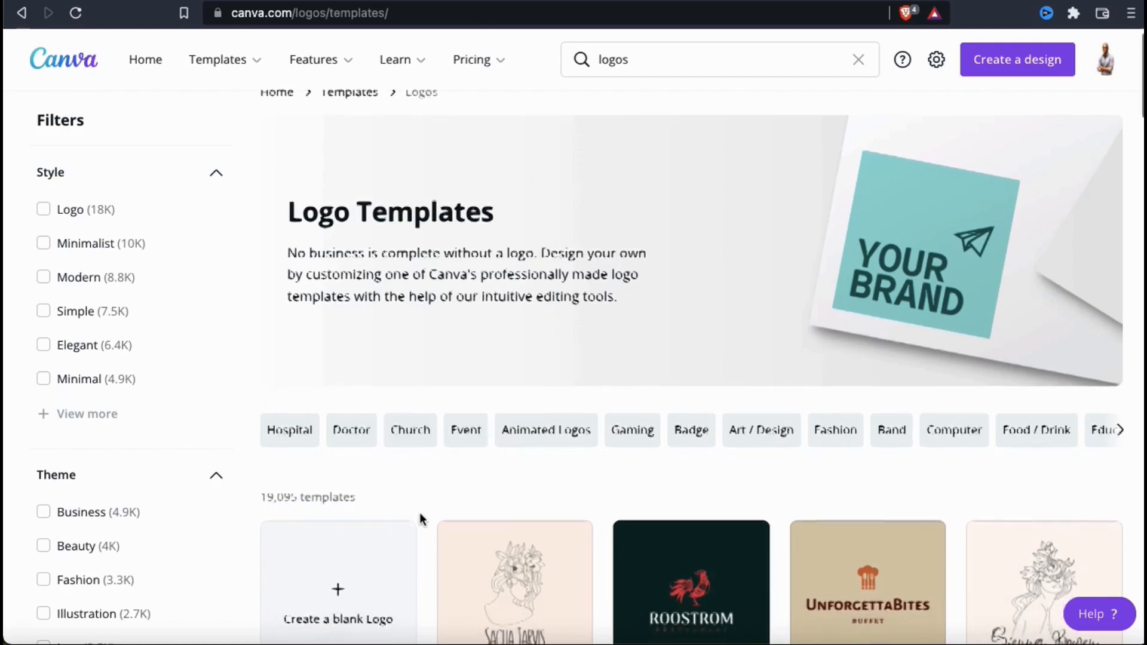
pyautogui.scroll(-3)
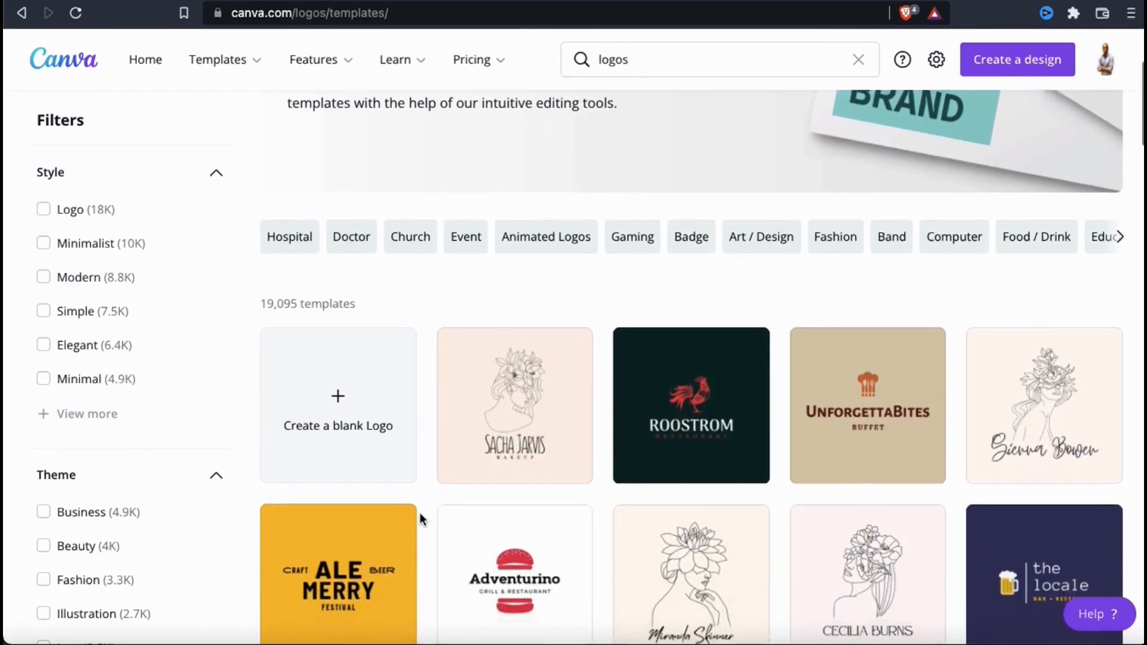
pyautogui.scroll(-3)
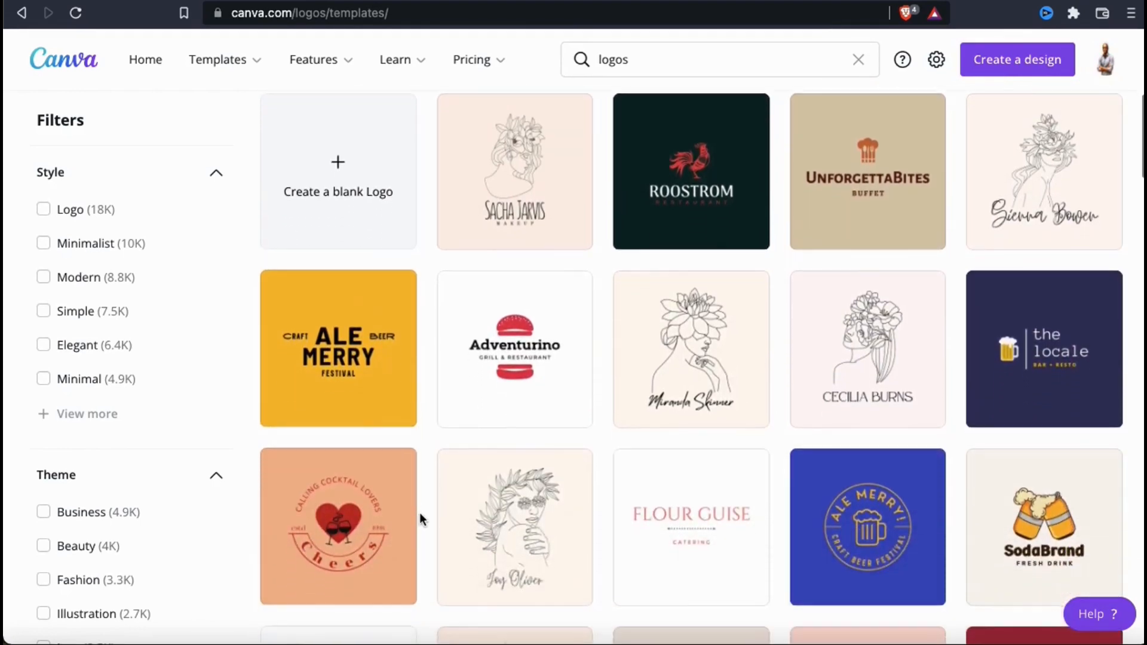
pyautogui.scroll(-3)
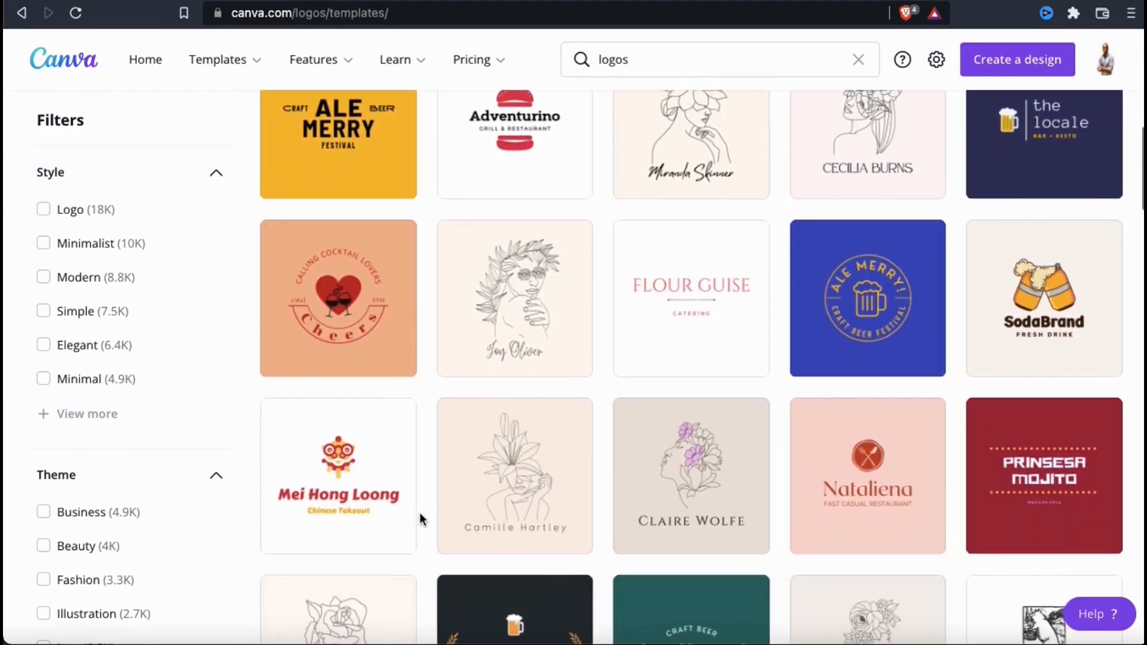
pyautogui.scroll(-3)
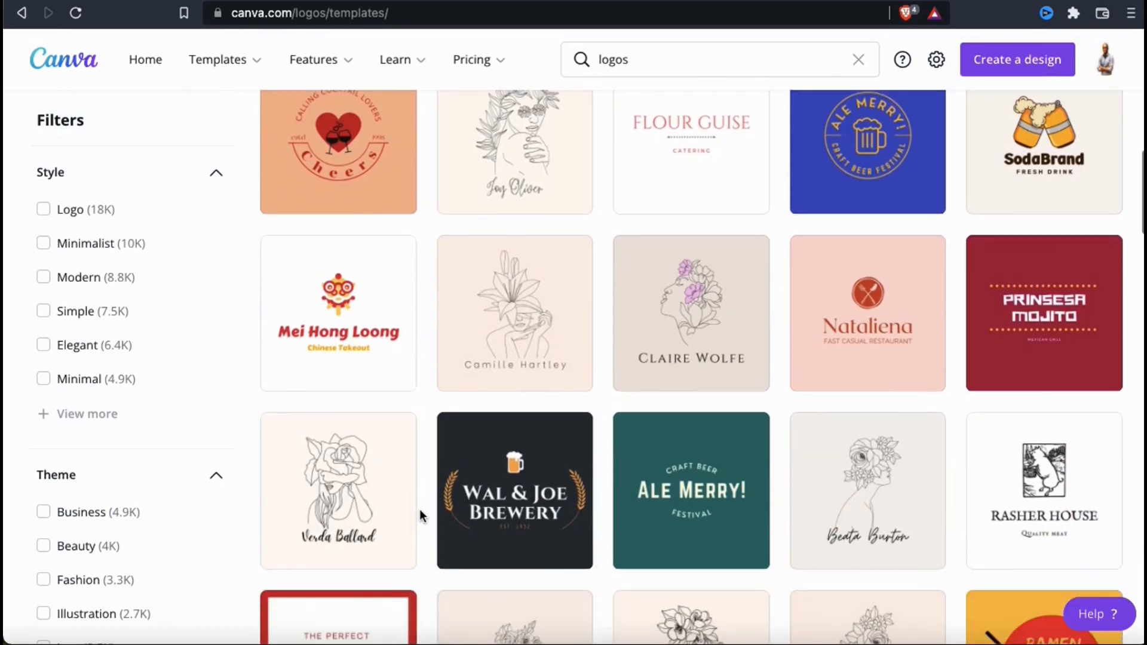
pyautogui.scroll(-3)
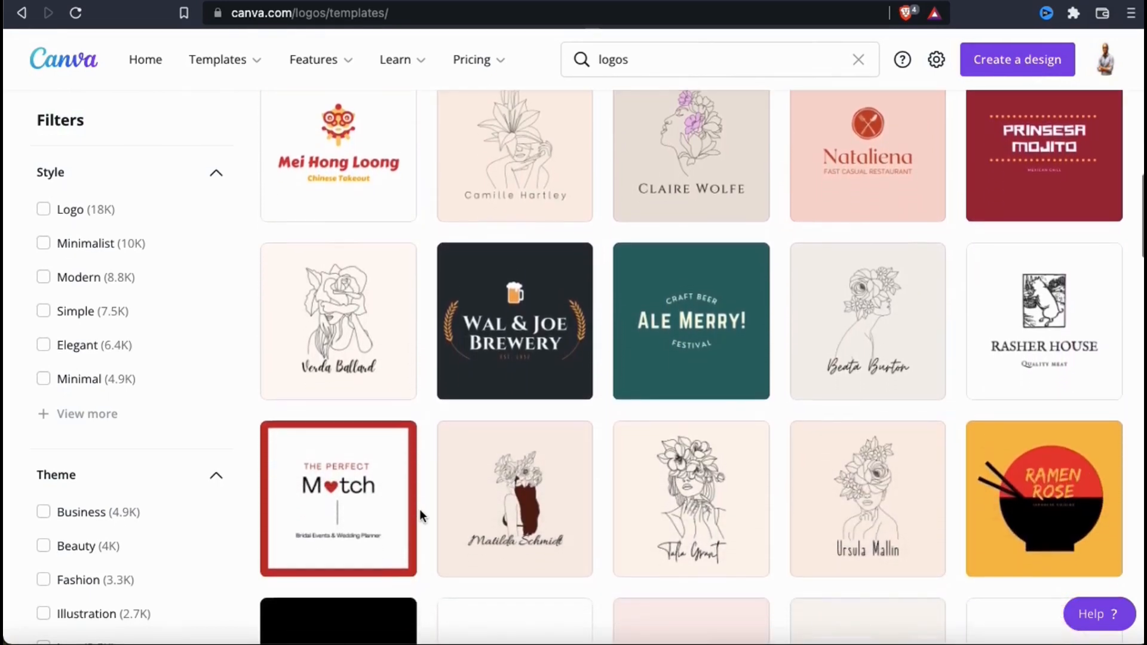
pyautogui.scroll(-3)
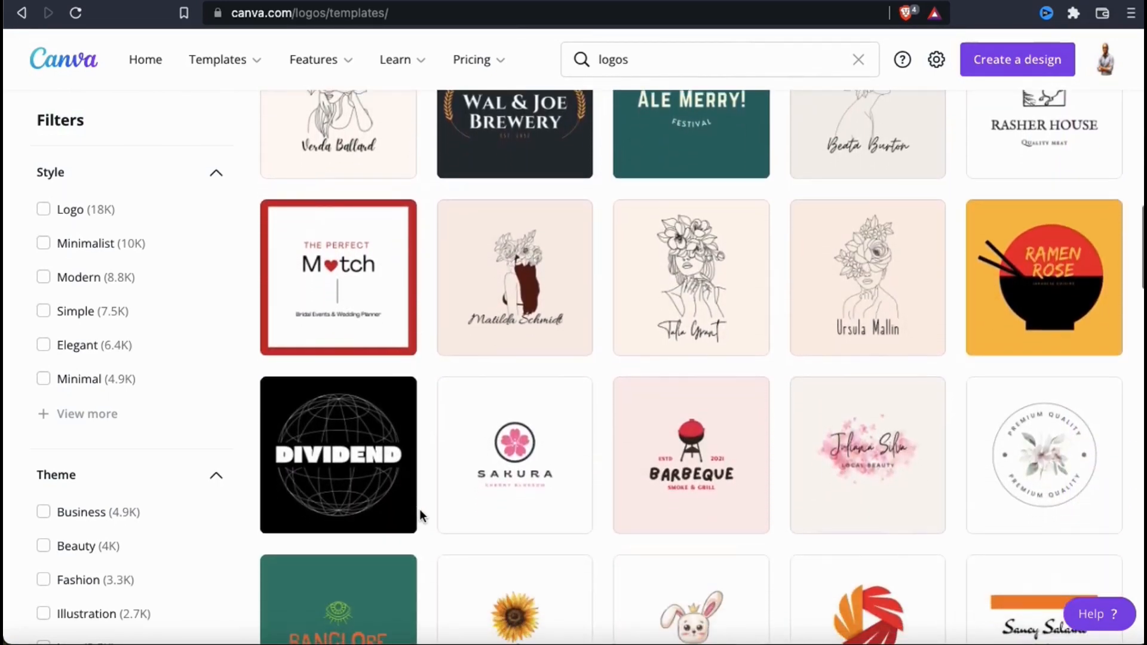
pyautogui.scroll(-3)
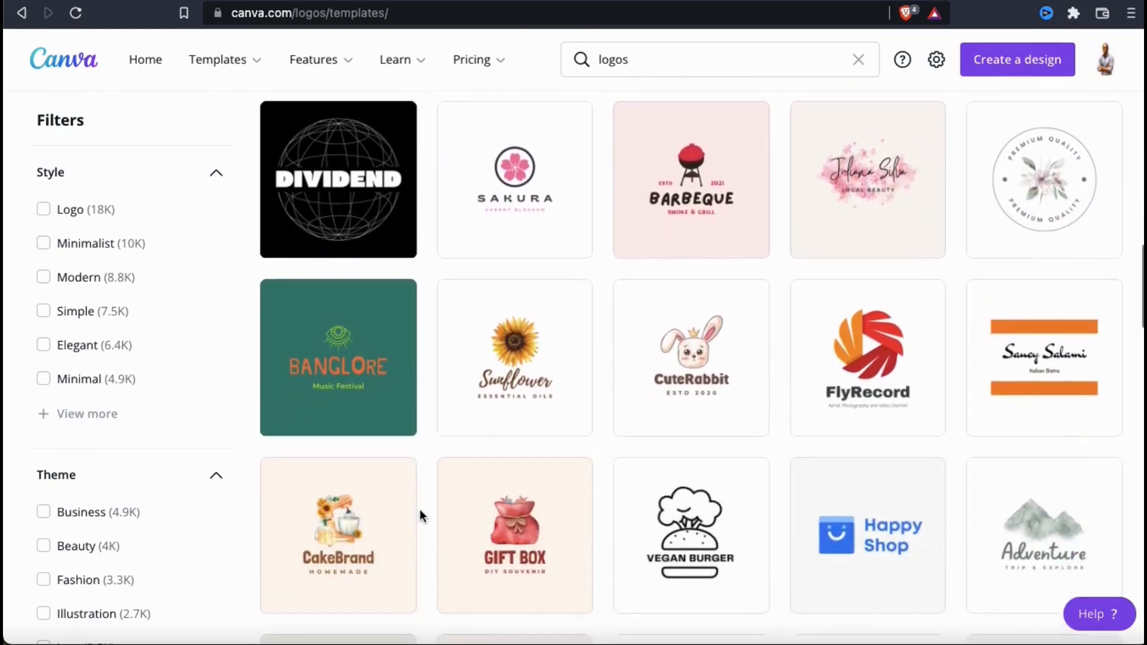
pyautogui.scroll(-3)
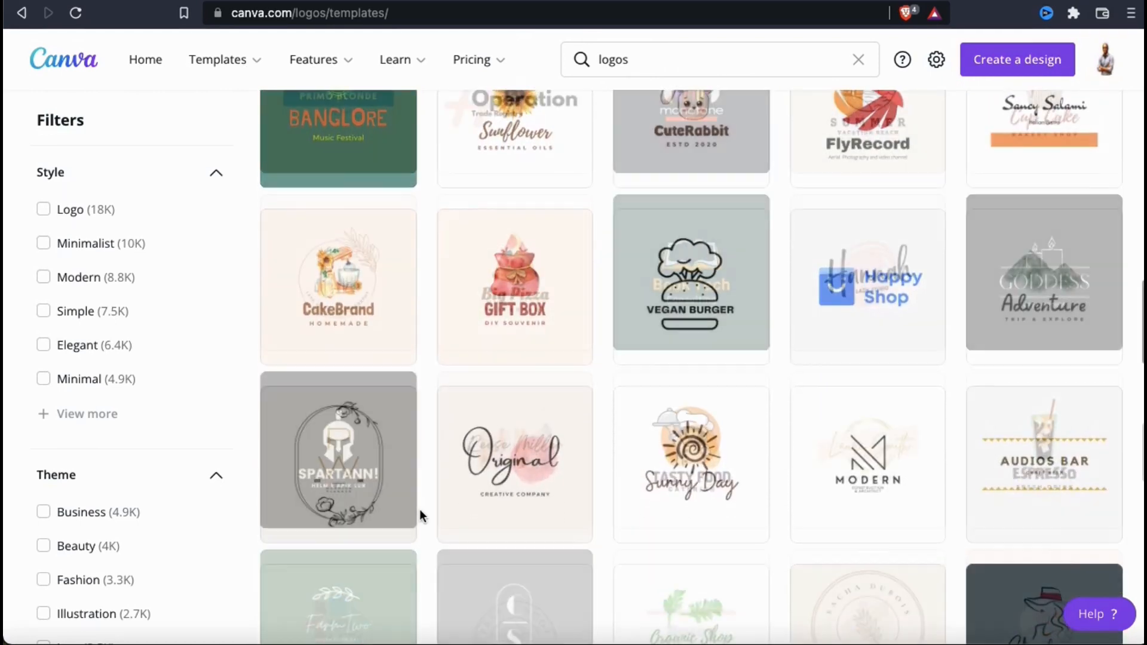
pyautogui.scroll(-3)
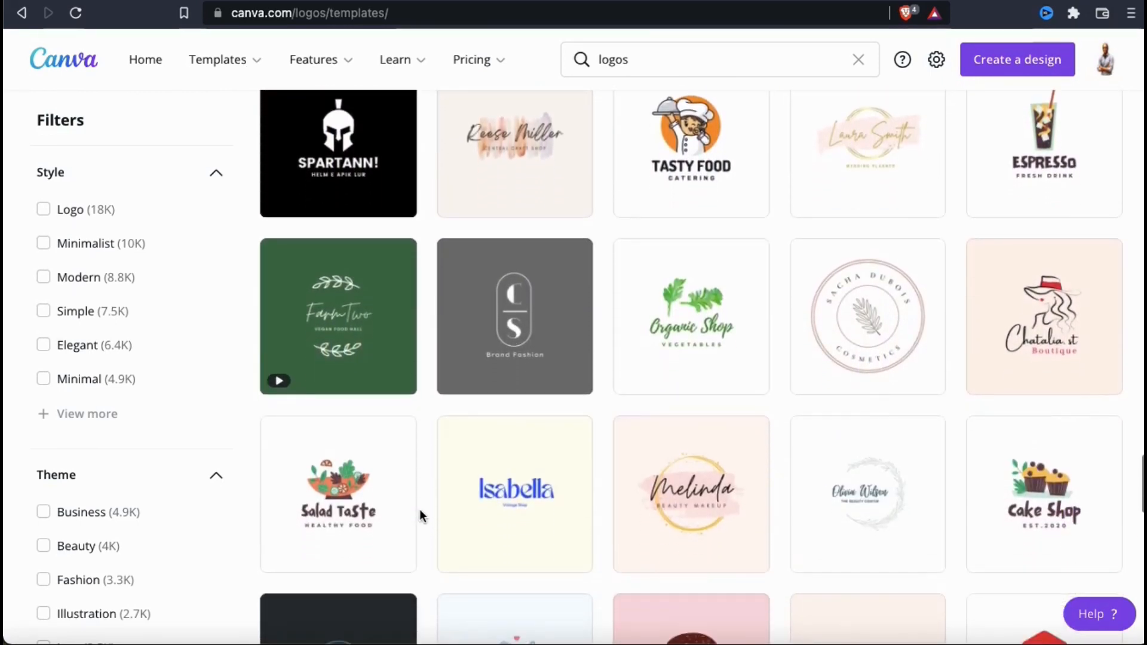
pyautogui.scroll(-3)
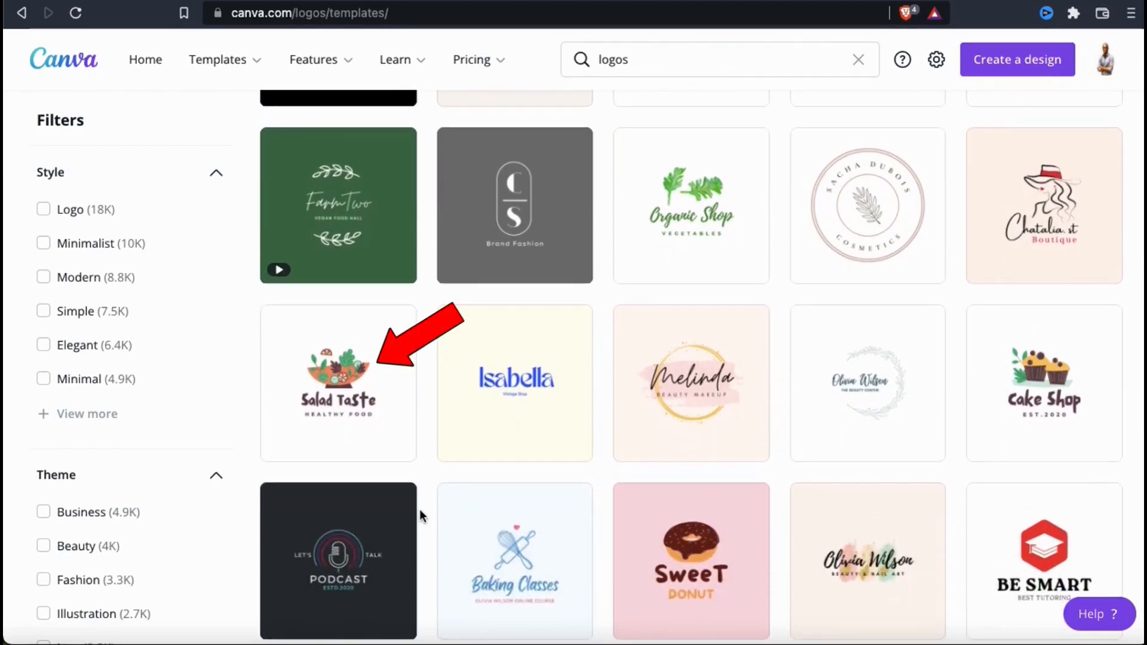
pyautogui.moveTo(374, 432)
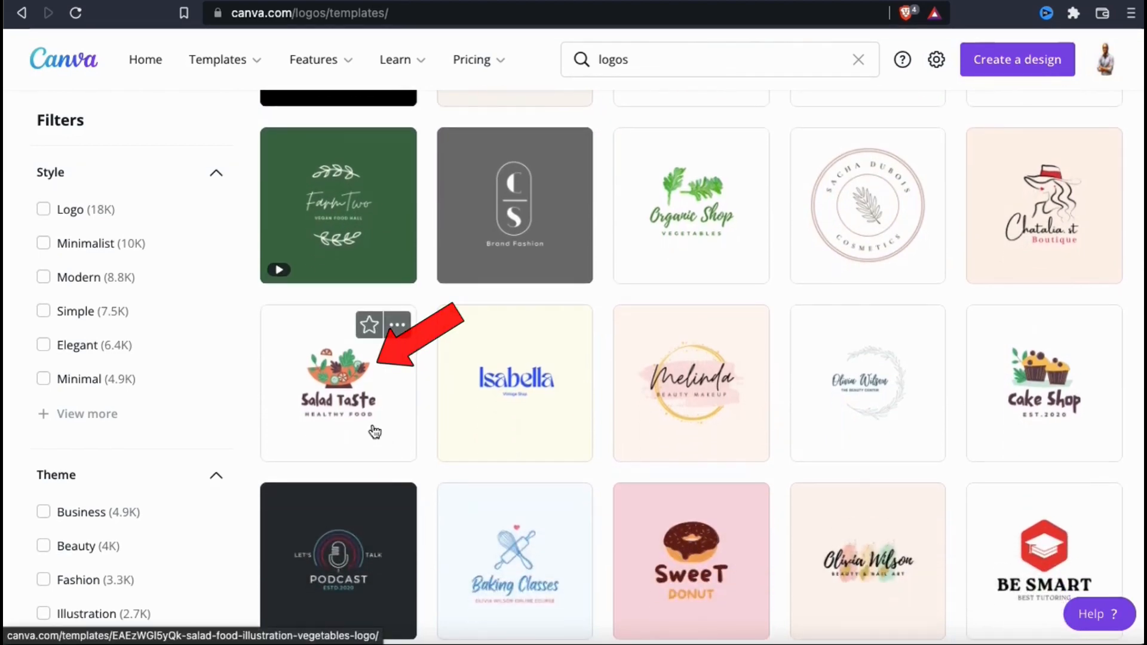
# Step: Customize the Salad Taste healthy food logo template in the editor
pyautogui.click(338, 380)
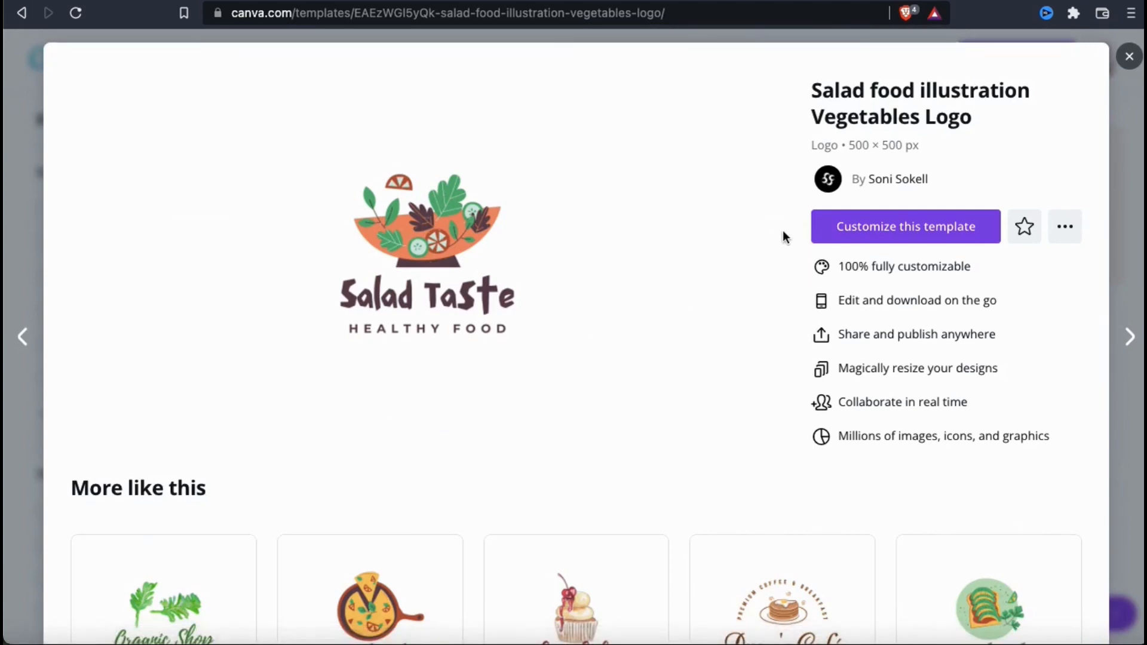
pyautogui.moveTo(904, 225)
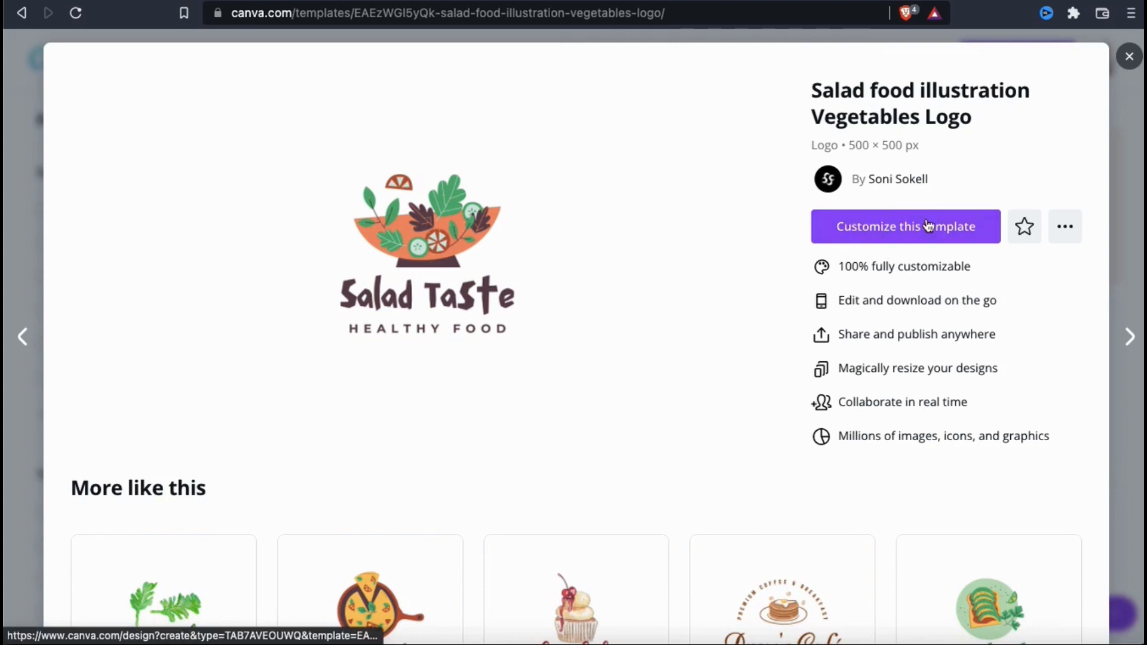
pyautogui.click(904, 226)
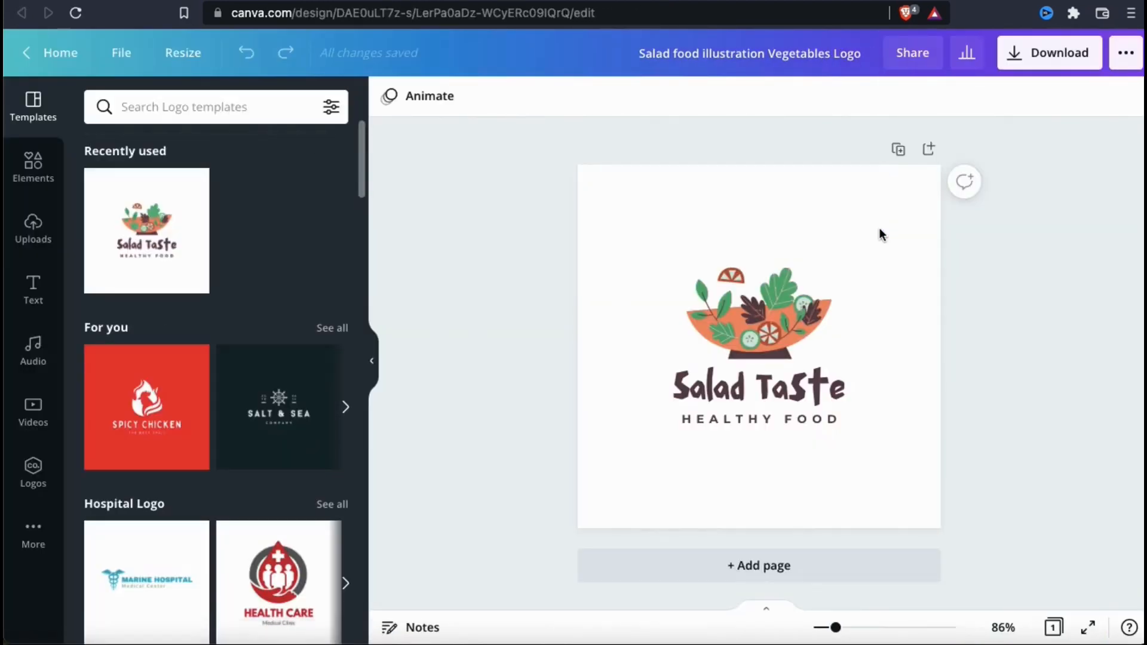
pyautogui.moveTo(565, 215)
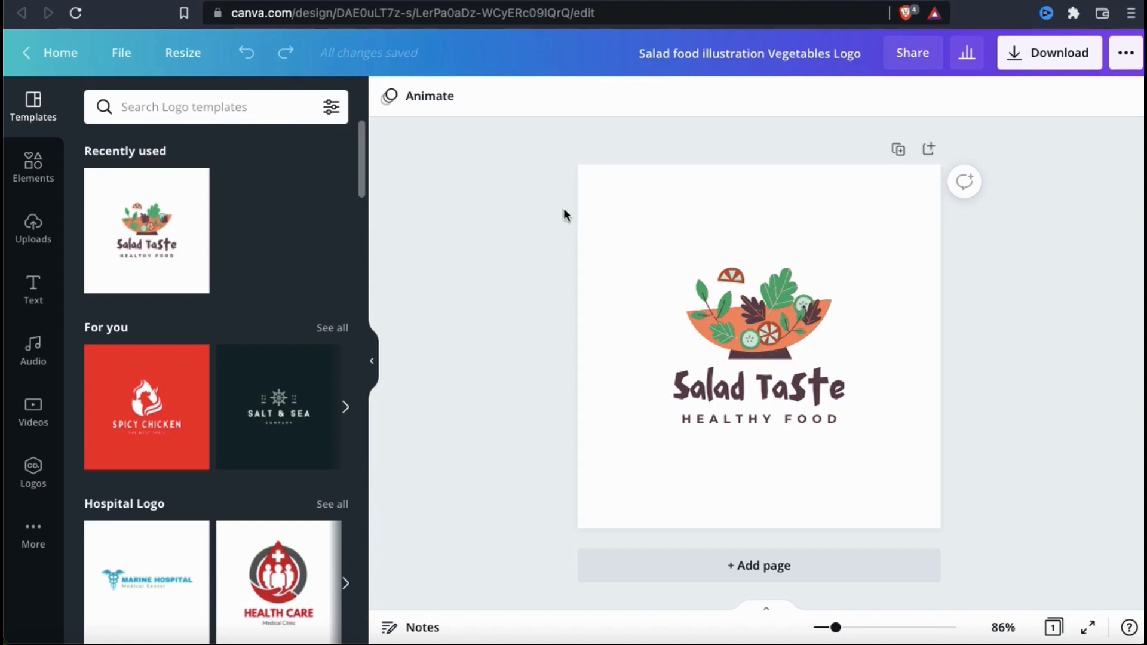
pyautogui.moveTo(267, 222)
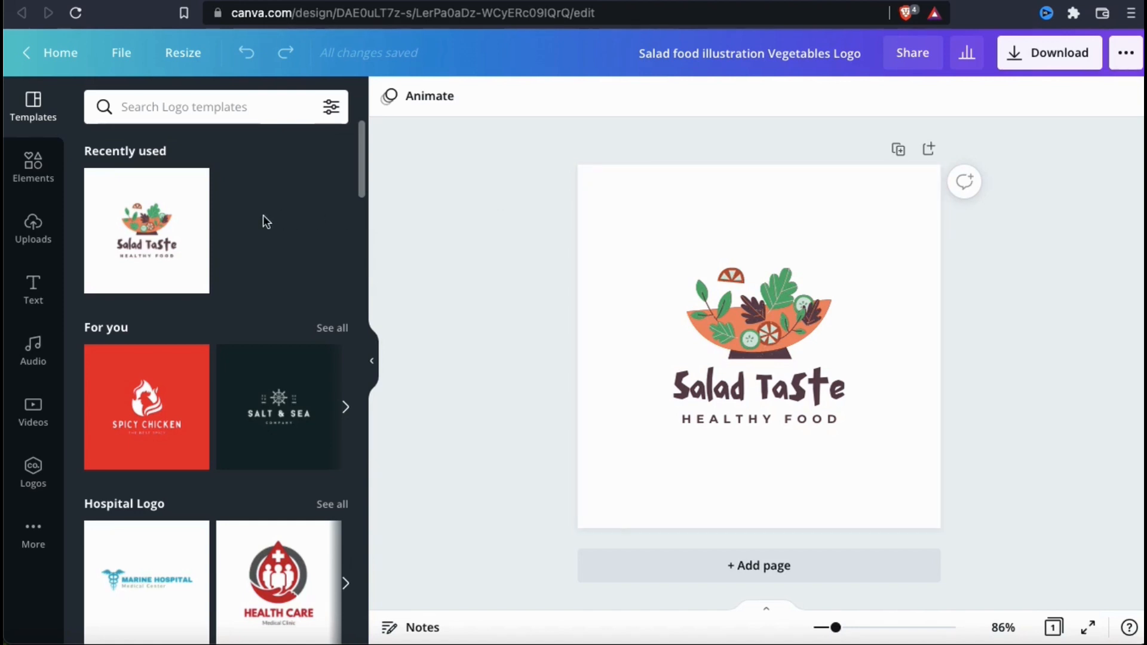
pyautogui.scroll(-3)
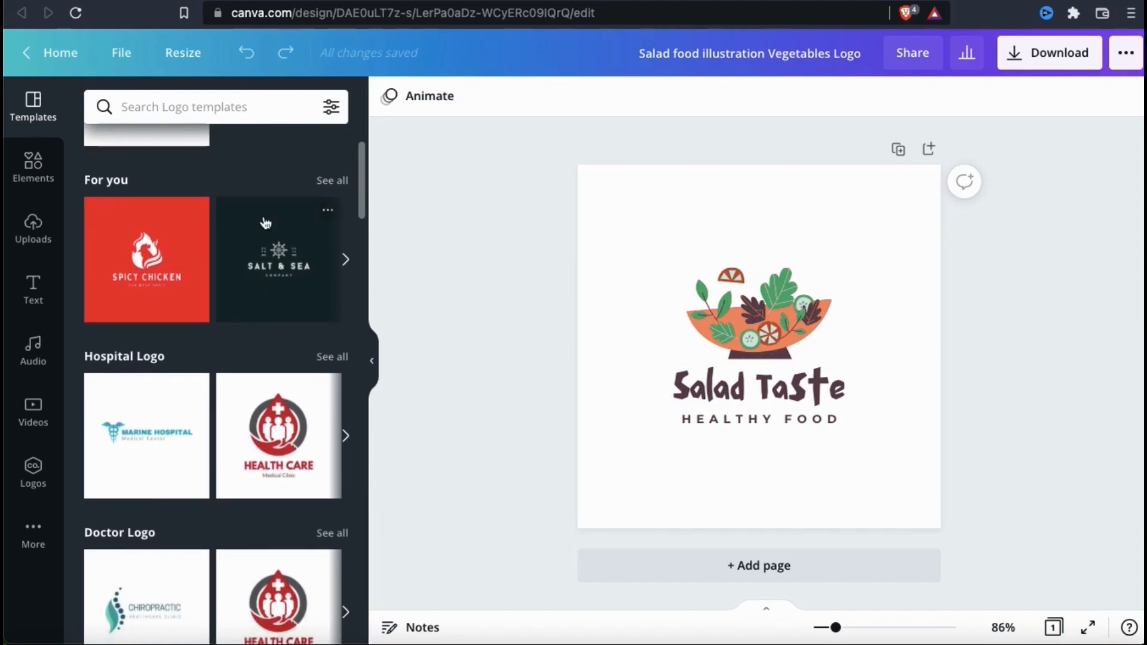
pyautogui.scroll(-3)
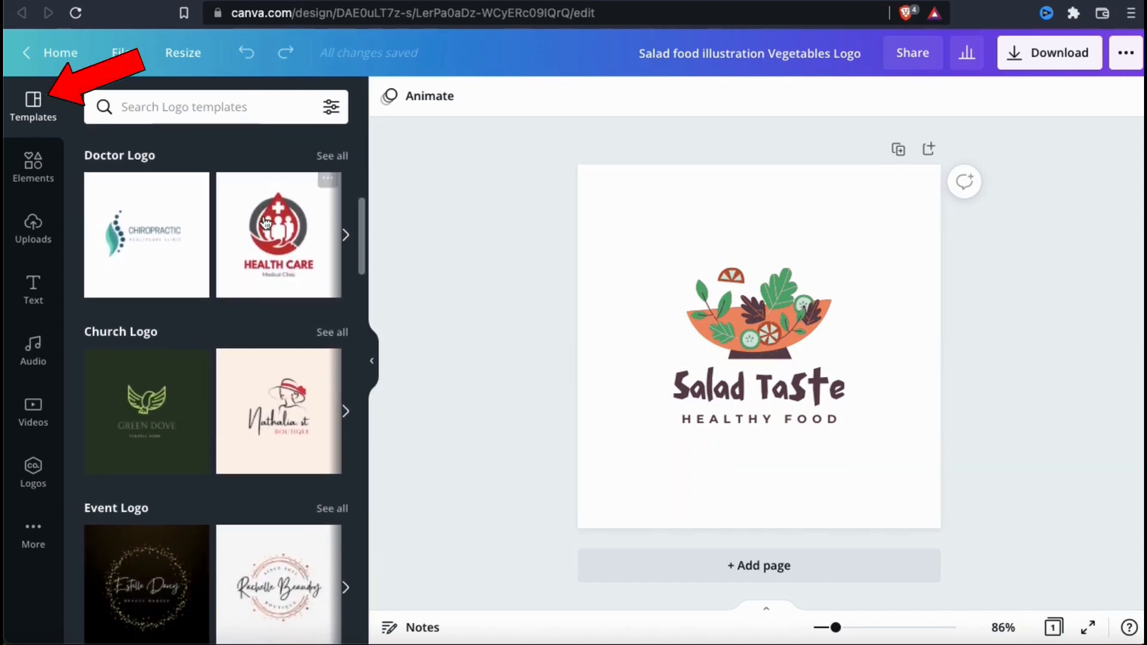
pyautogui.scroll(-3)
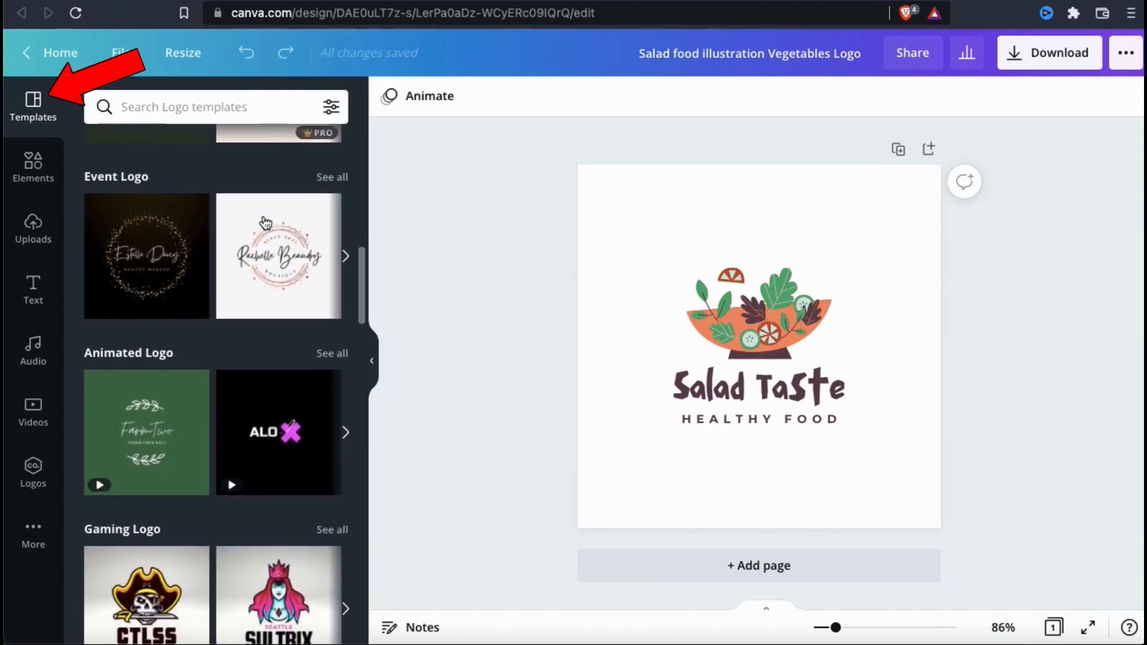
pyautogui.click(345, 256)
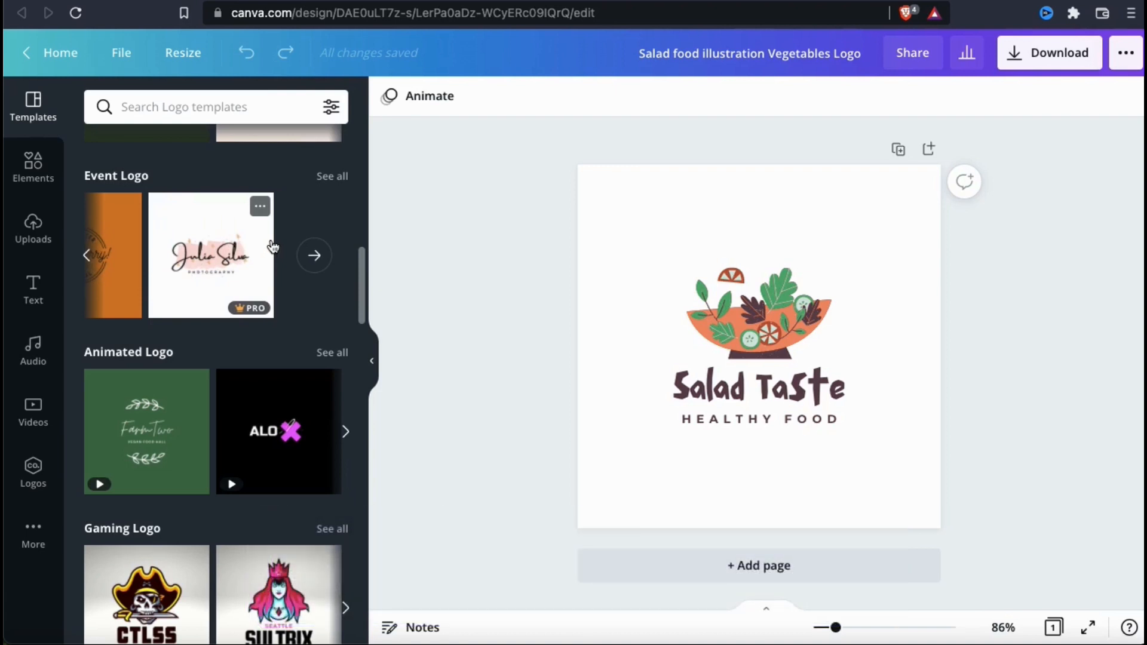
pyautogui.moveTo(506, 292)
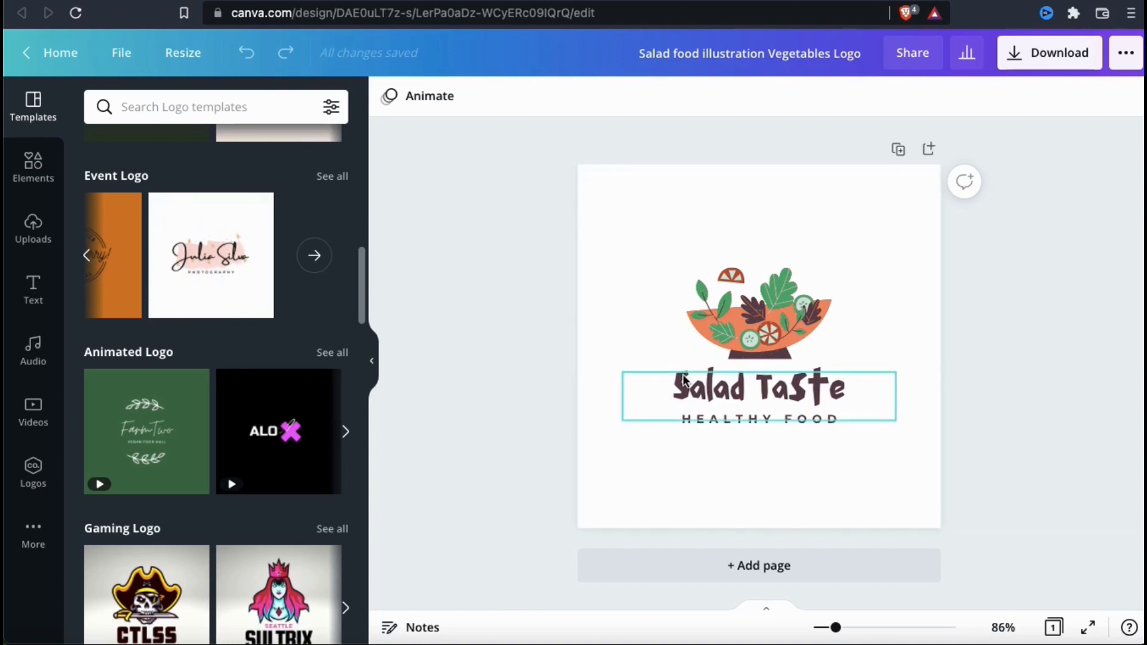
# Step: Change the logo title text to 'The Coffee Shop'
pyautogui.click(759, 387)
pyautogui.write('S')
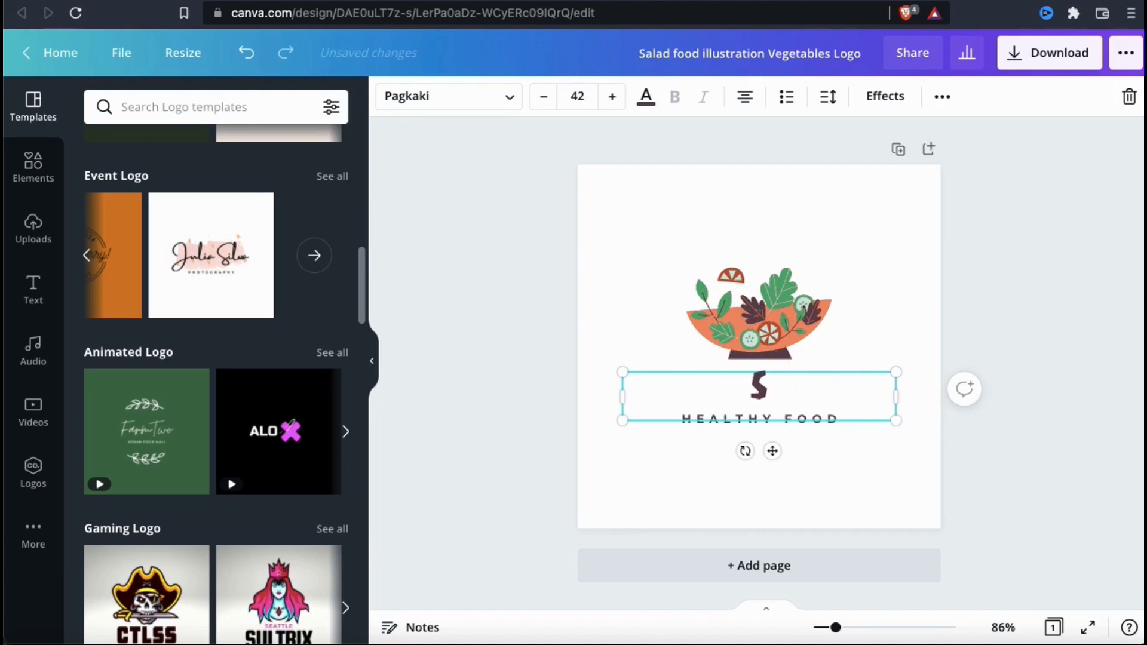
pyautogui.write('The C')
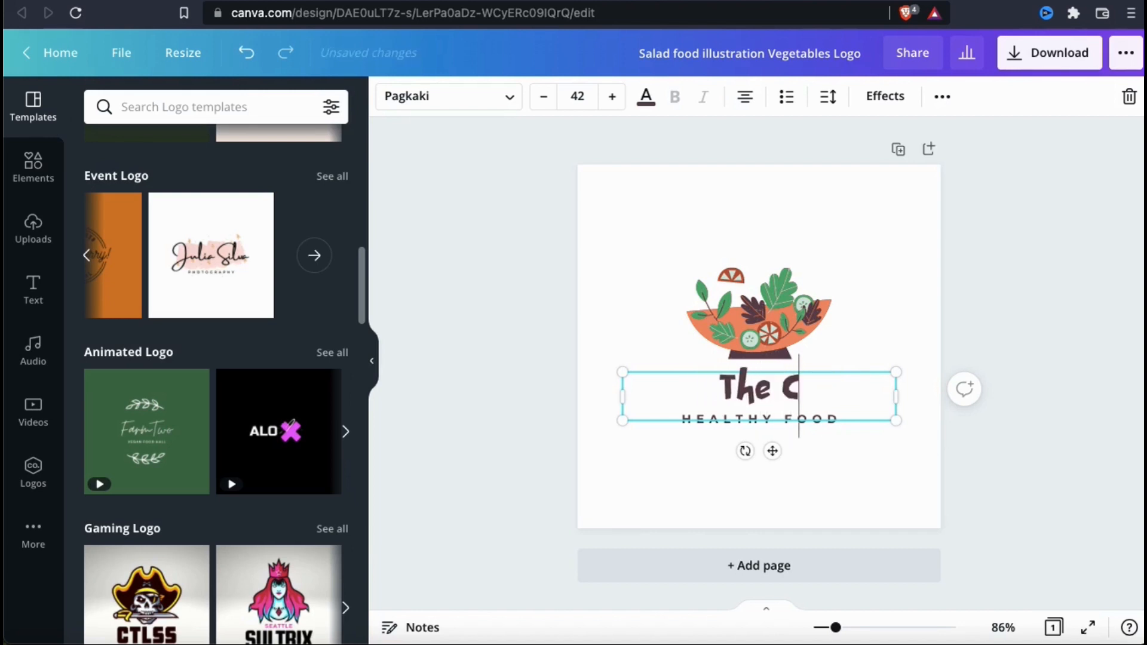
pyautogui.write('offee Shop')
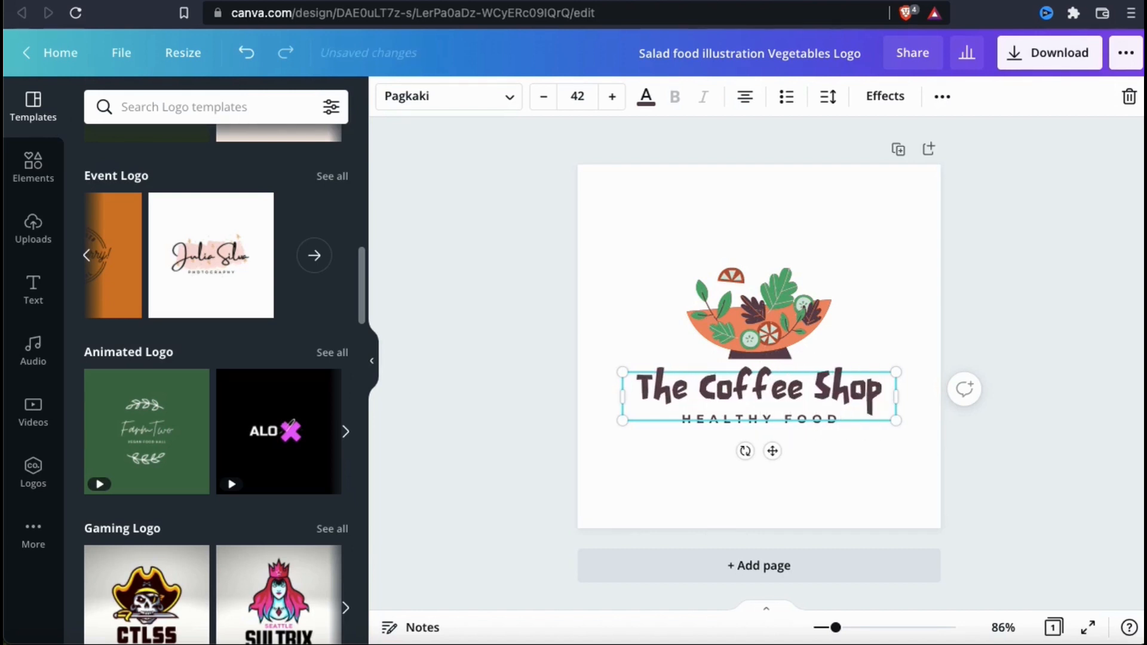
pyautogui.click(885, 473)
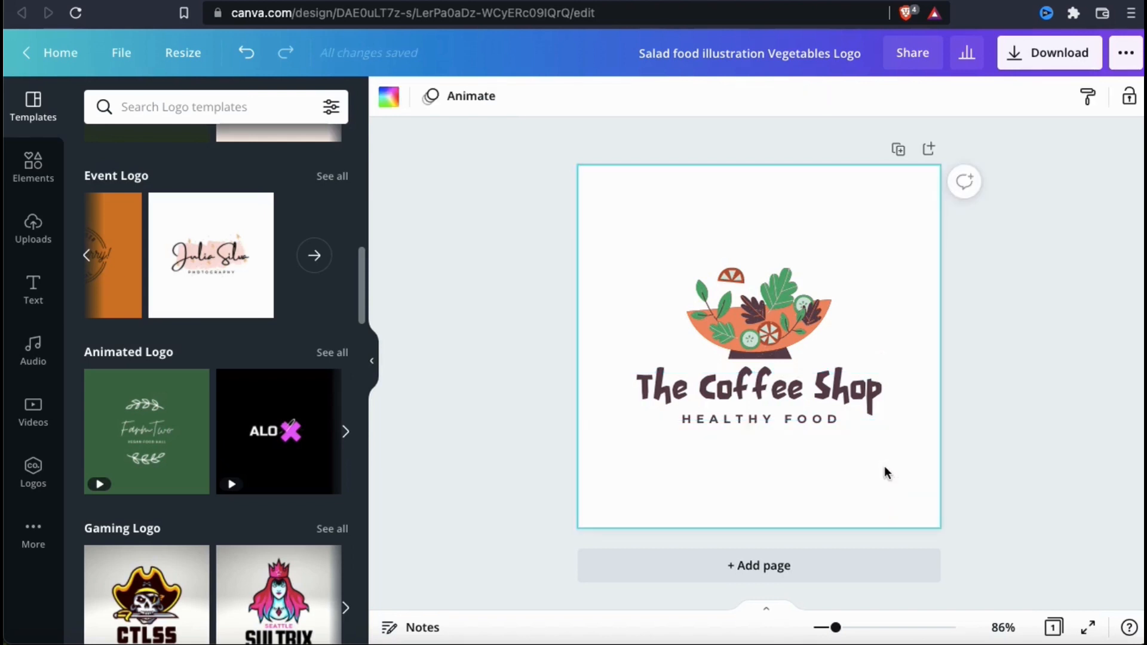
# Step: Change the tagline to 'HOT STYLES. COOL BEANS.' kept on a single line beneath the title
pyautogui.click(759, 419)
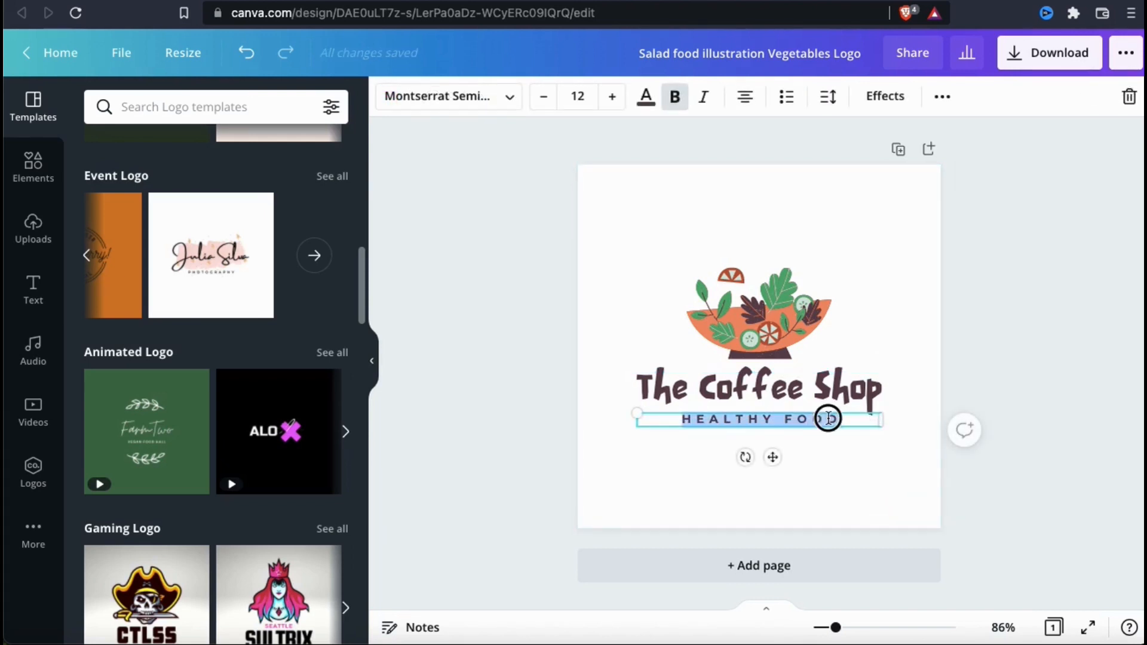
pyautogui.write('D')
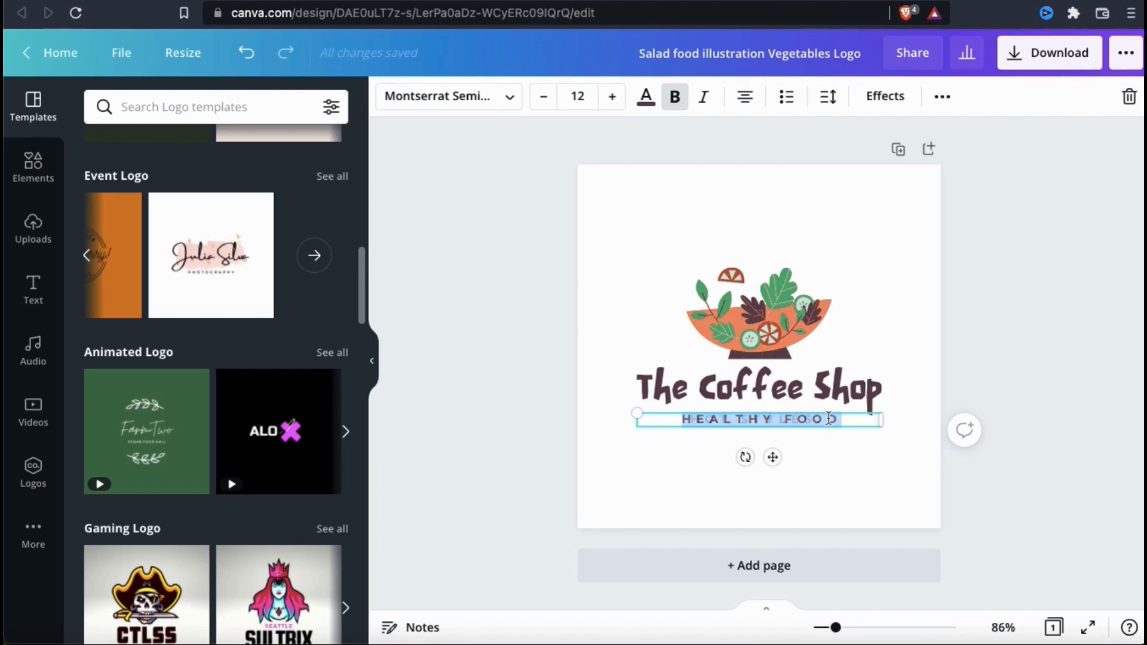
pyautogui.write('HOT STYLES. COOL')
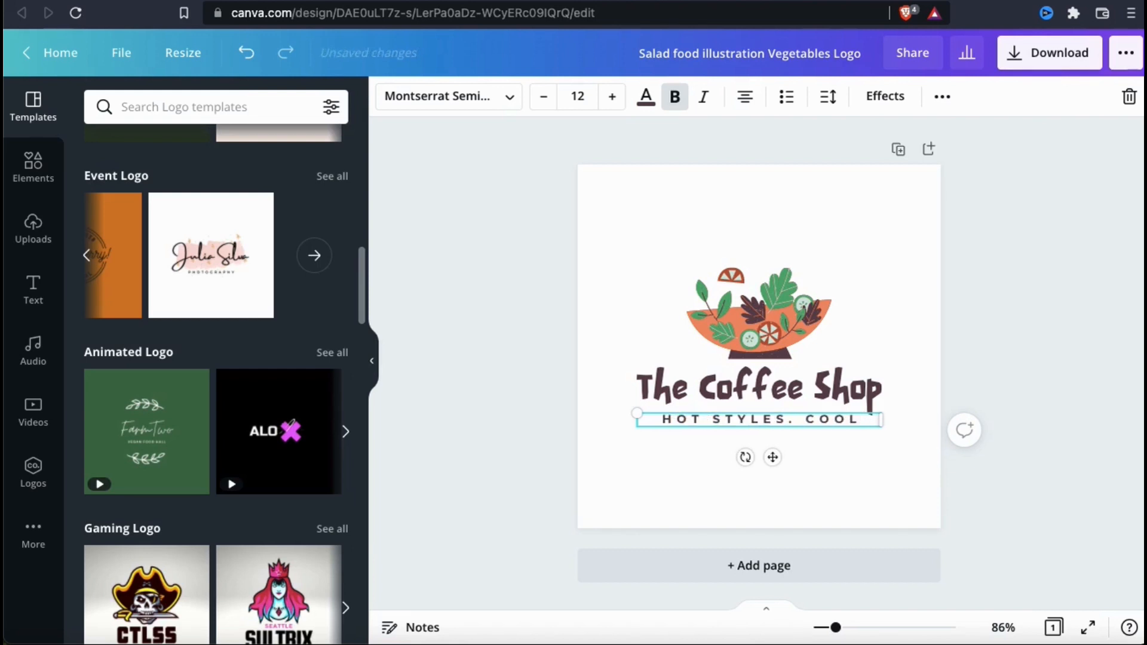
pyautogui.write('BEANS')
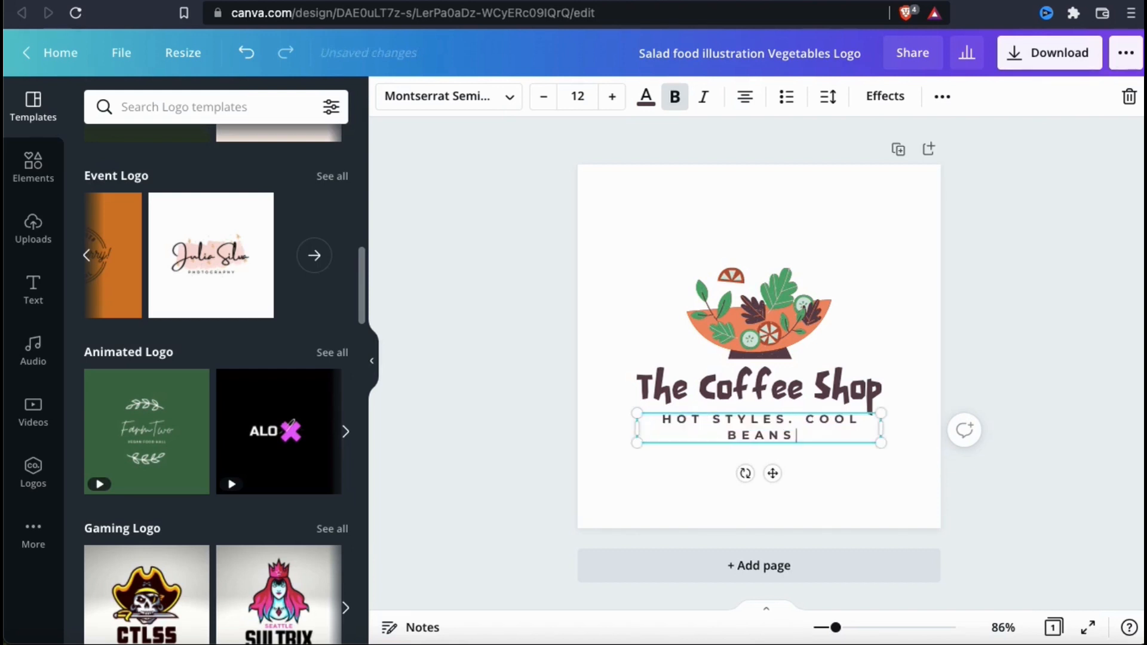
pyautogui.write('.')
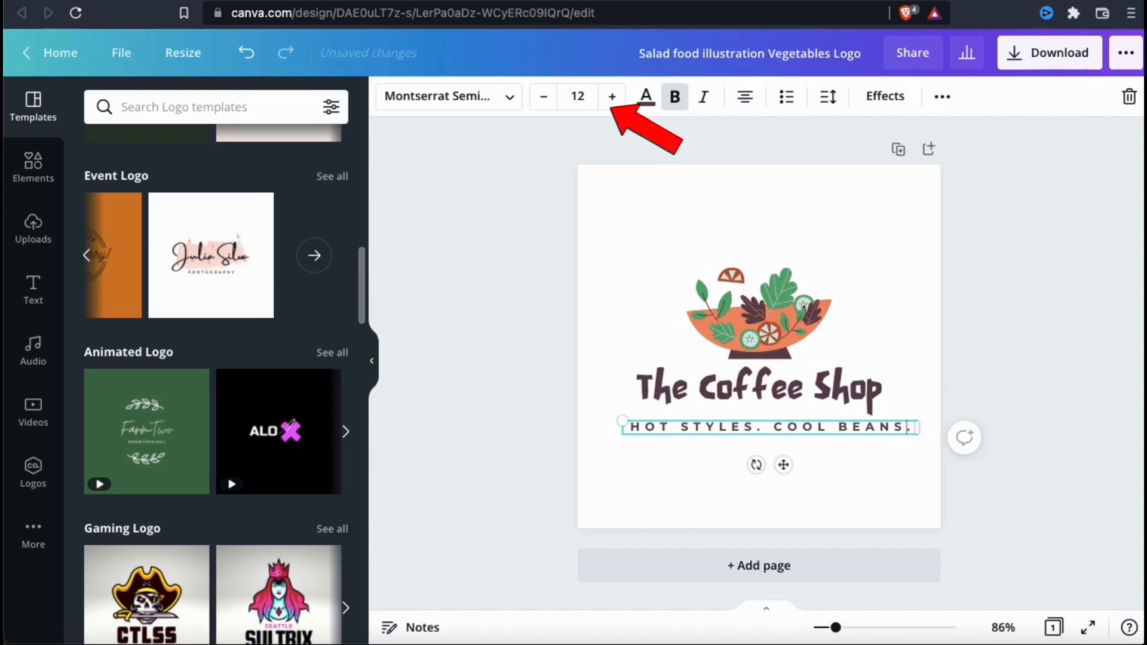
pyautogui.press('Backspace')
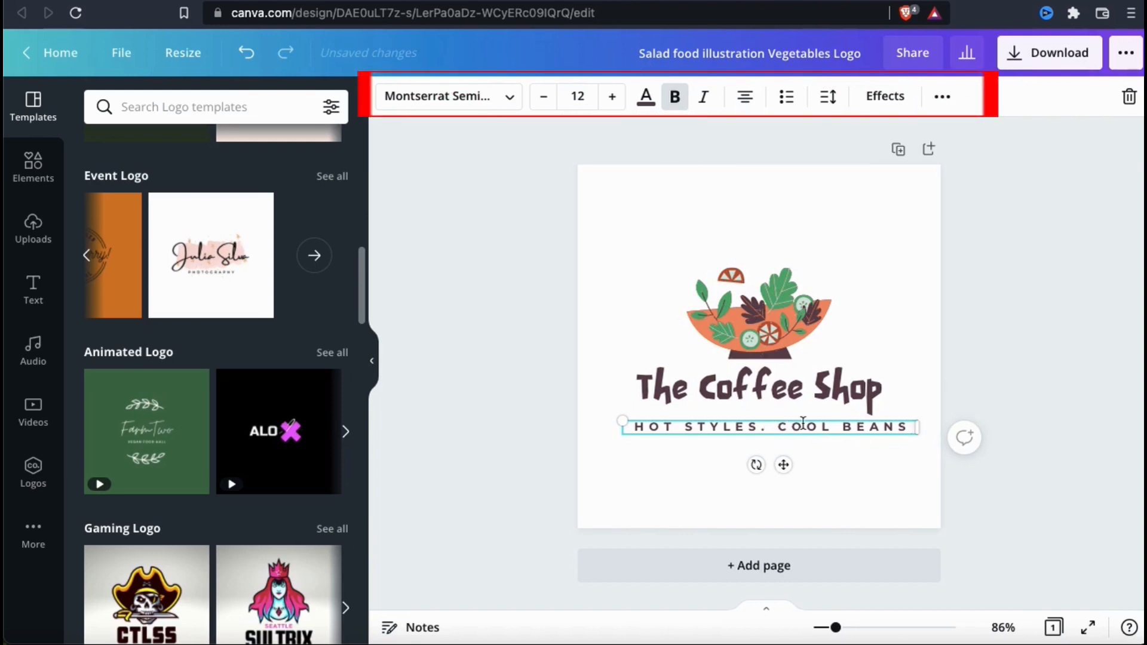
pyautogui.press('Backspace')
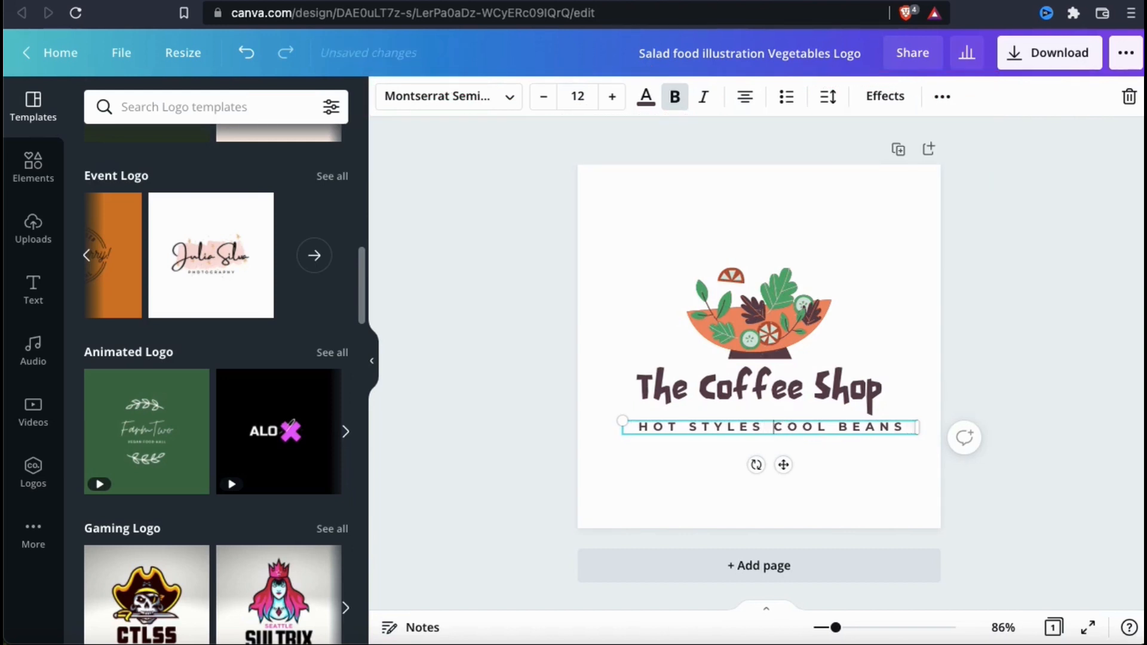
pyautogui.write('-')
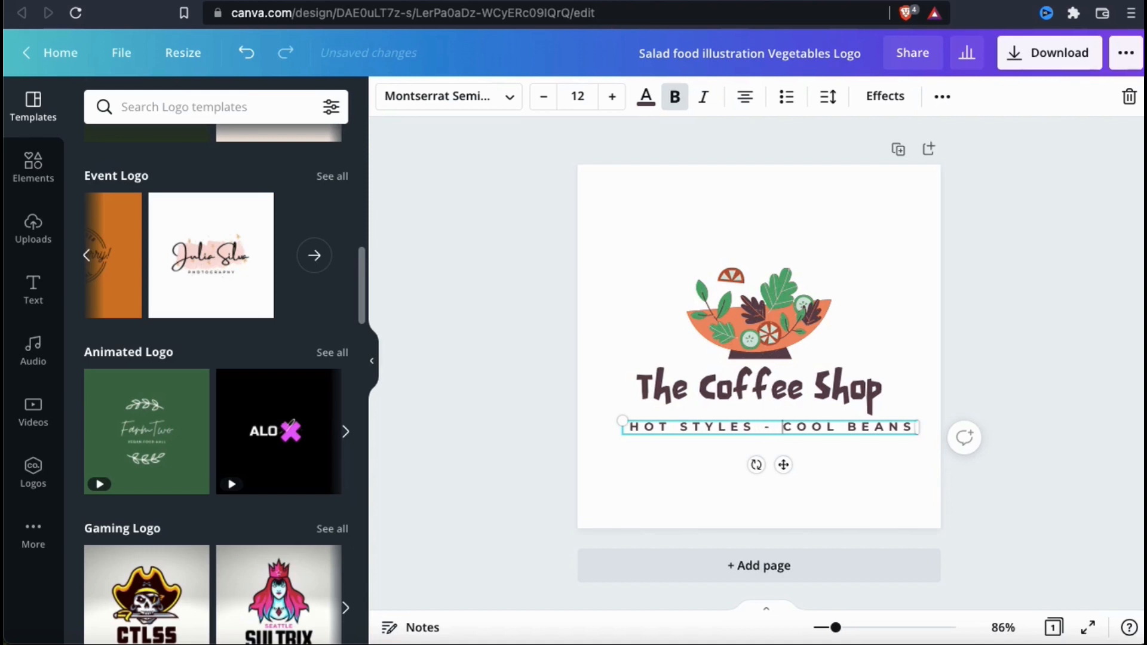
pyautogui.moveTo(827, 95)
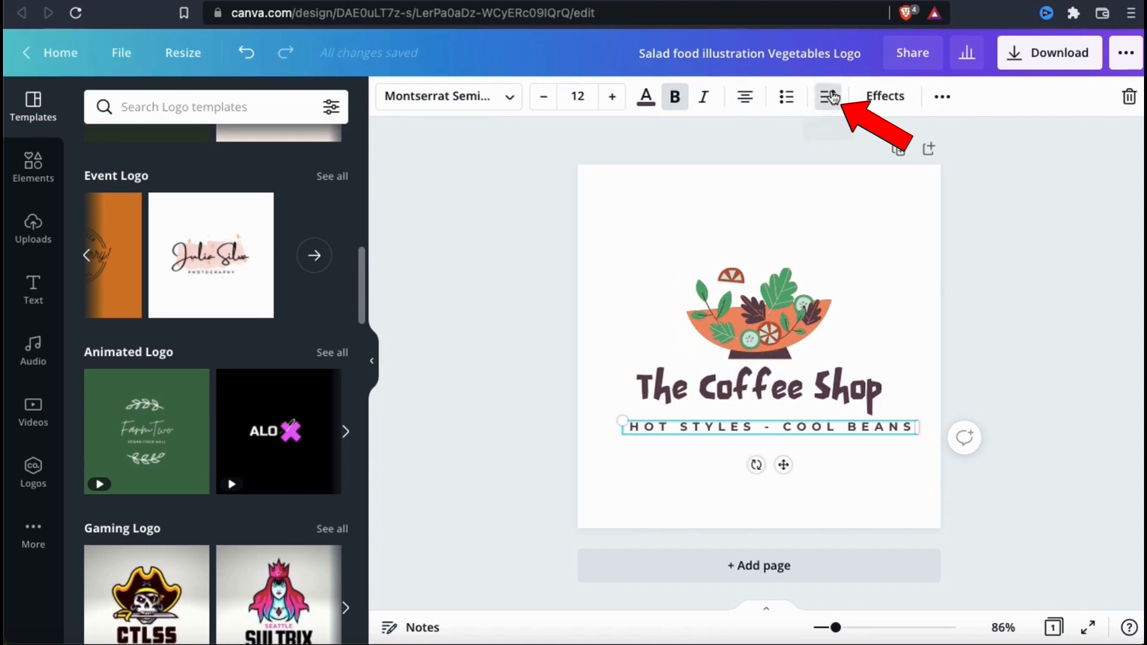
pyautogui.click(827, 96)
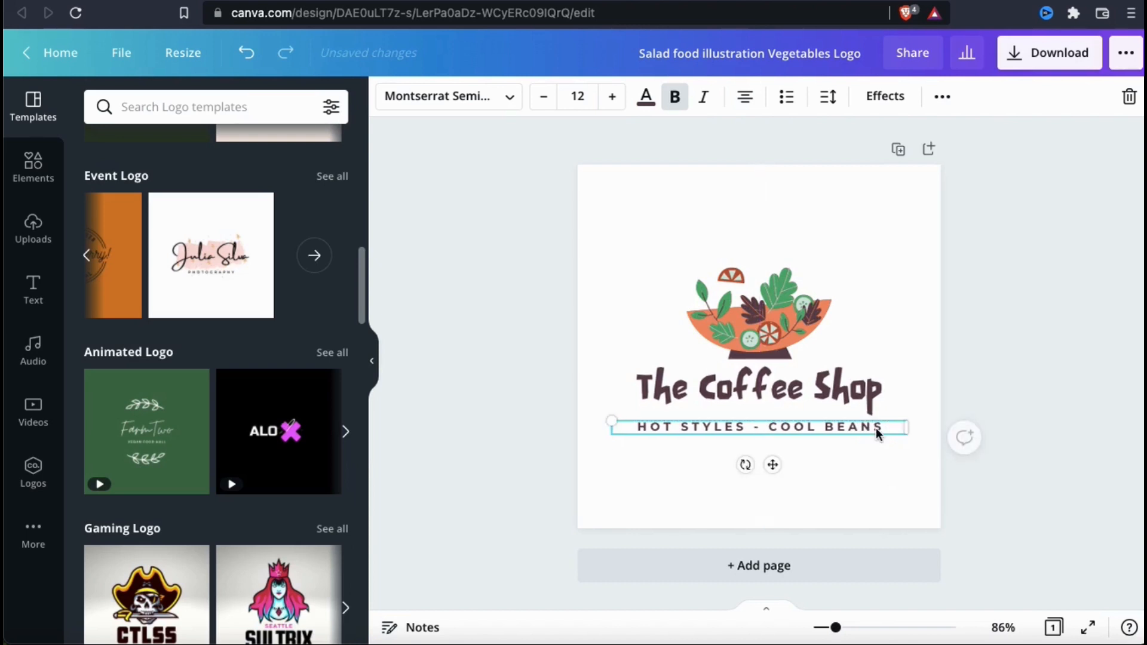
pyautogui.moveTo(779, 431)
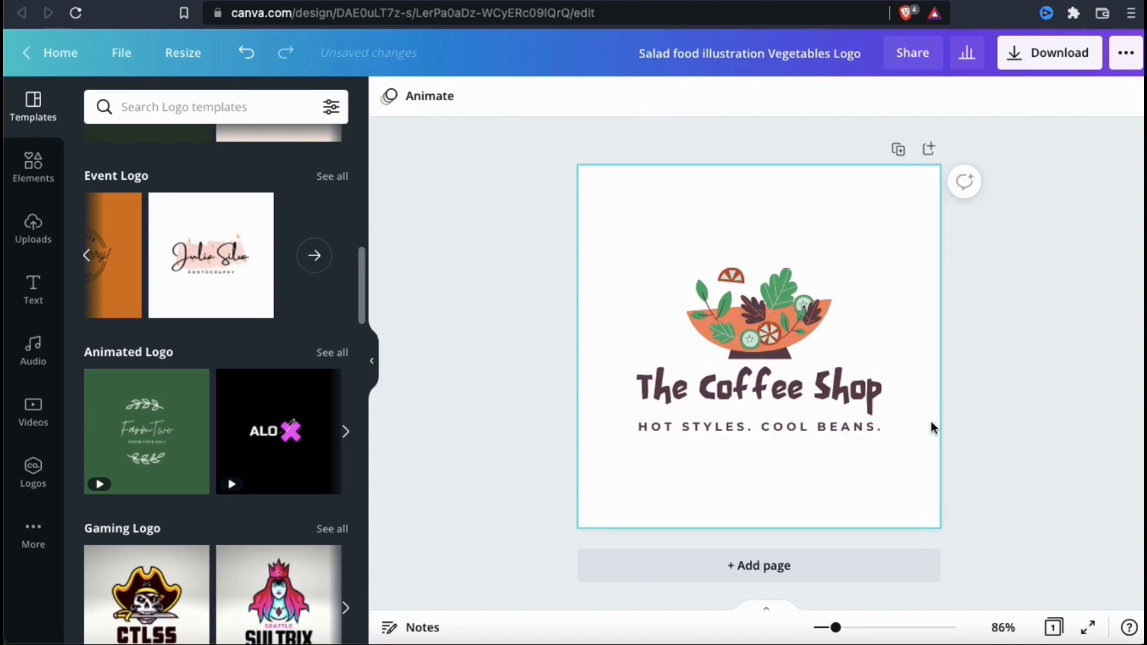
pyautogui.click(989, 466)
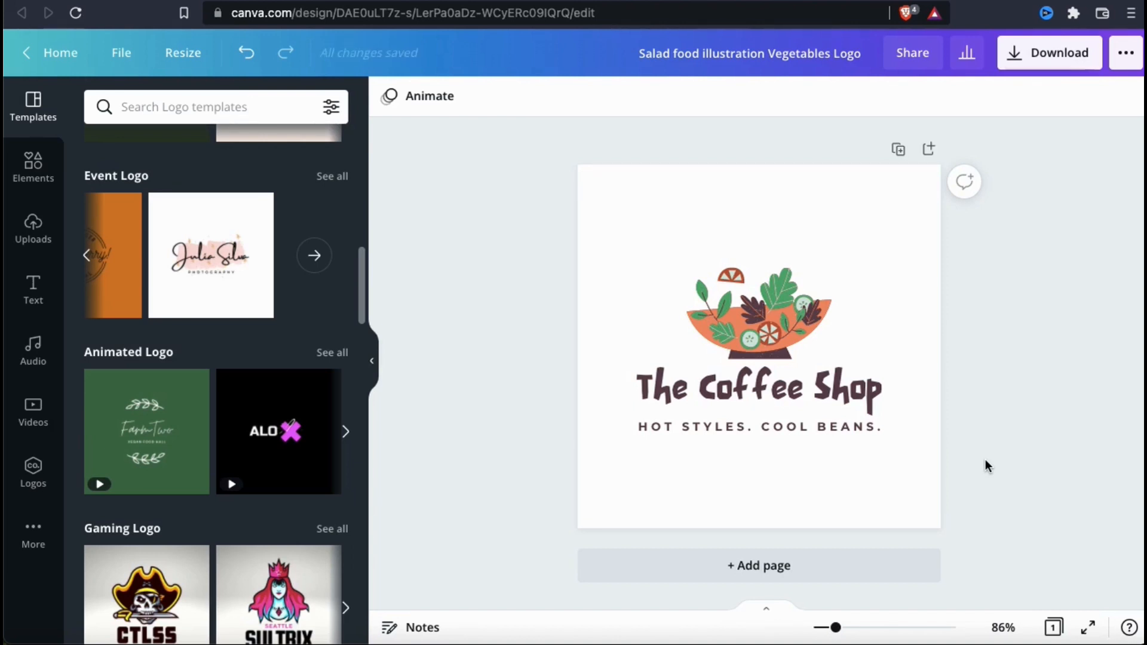
pyautogui.moveTo(940, 439)
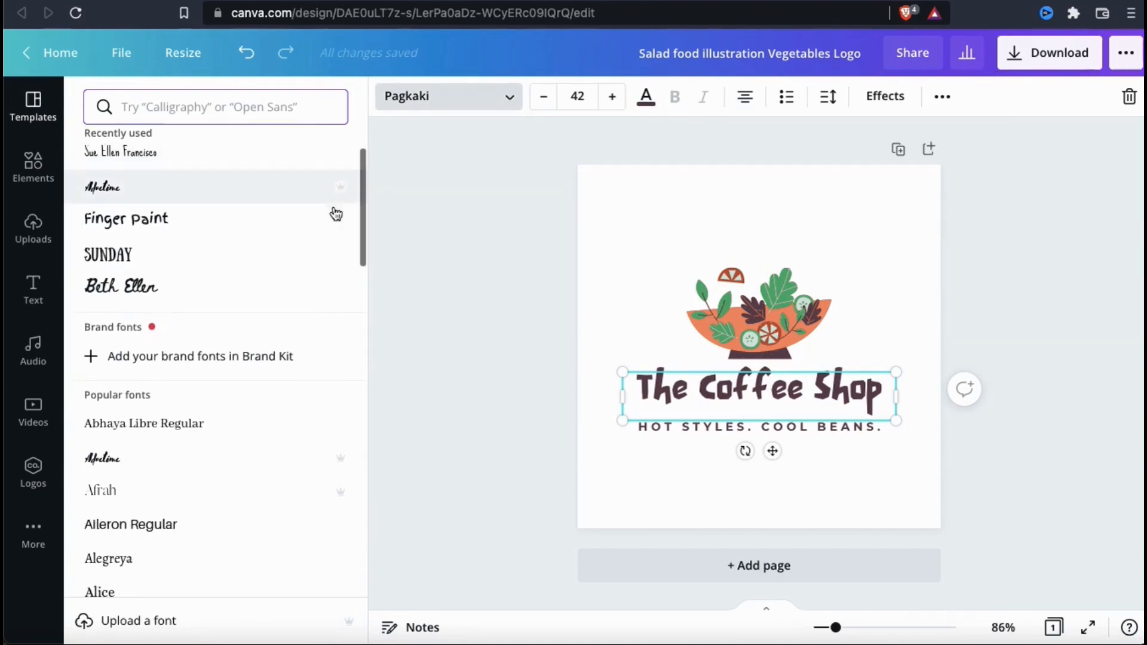
# Step: Set the heading in the Ribeye font found by searching 'bold'
pyautogui.scroll(-3)
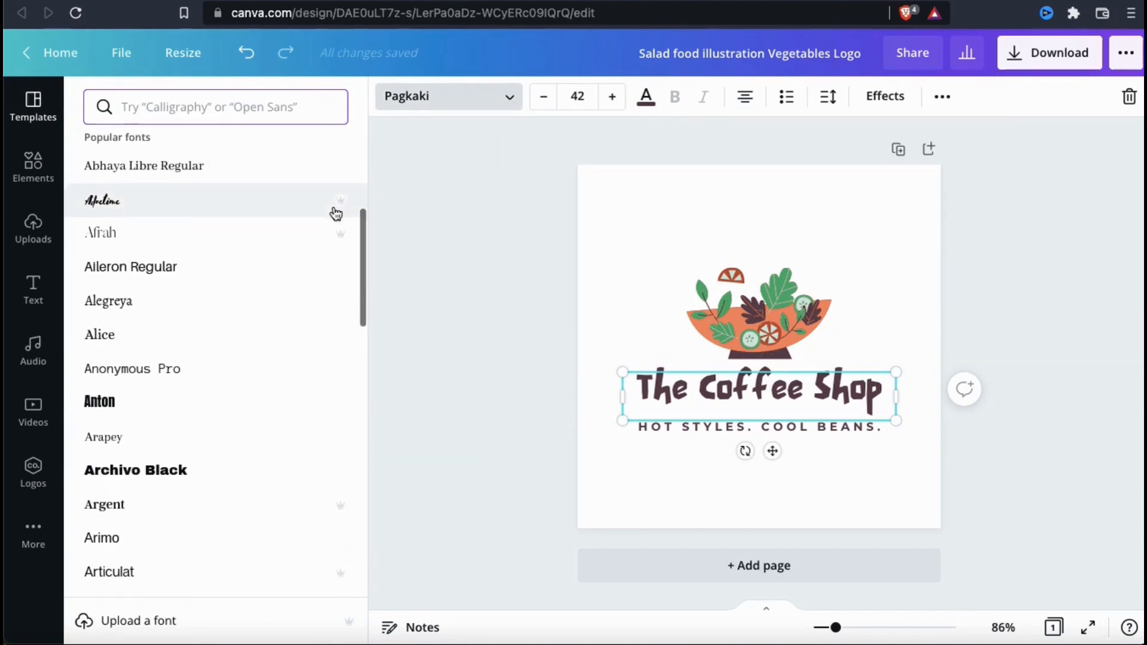
pyautogui.scroll(-3)
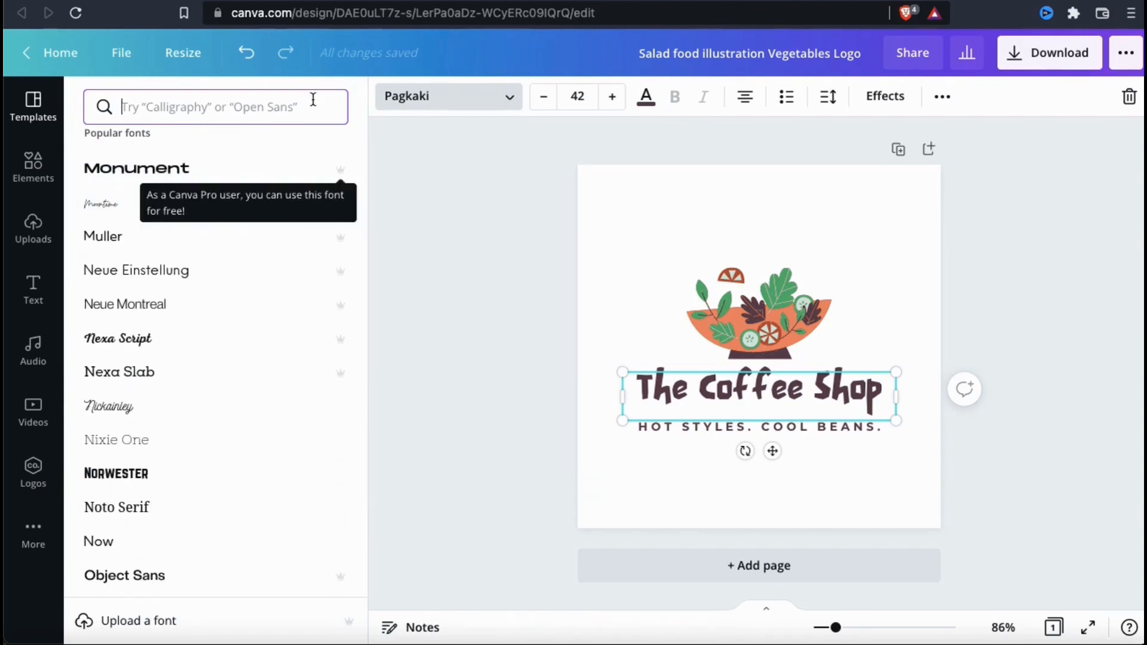
pyautogui.click(213, 107)
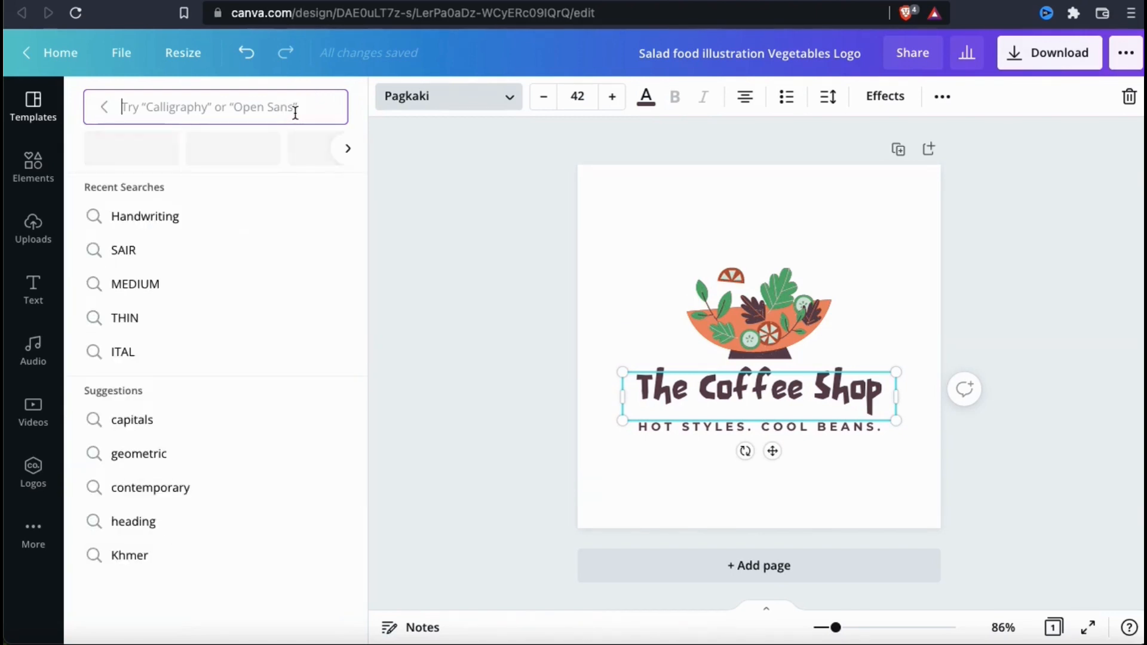
pyautogui.write('bold')
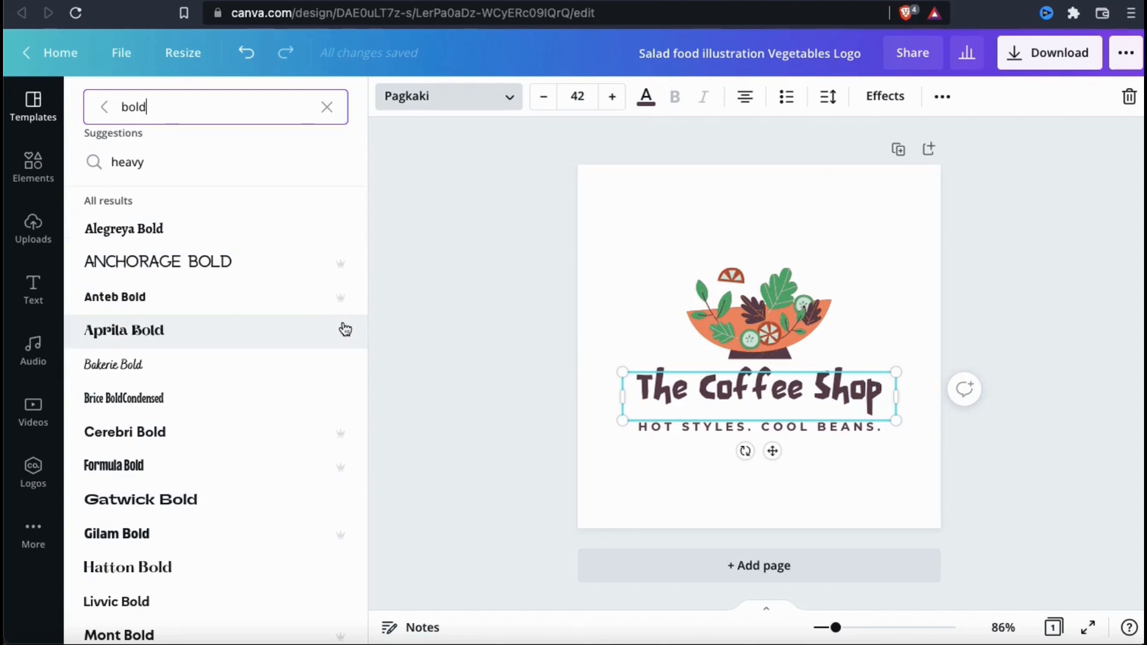
pyautogui.scroll(-3)
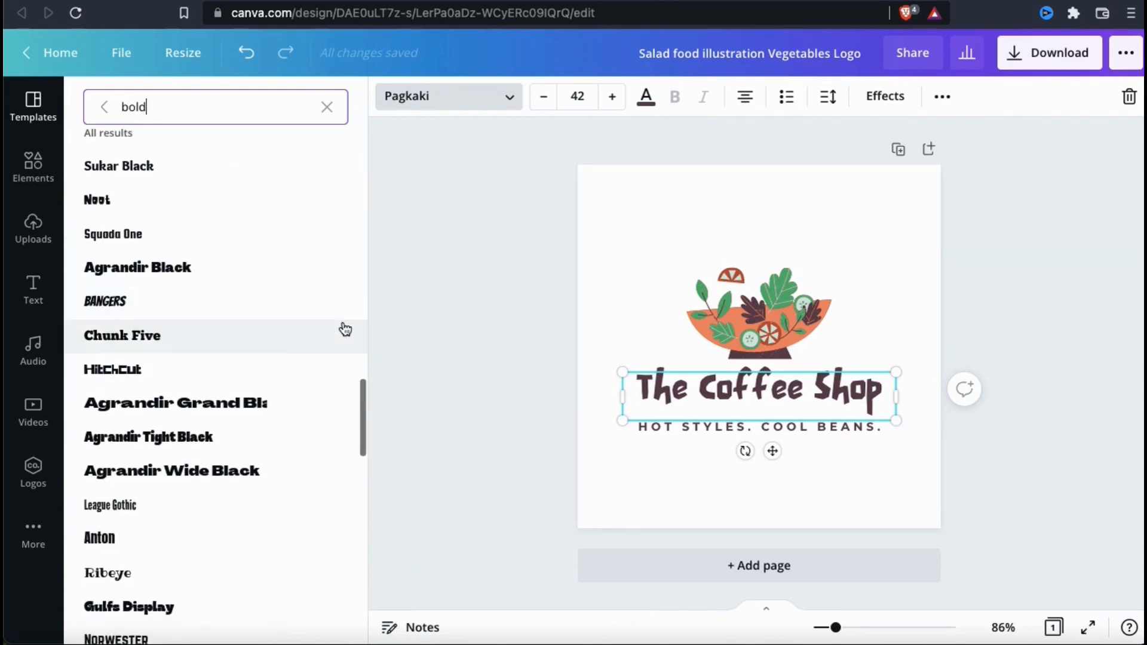
pyautogui.scroll(-3)
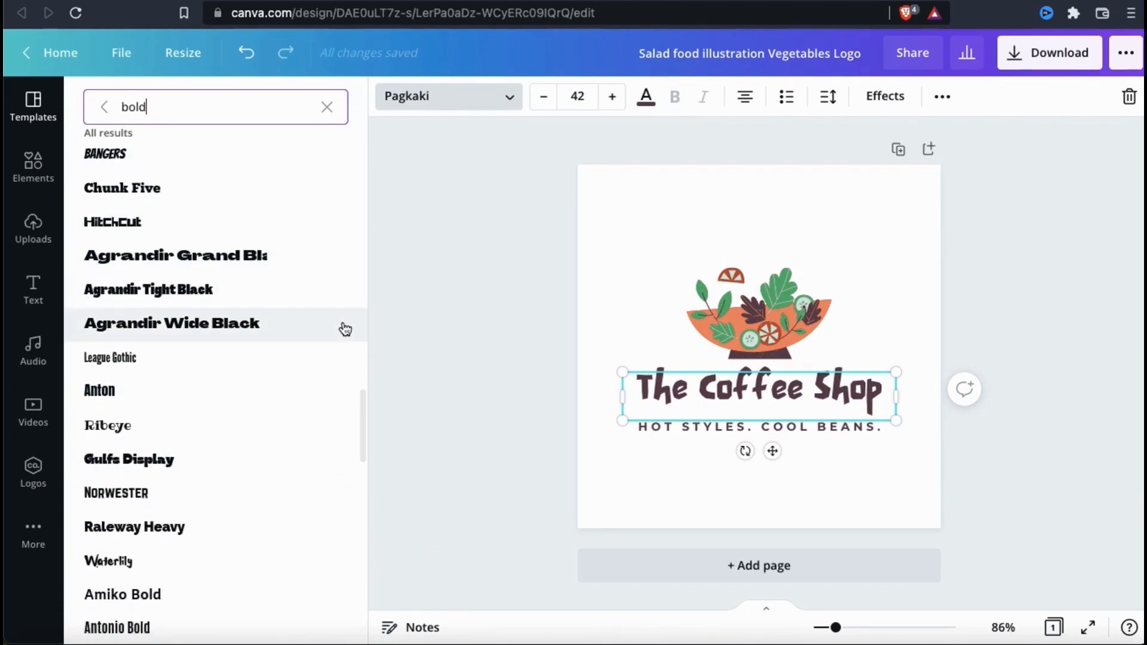
pyautogui.moveTo(310, 418)
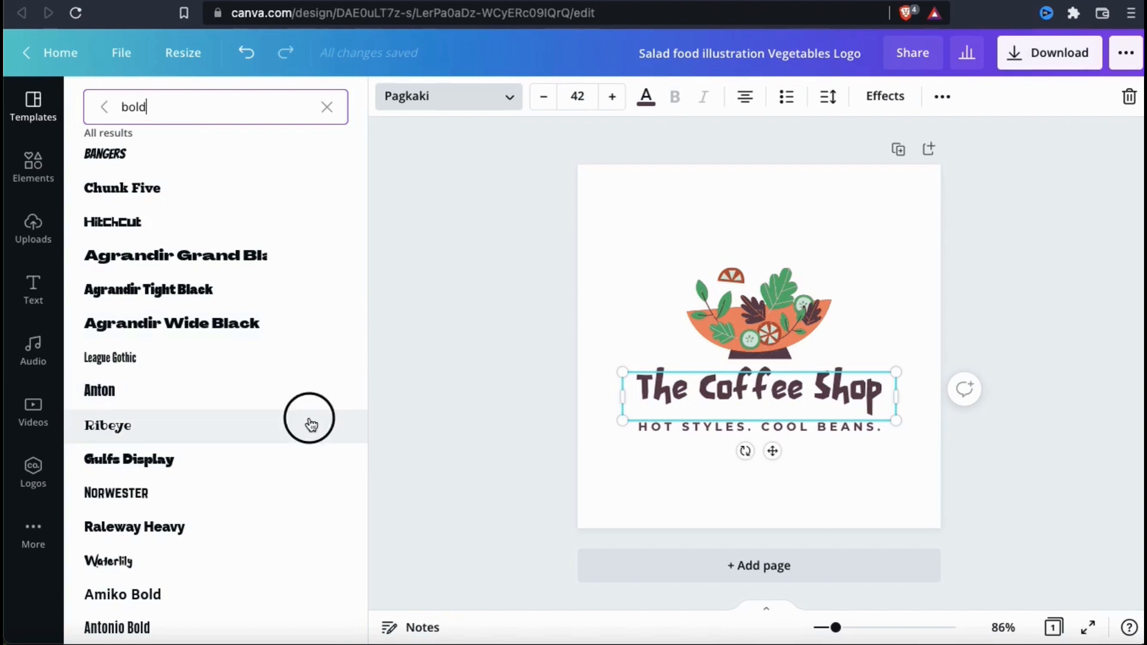
pyautogui.click(108, 425)
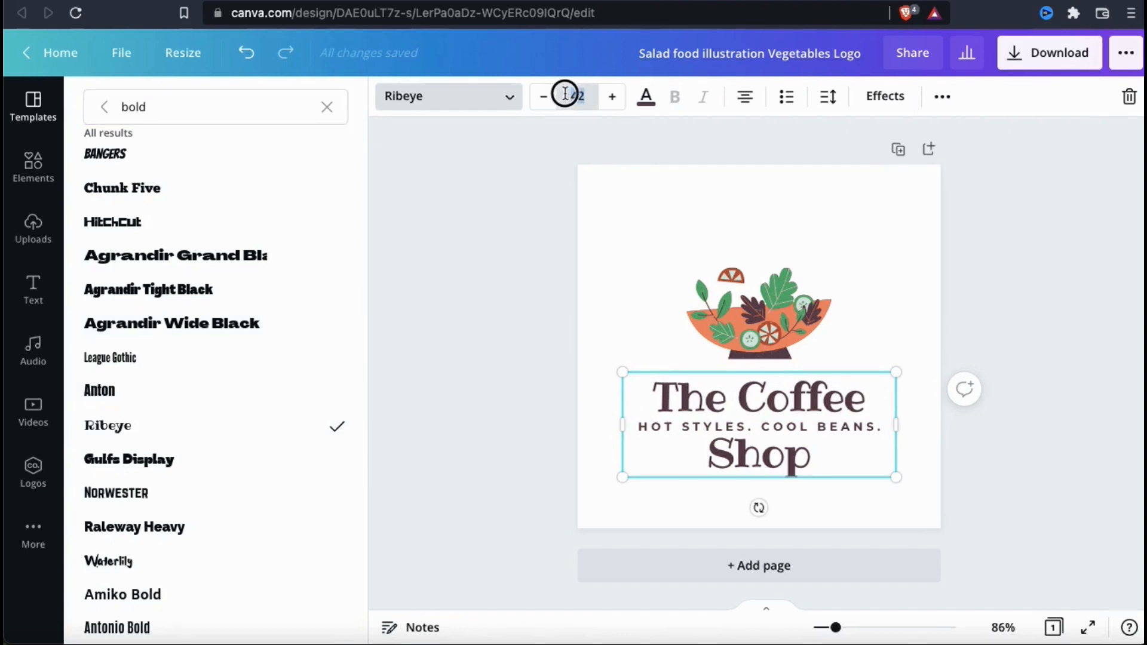
# Step: Set the heading font size to about 33 so it stays on one line
pyautogui.click(575, 95)
pyautogui.write('30')
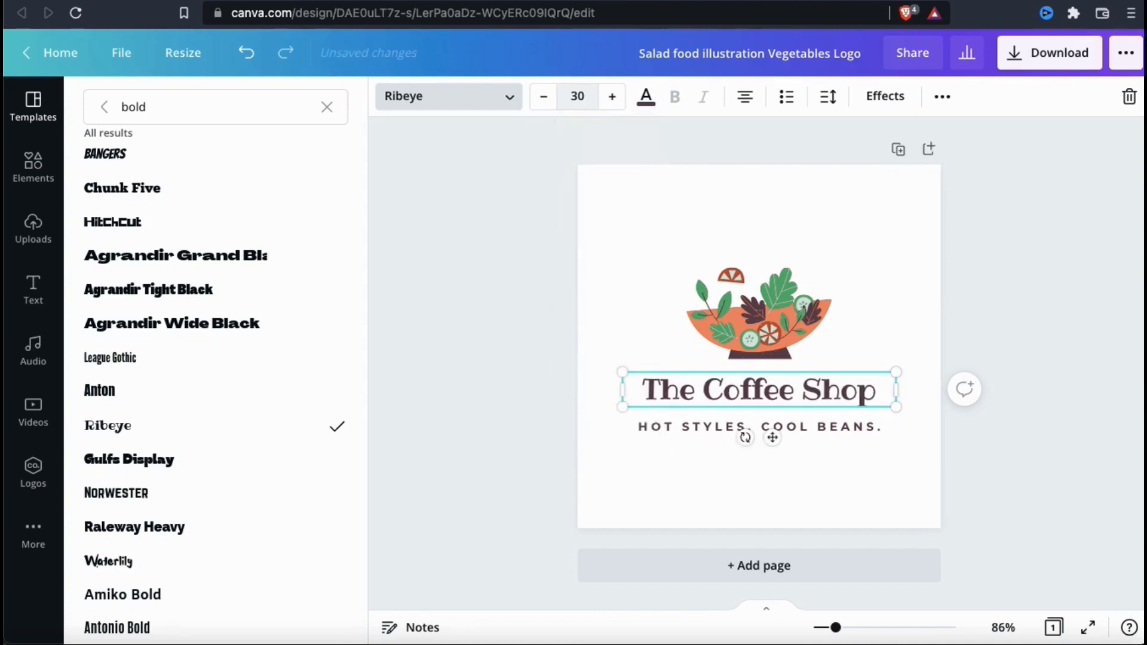
pyautogui.click(612, 96)
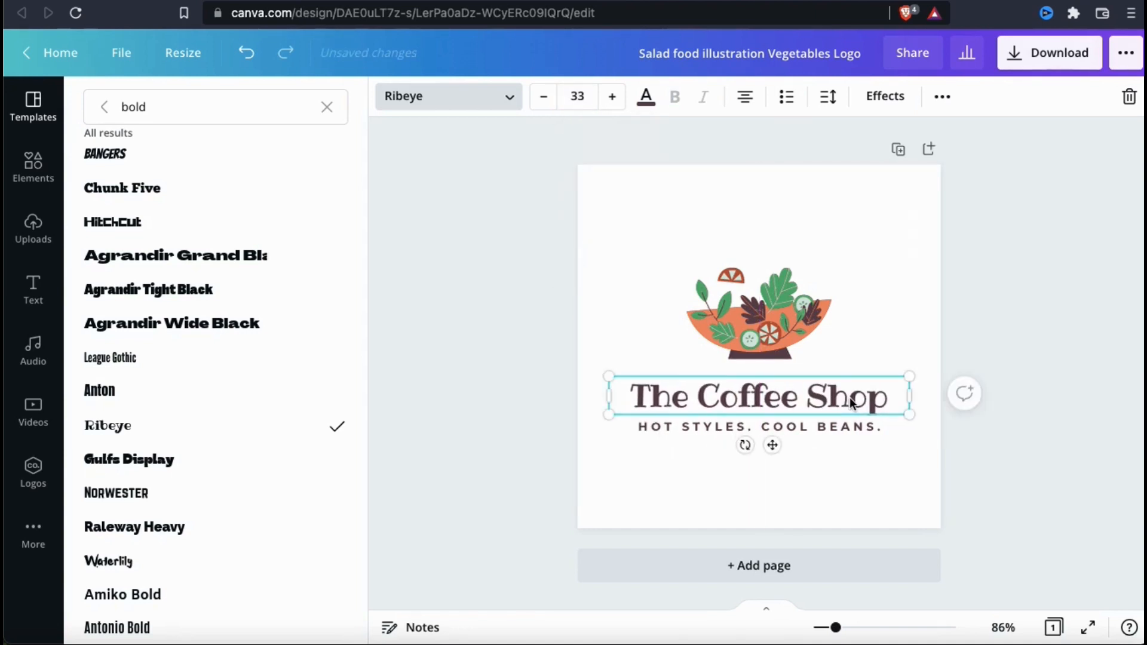
pyautogui.moveTo(862, 354)
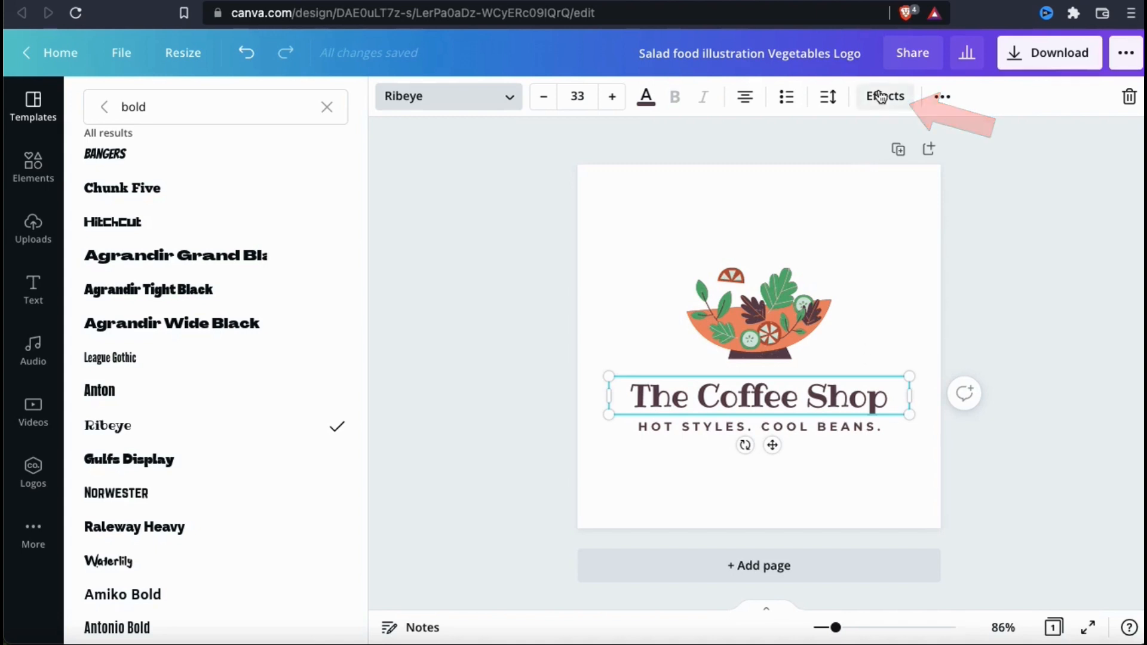
# Step: Try Shadow, Lift, Hollow, Echo, Glitch, Neon and Background effects, then keep Splice on the heading
pyautogui.click(885, 96)
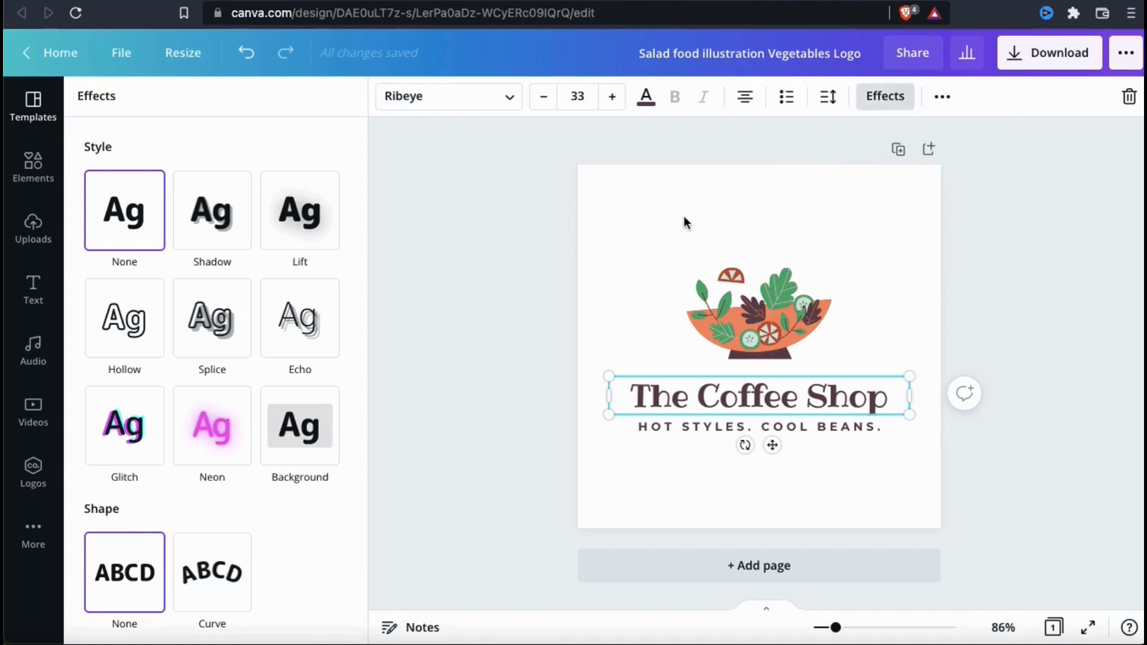
pyautogui.click(211, 211)
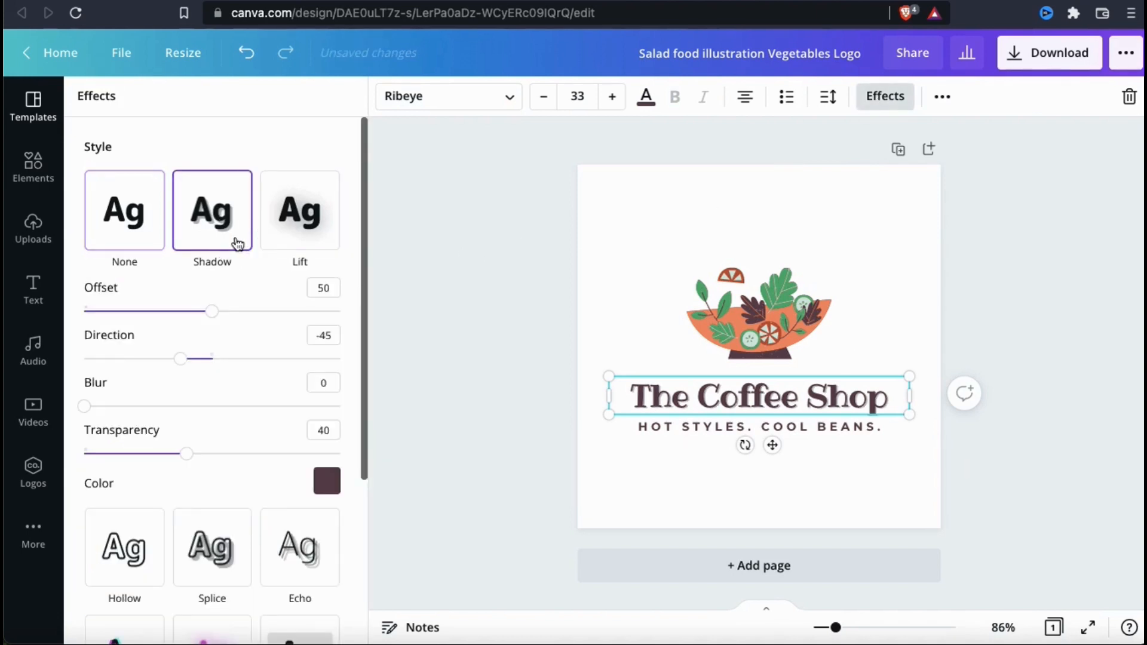
pyautogui.moveTo(271, 238)
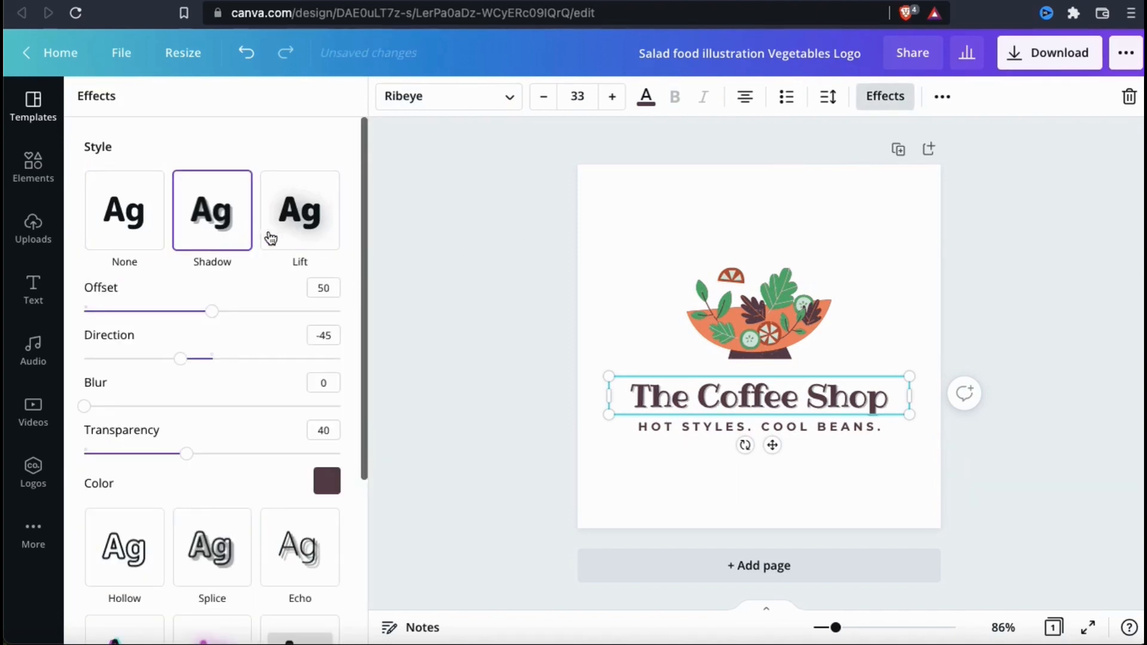
pyautogui.click(299, 211)
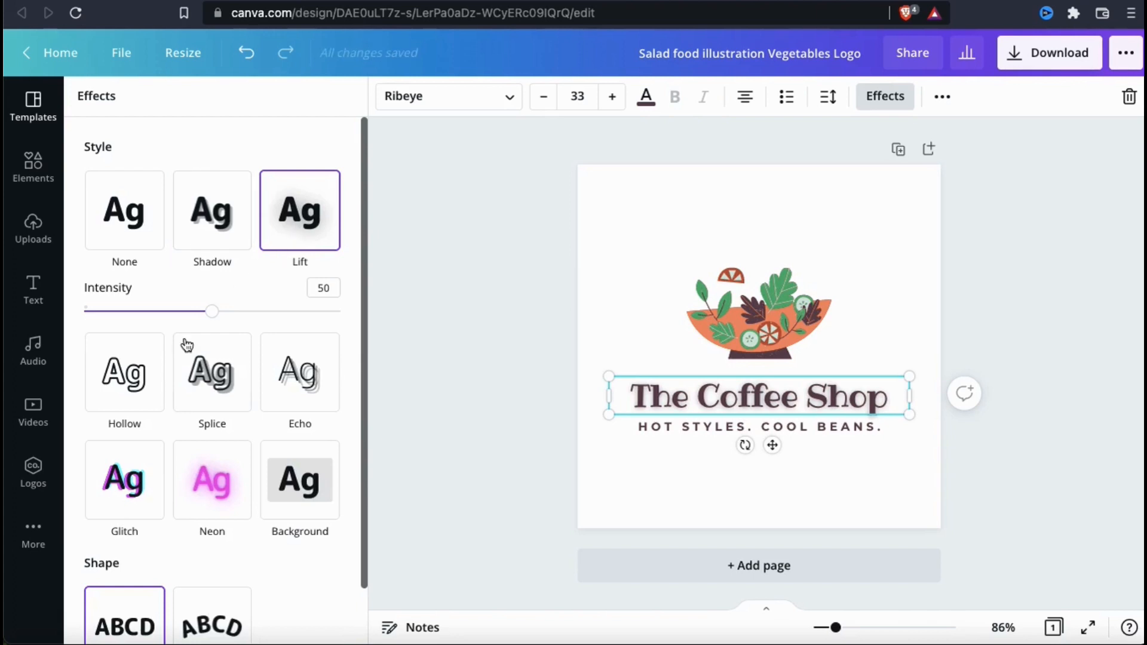
pyautogui.click(212, 372)
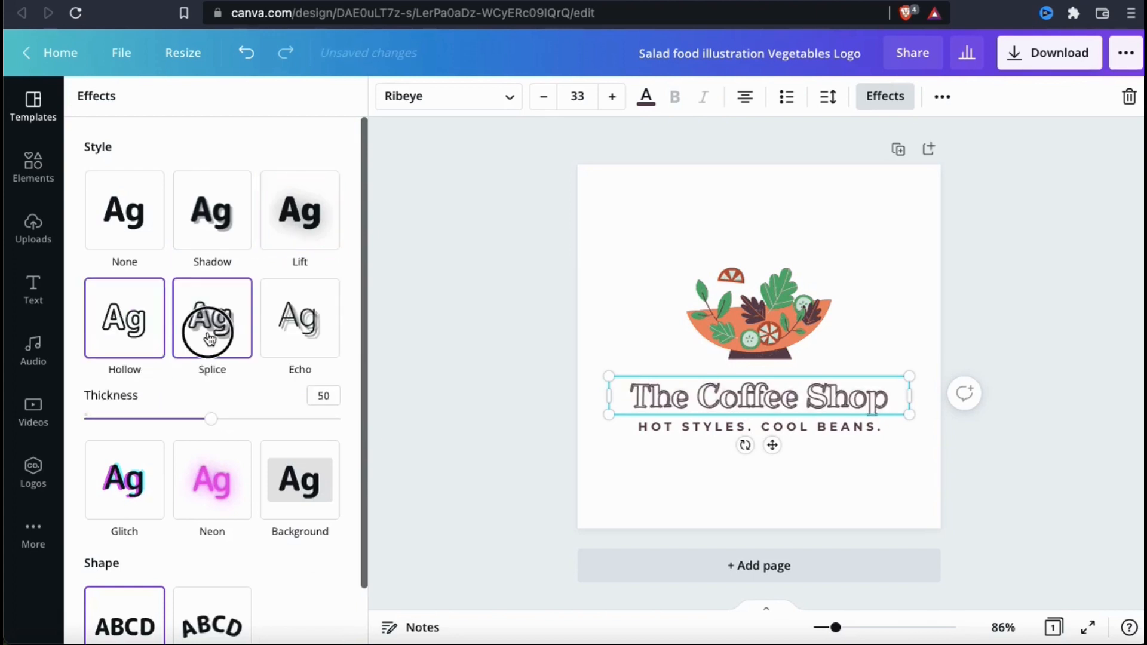
pyautogui.click(299, 318)
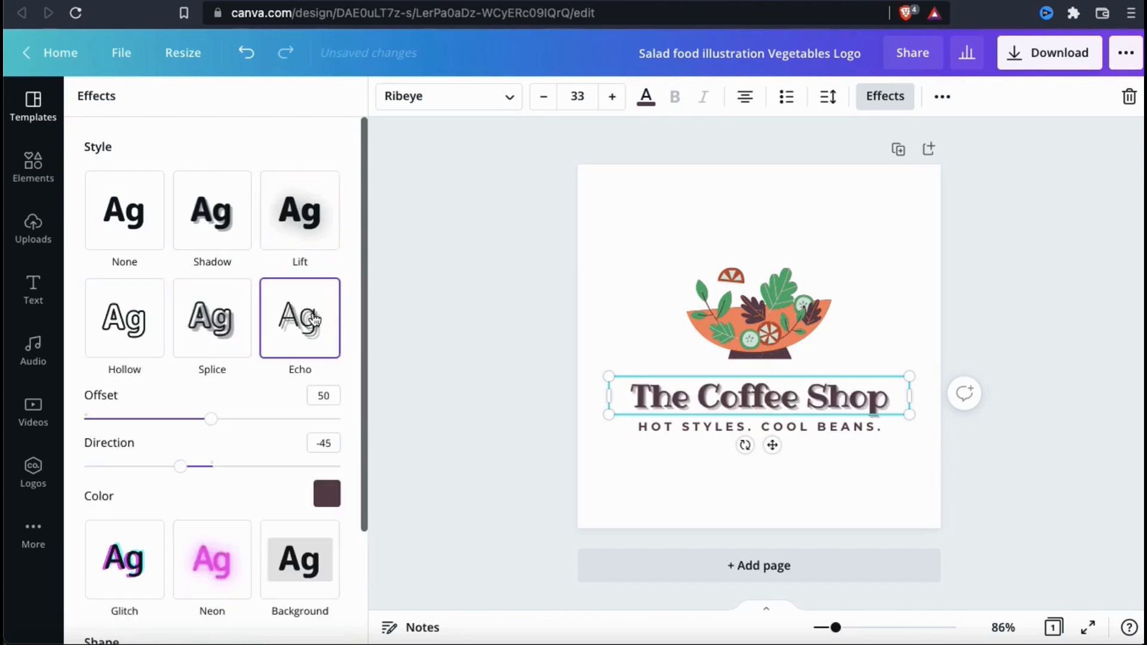
pyautogui.click(125, 295)
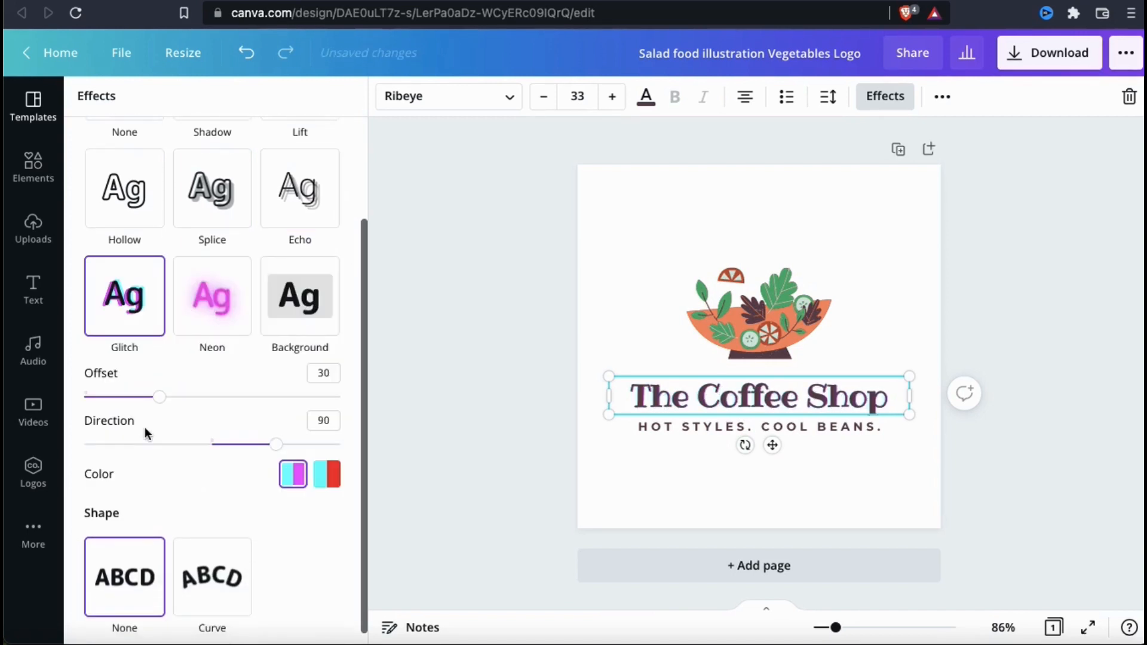
pyautogui.click(211, 296)
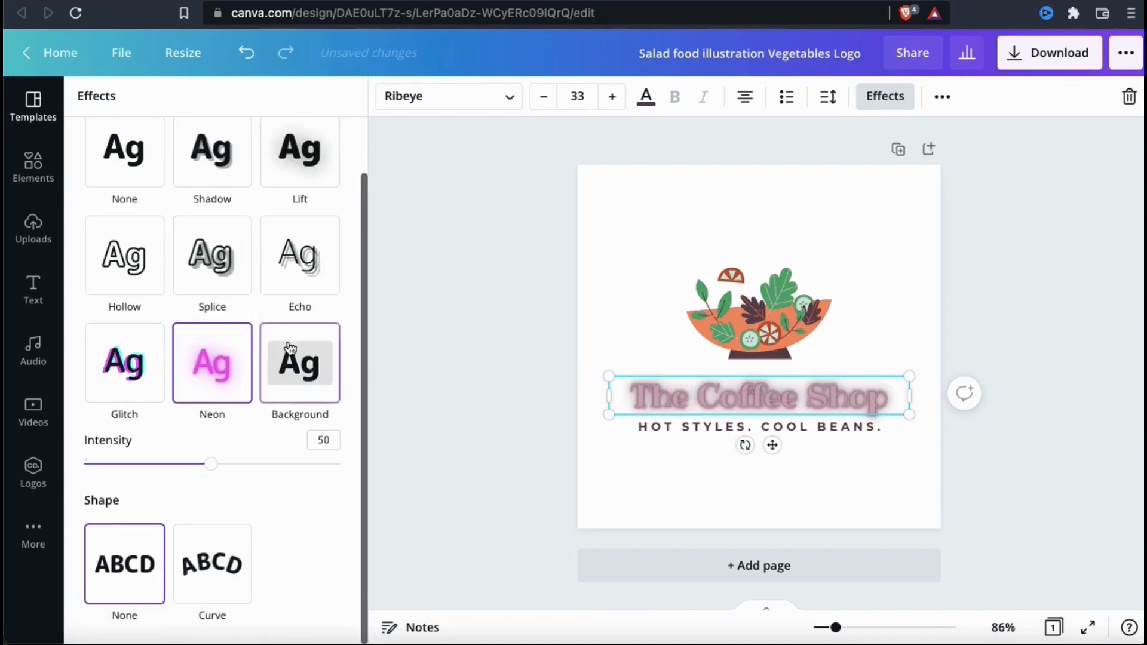
pyautogui.click(299, 362)
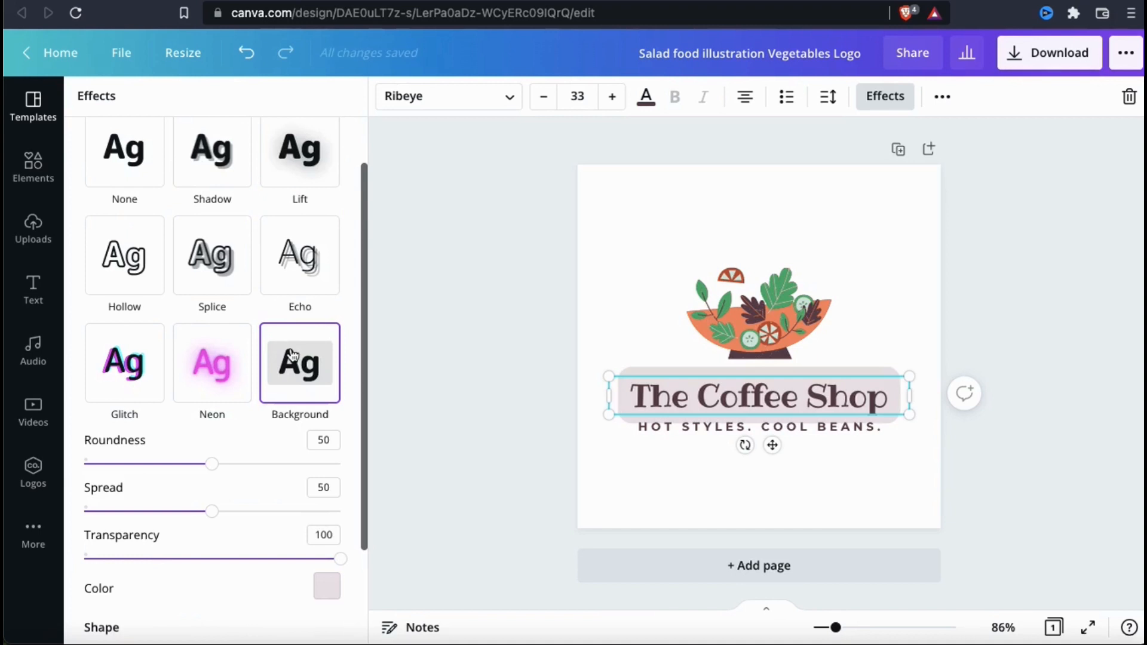
pyautogui.click(213, 256)
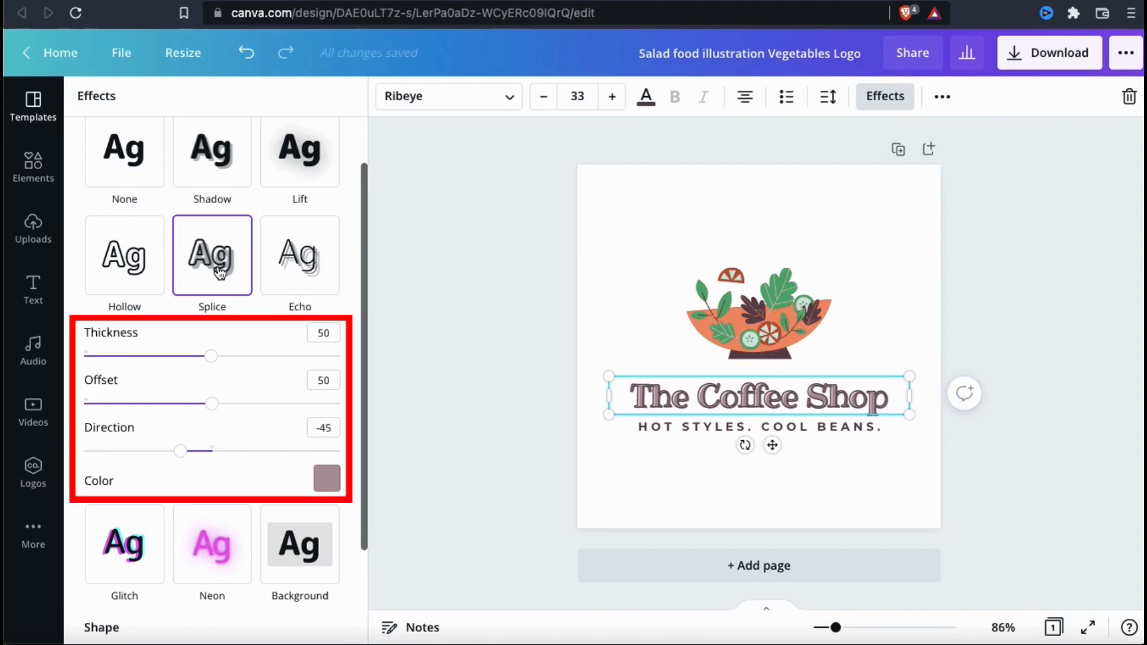
pyautogui.moveTo(327, 423)
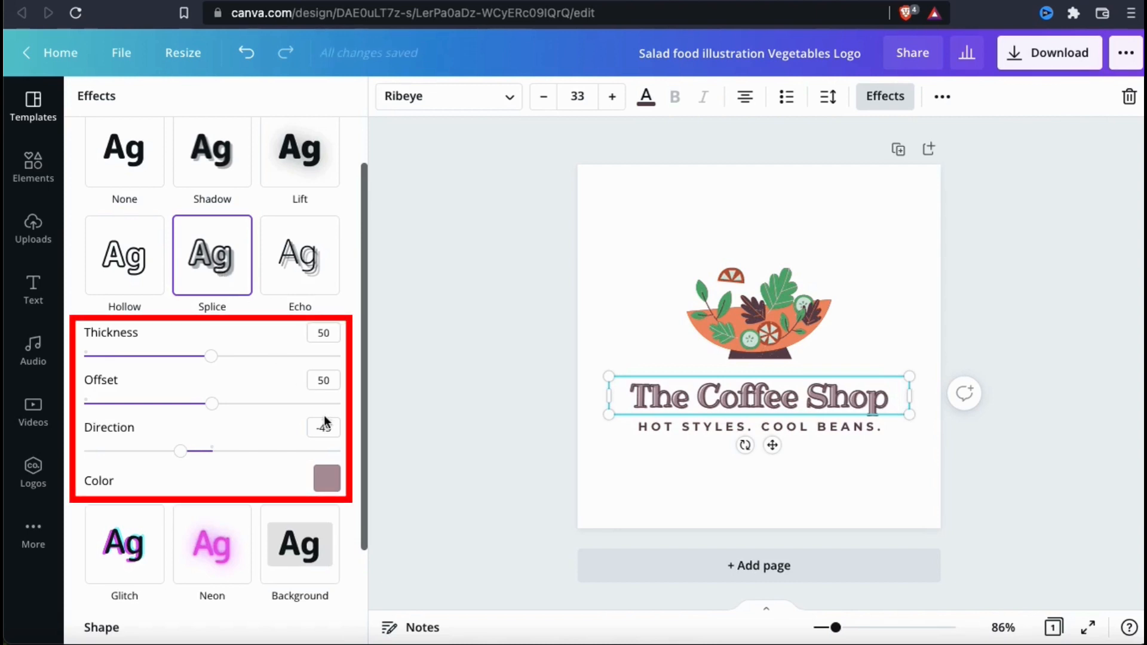
pyautogui.click(328, 478)
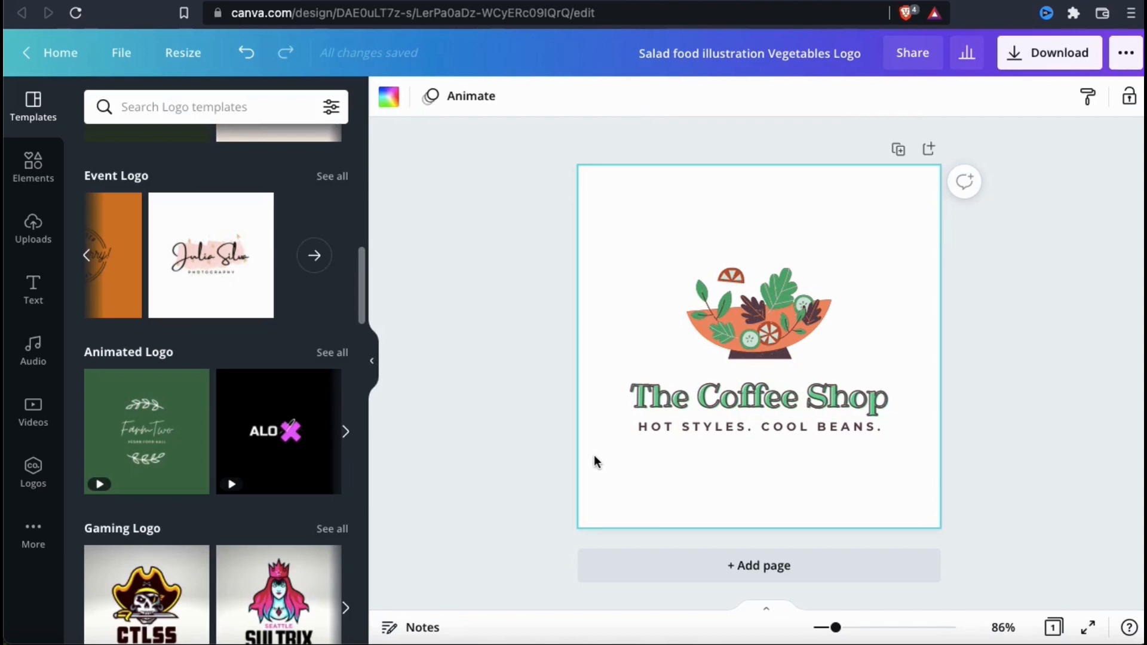
# Step: Delete the salad bowl illustration, leaving only the heading and tagline
pyautogui.click(758, 311)
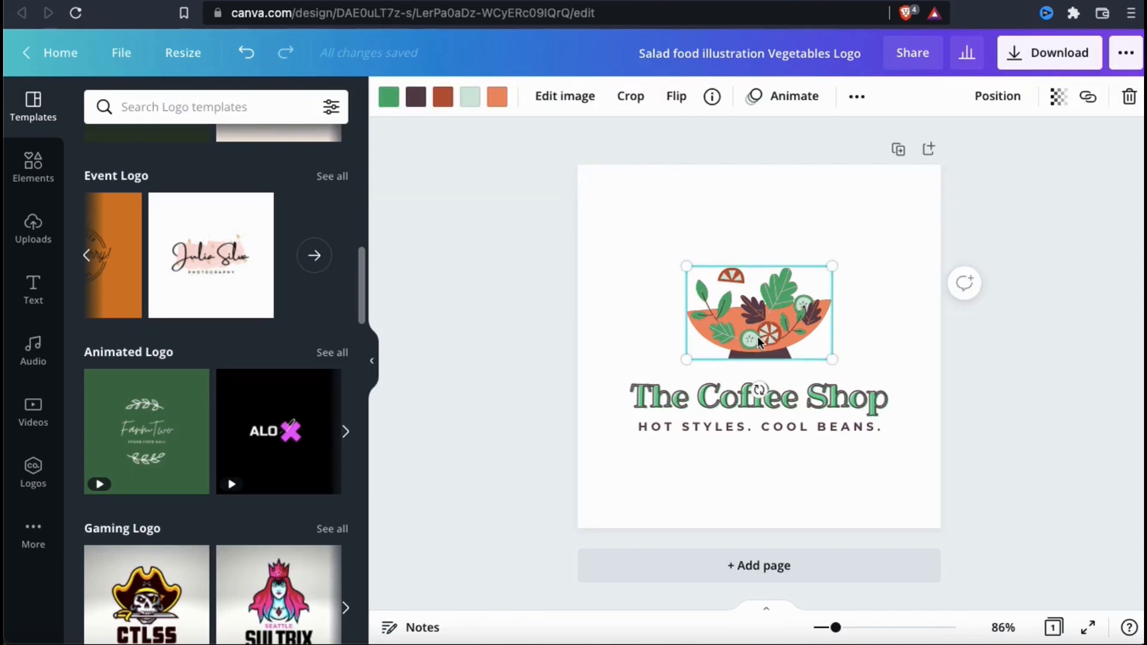
pyautogui.press('Delete')
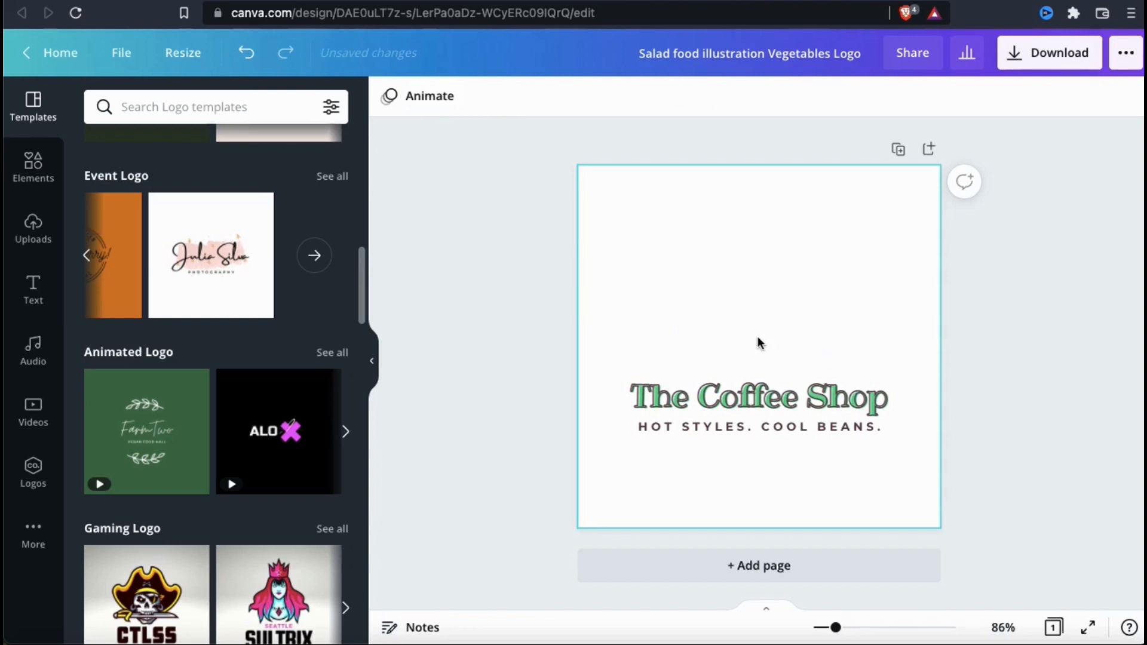
pyautogui.moveTo(618, 317)
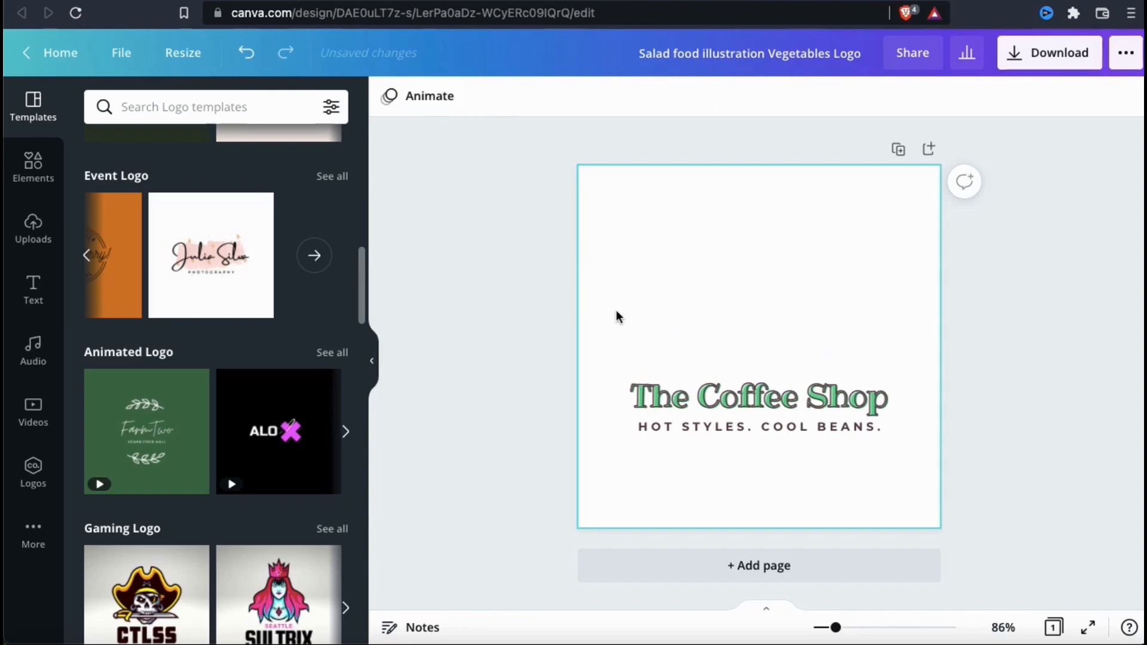
pyautogui.click(618, 316)
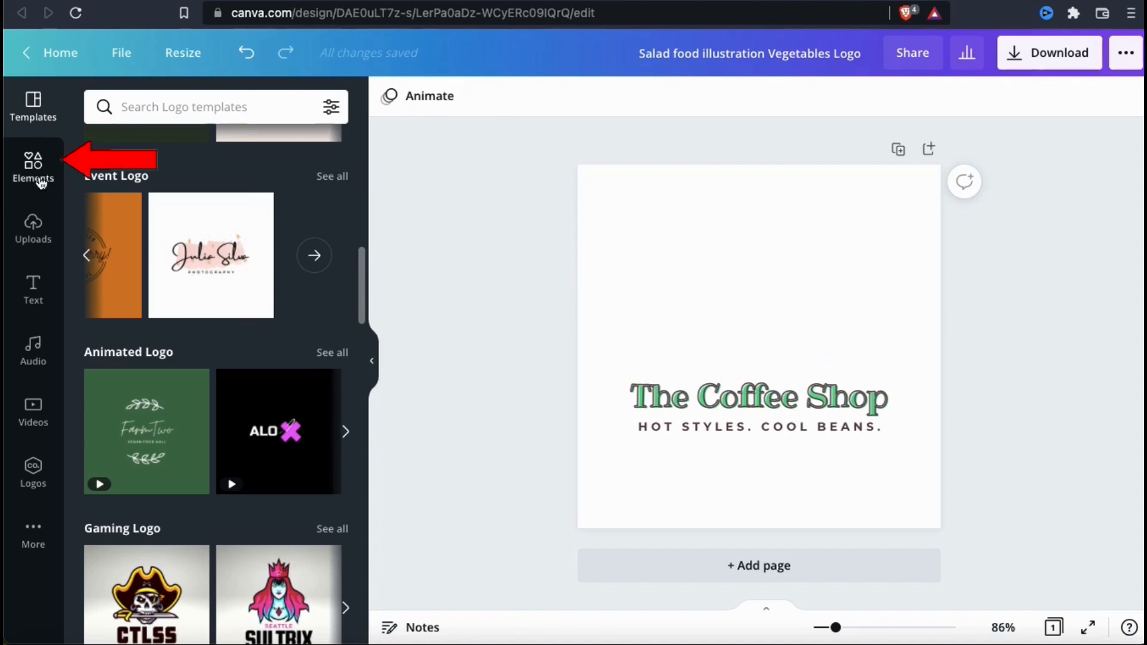
# Step: Search the Elements library for 'coffee cup' filtered to Graphics
pyautogui.click(34, 169)
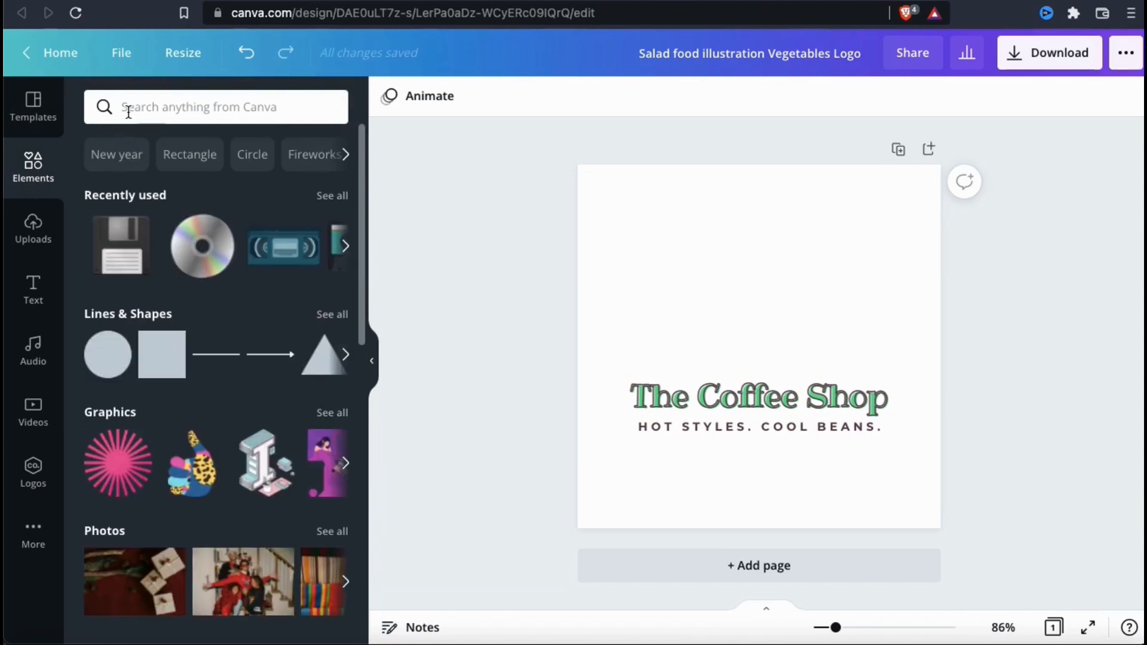
pyautogui.click(205, 107)
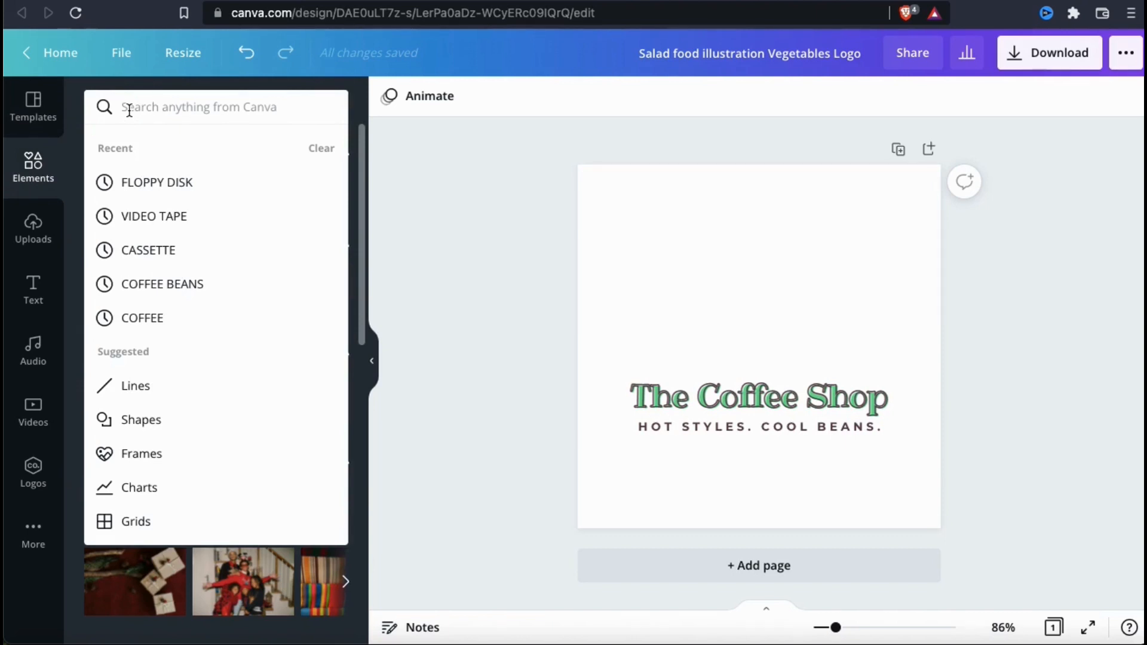
pyautogui.write('coffee cup')
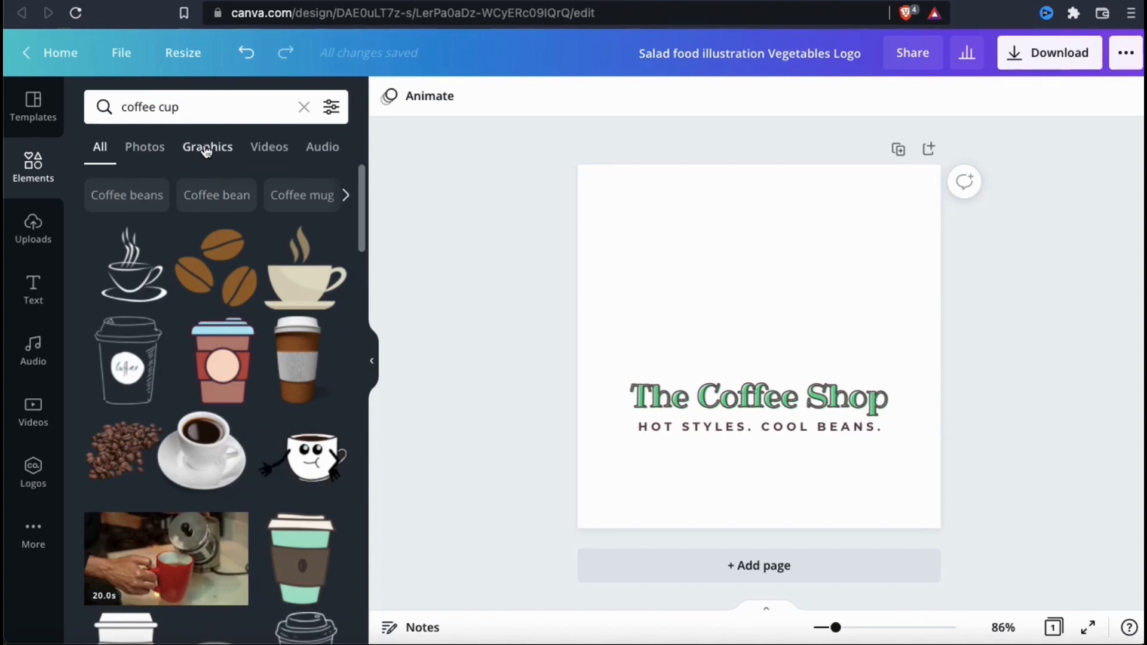
pyautogui.click(208, 145)
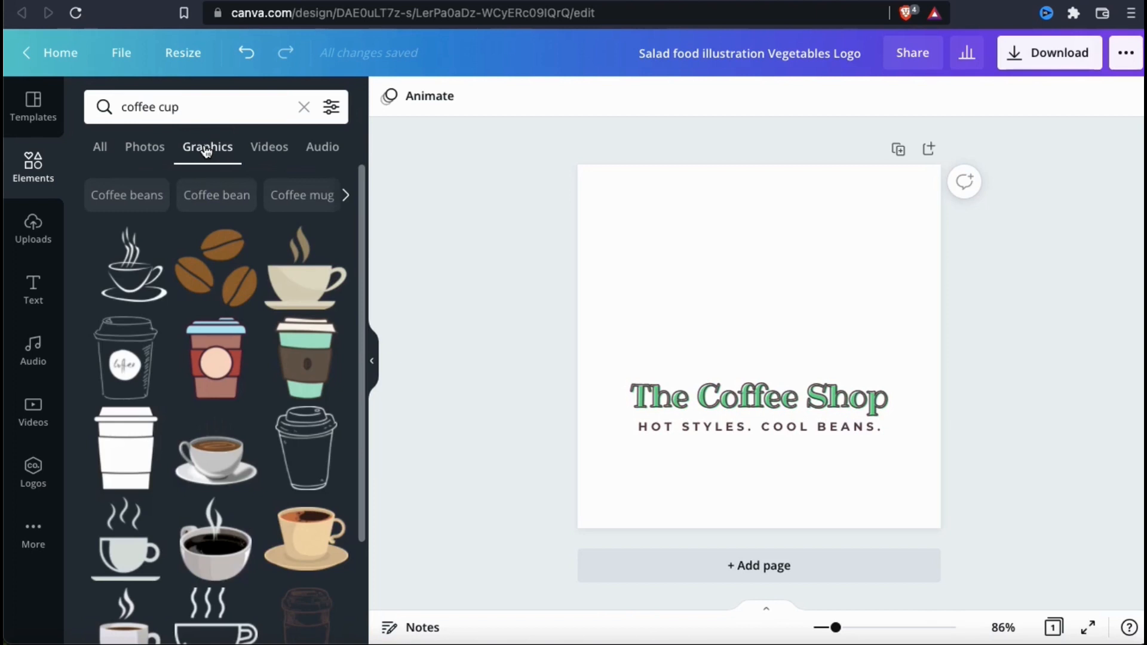
# Step: Add the brown sketch-style steaming coffee cup graphic above the title
pyautogui.scroll(-3)
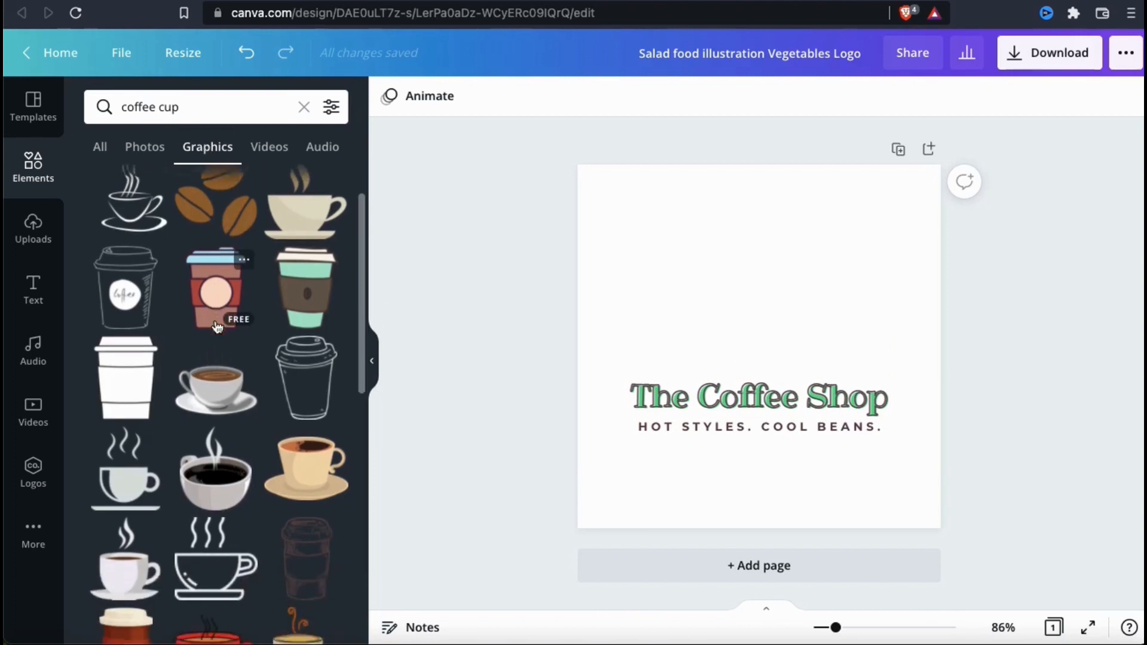
pyautogui.scroll(-3)
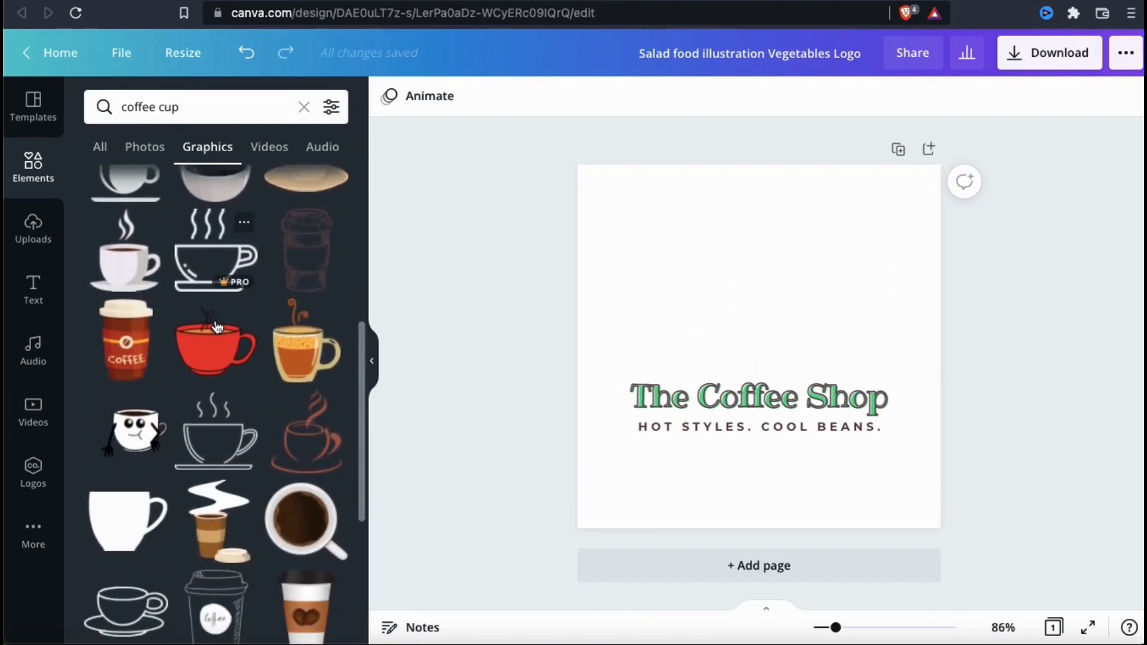
pyautogui.scroll(-3)
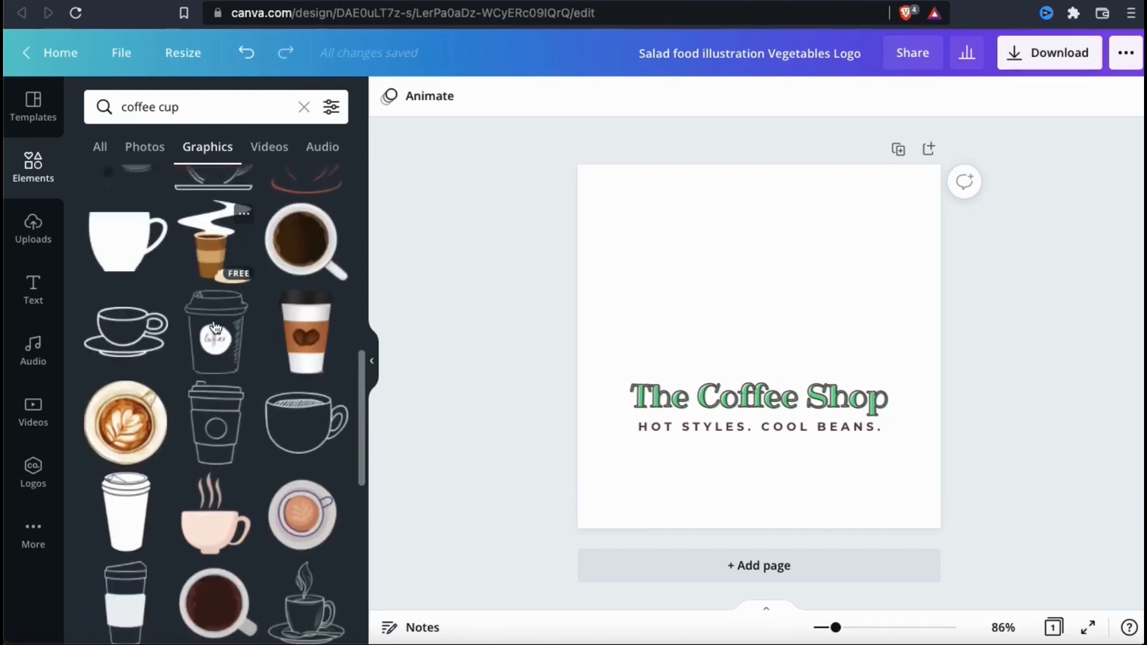
pyautogui.scroll(-3)
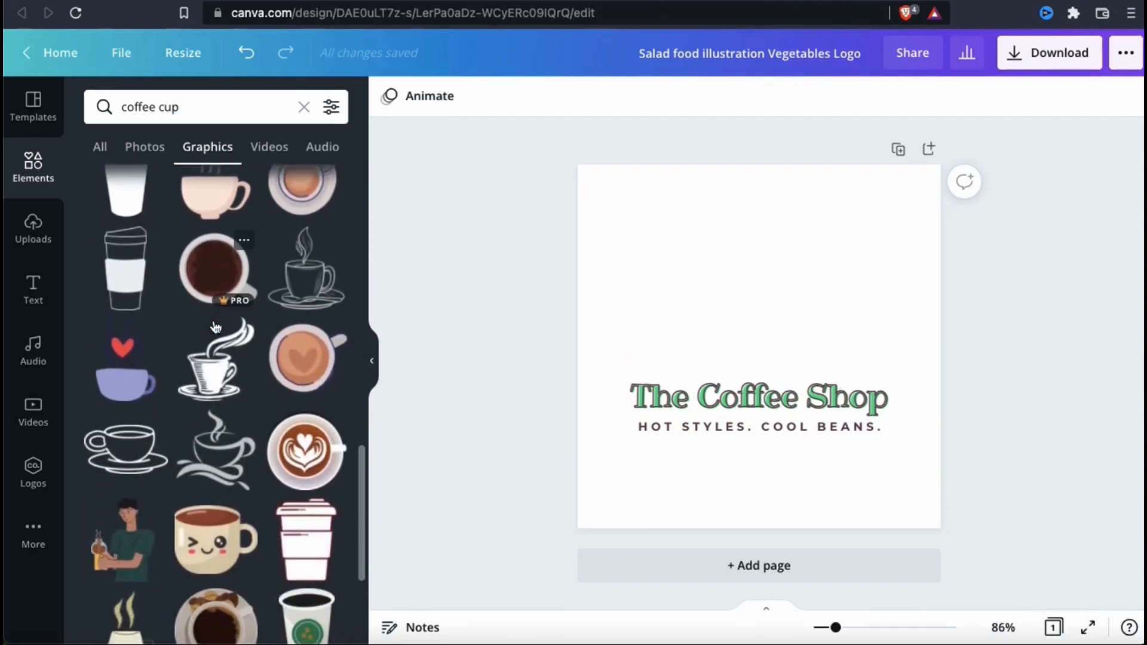
pyautogui.scroll(-3)
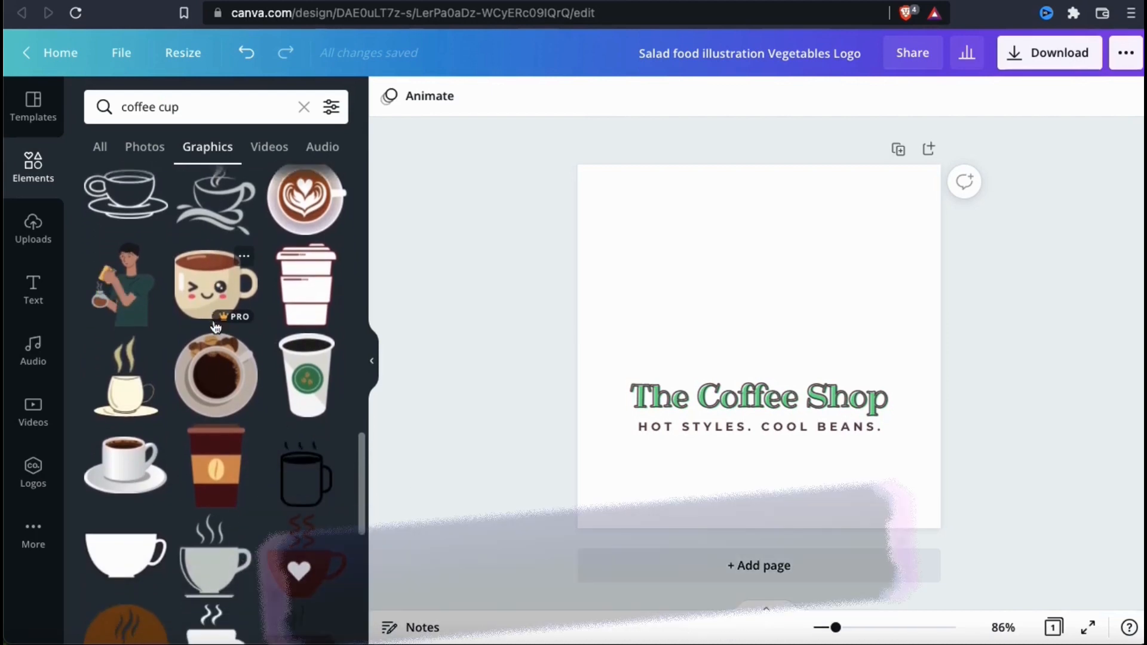
pyautogui.scroll(-3)
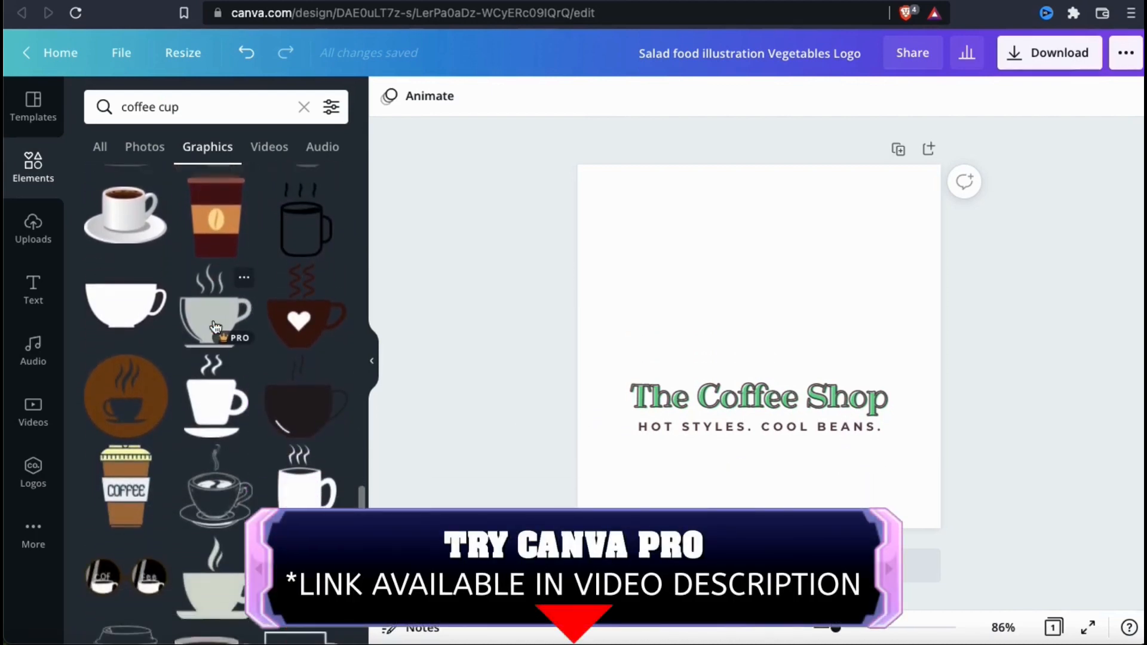
pyautogui.scroll(-3)
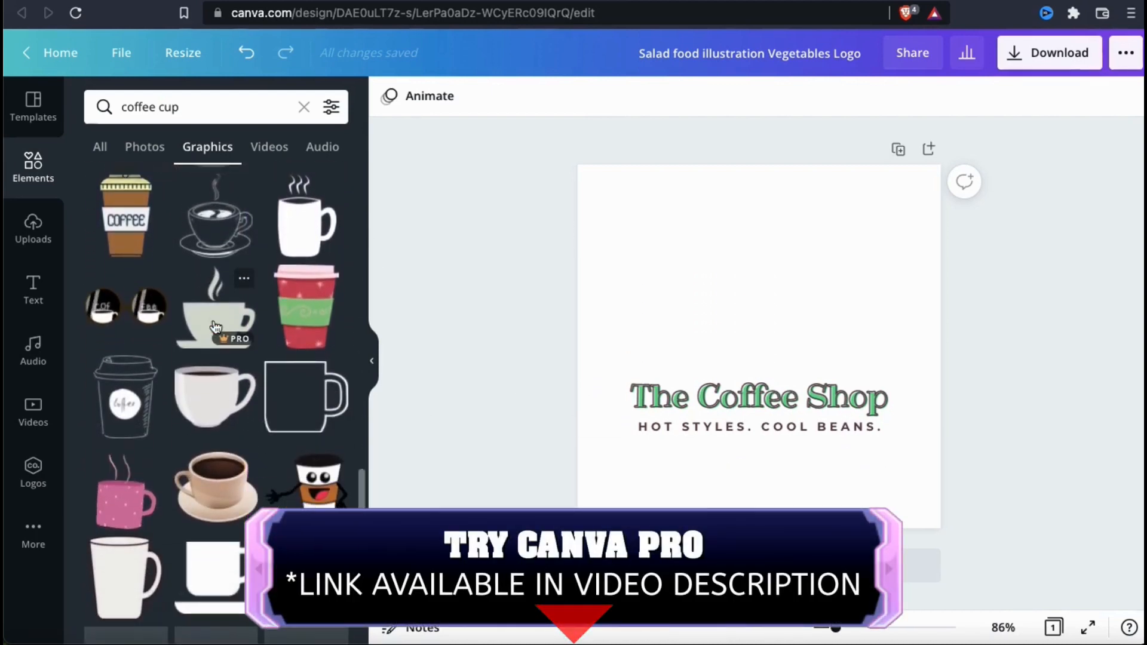
pyautogui.scroll(-3)
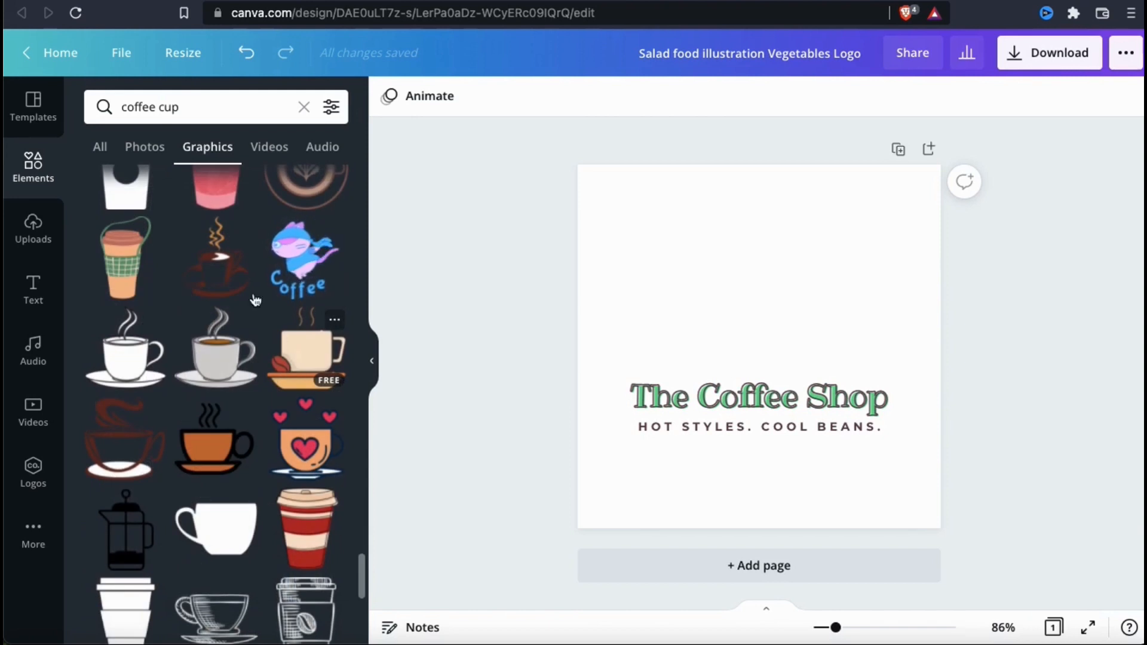
pyautogui.click(216, 259)
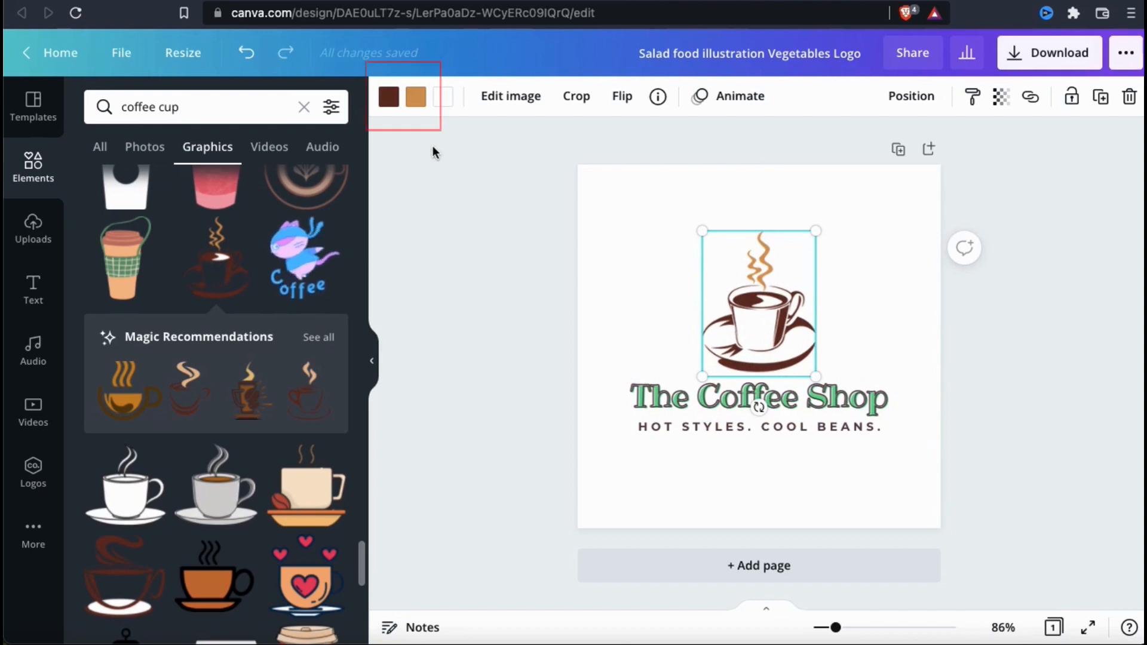
# Step: Bring up the colour palette for the coffee cup's dark brown swatch
pyautogui.click(388, 97)
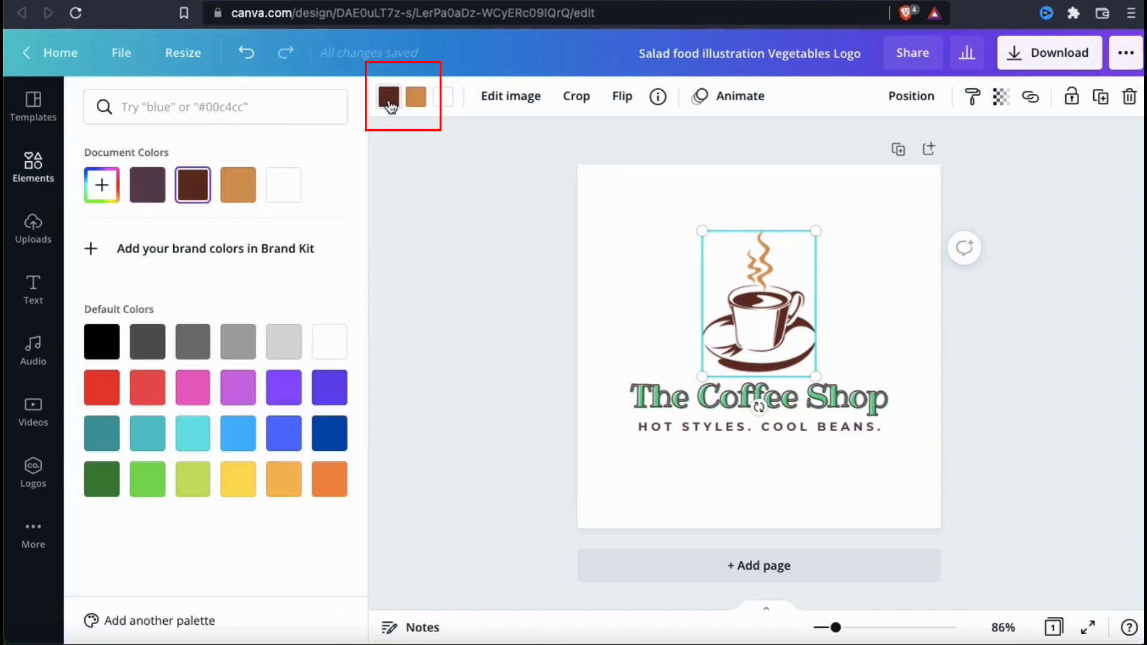
pyautogui.moveTo(220, 156)
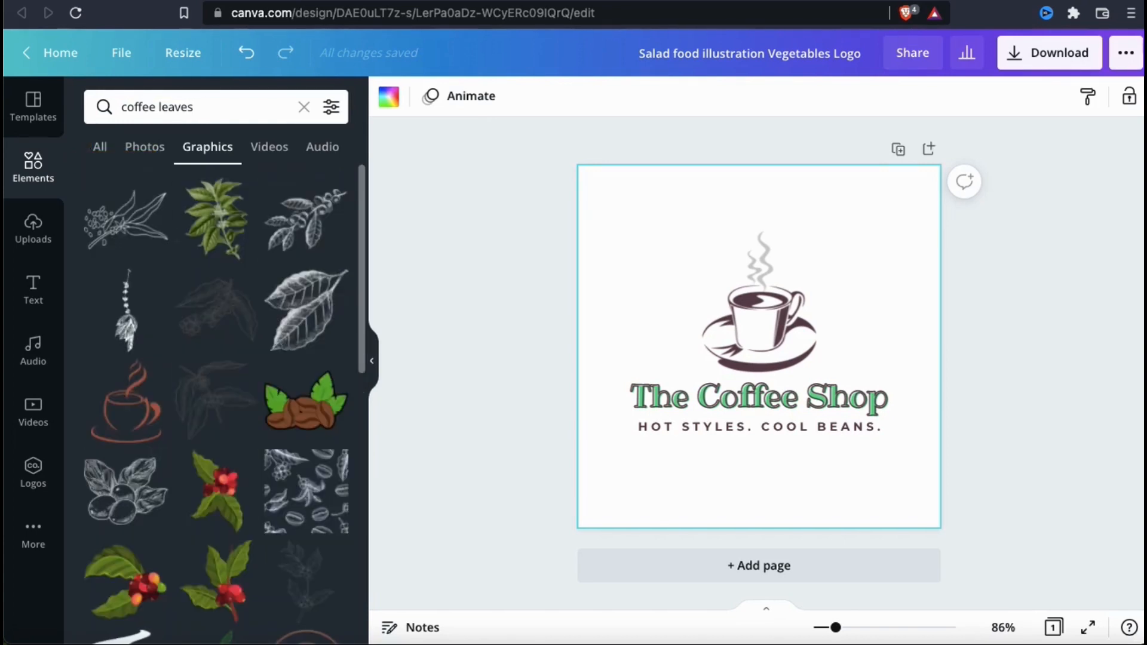
pyautogui.moveTo(216, 220)
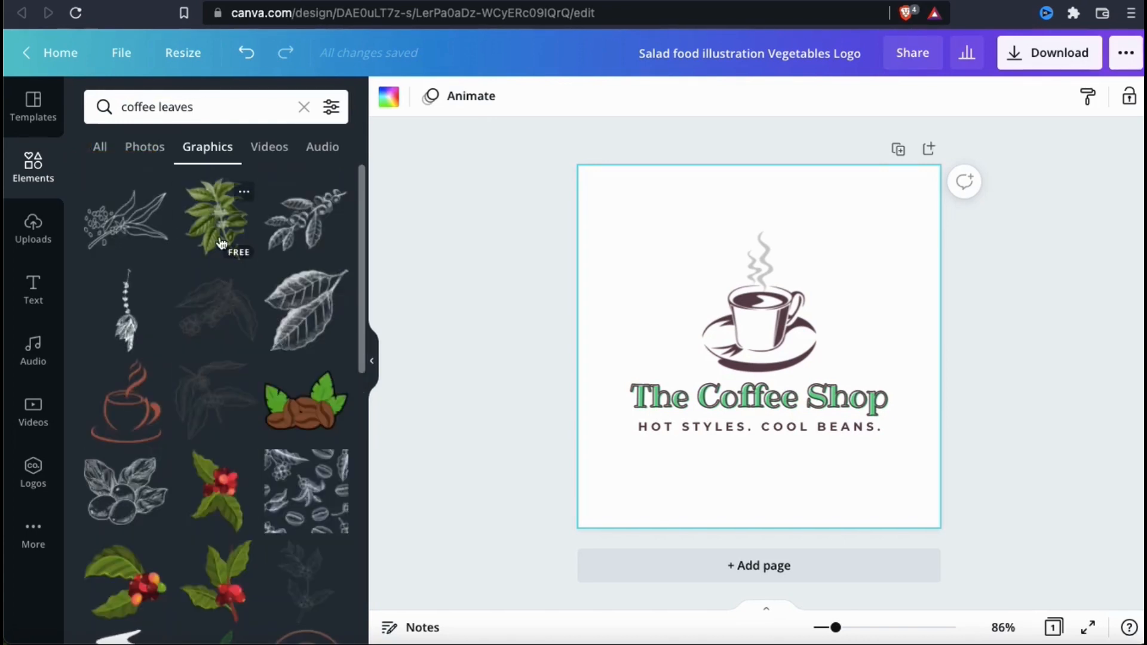
pyautogui.moveTo(297, 303)
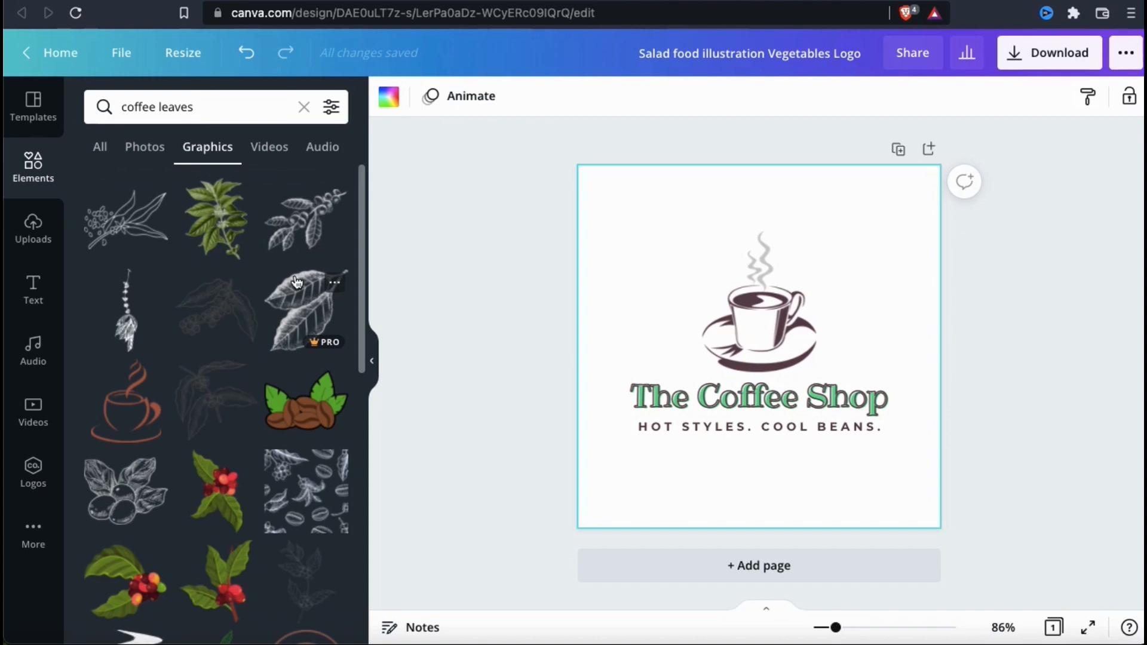
# Step: Add a coffee-leaf branch graphic from the 'coffee leaves' results beside 'Shop'
pyautogui.scroll(-3)
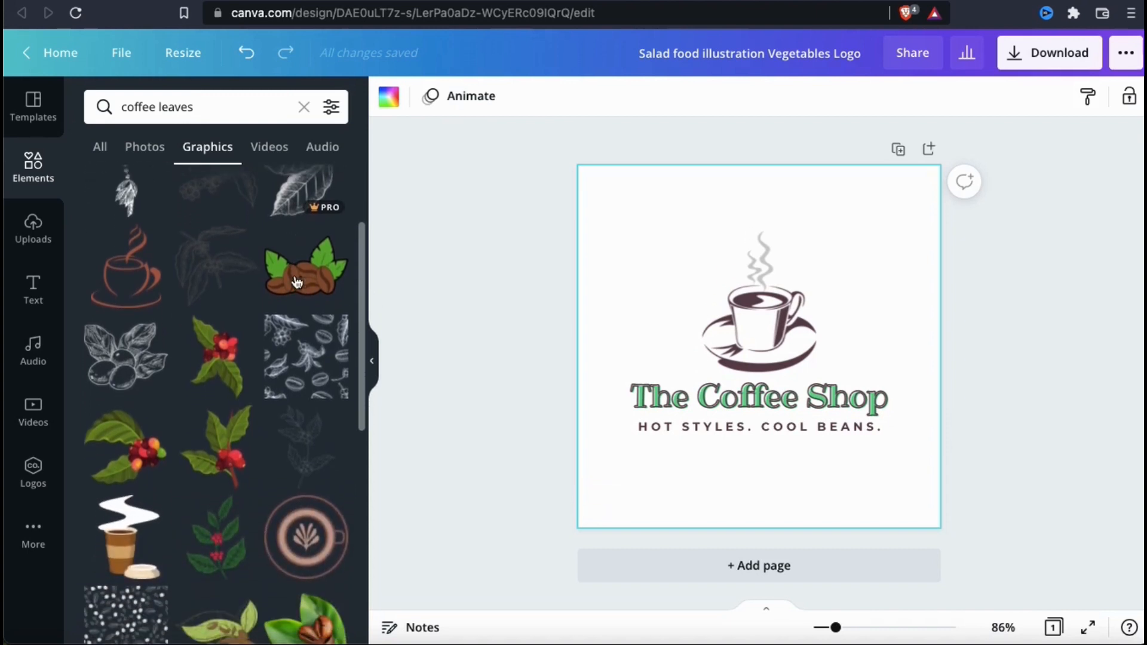
pyautogui.scroll(-3)
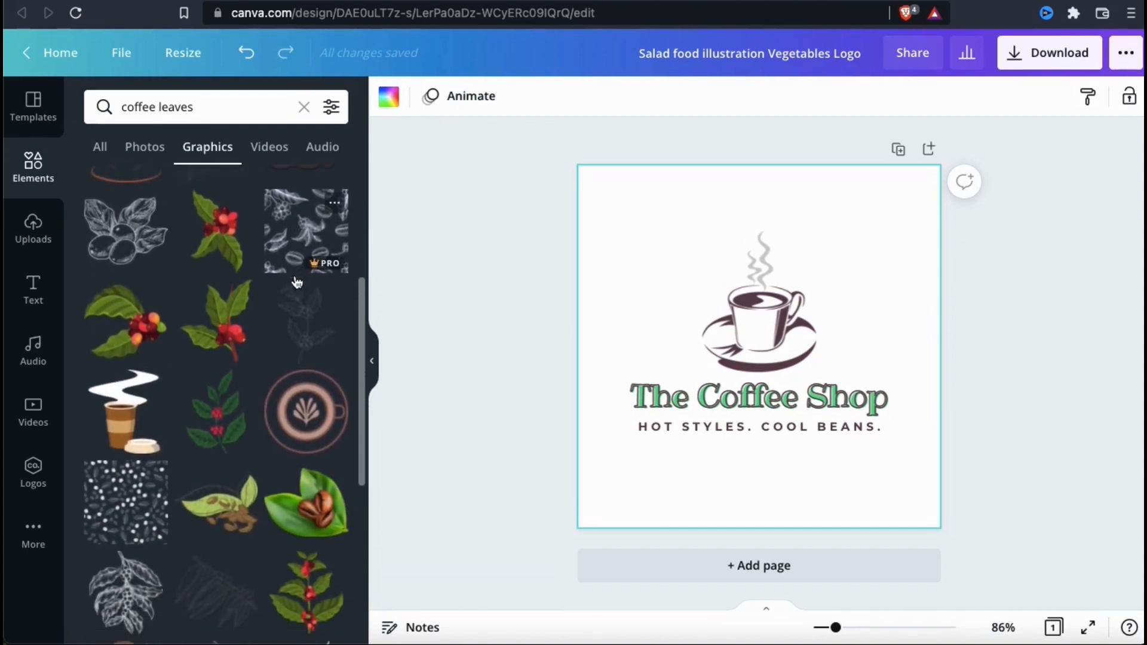
pyautogui.scroll(-3)
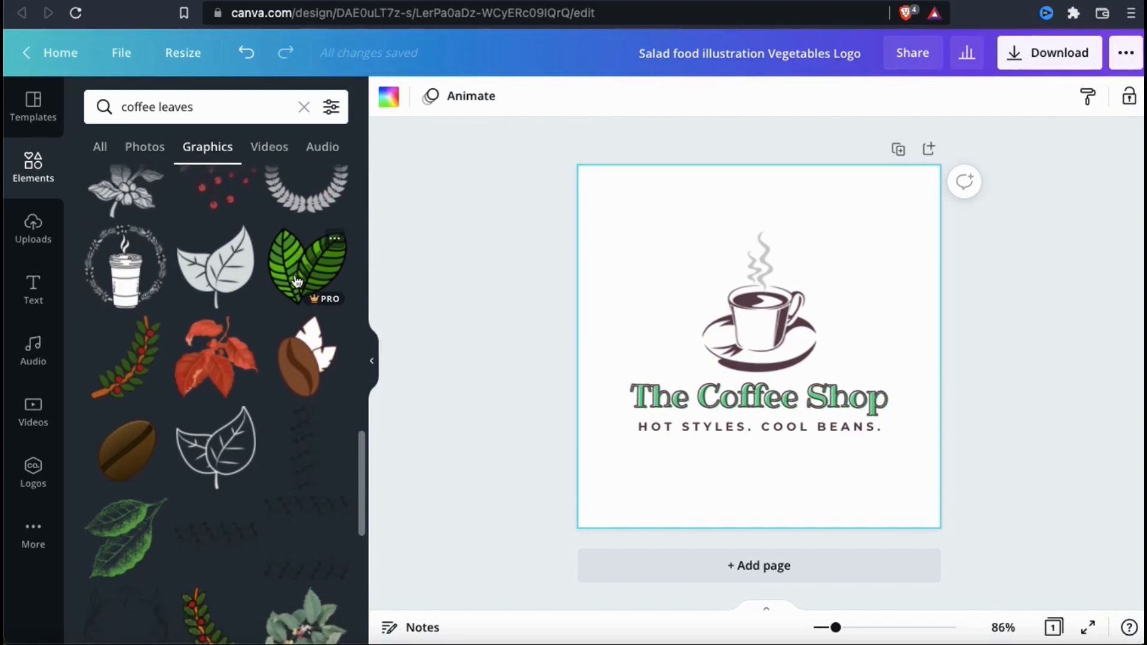
pyautogui.scroll(-3)
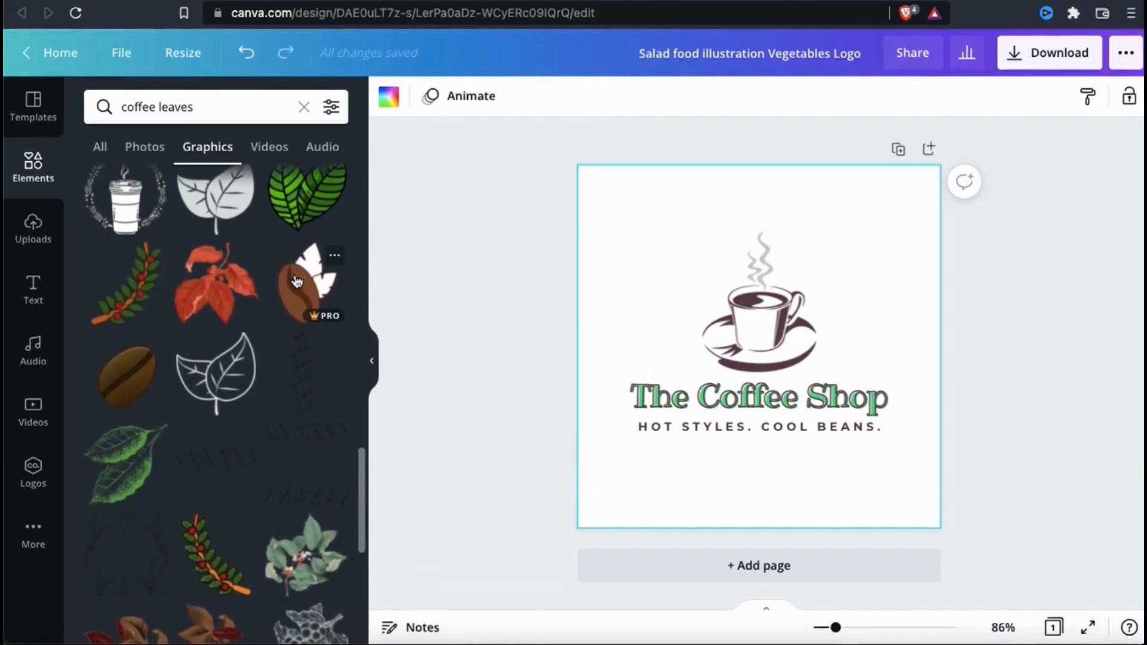
pyautogui.scroll(-3)
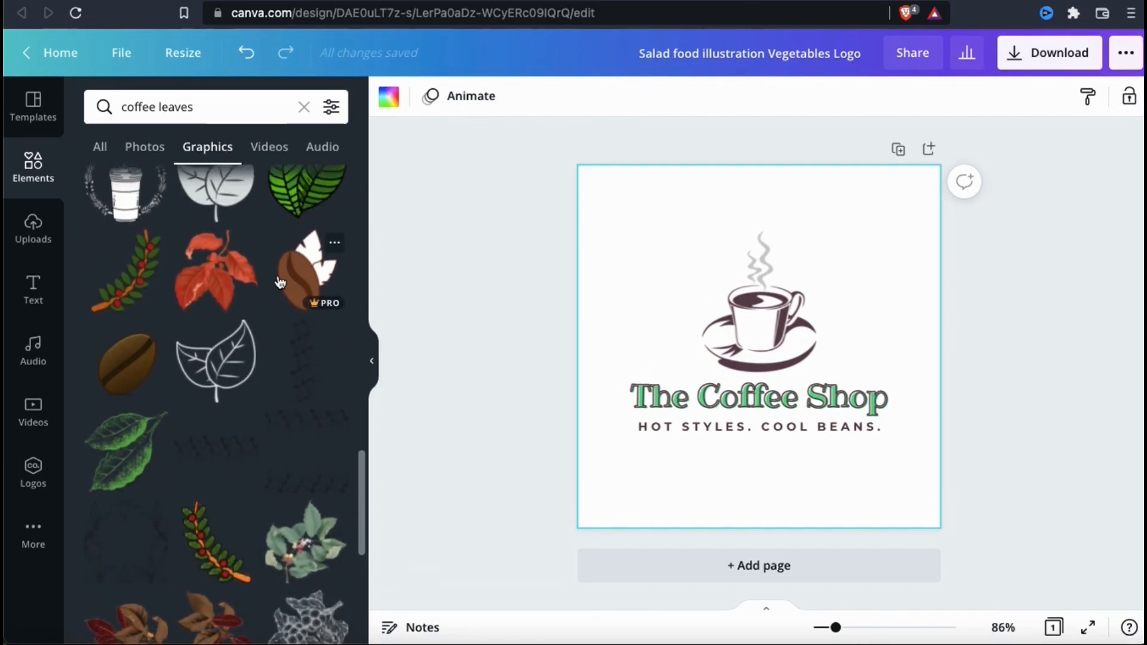
pyautogui.moveTo(135, 272)
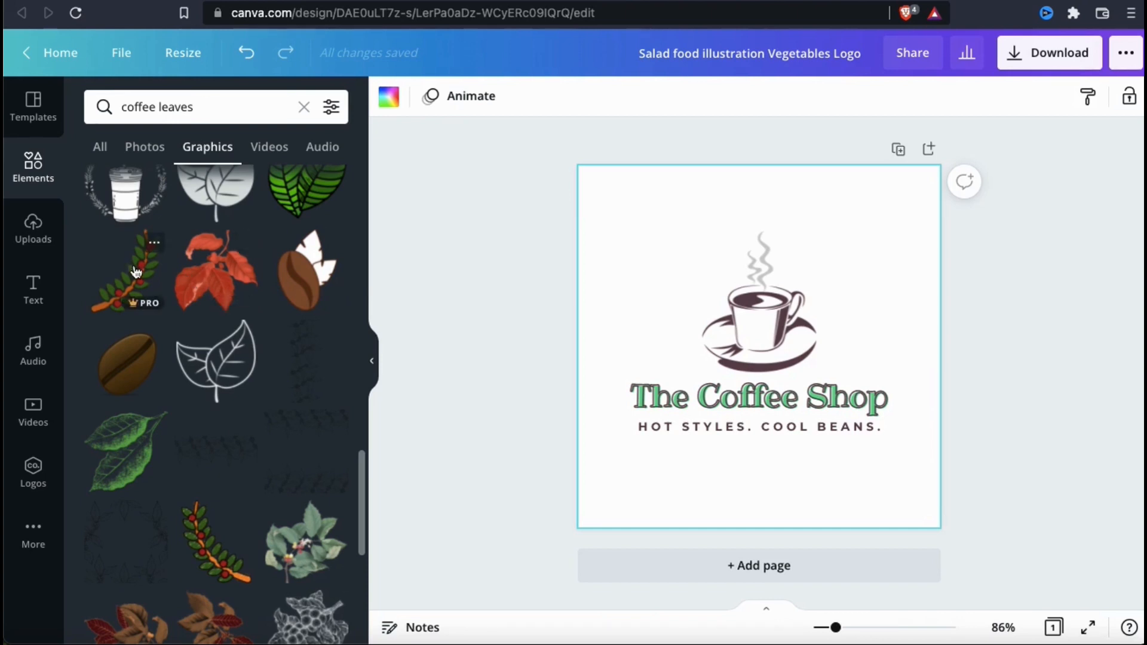
pyautogui.click(124, 271)
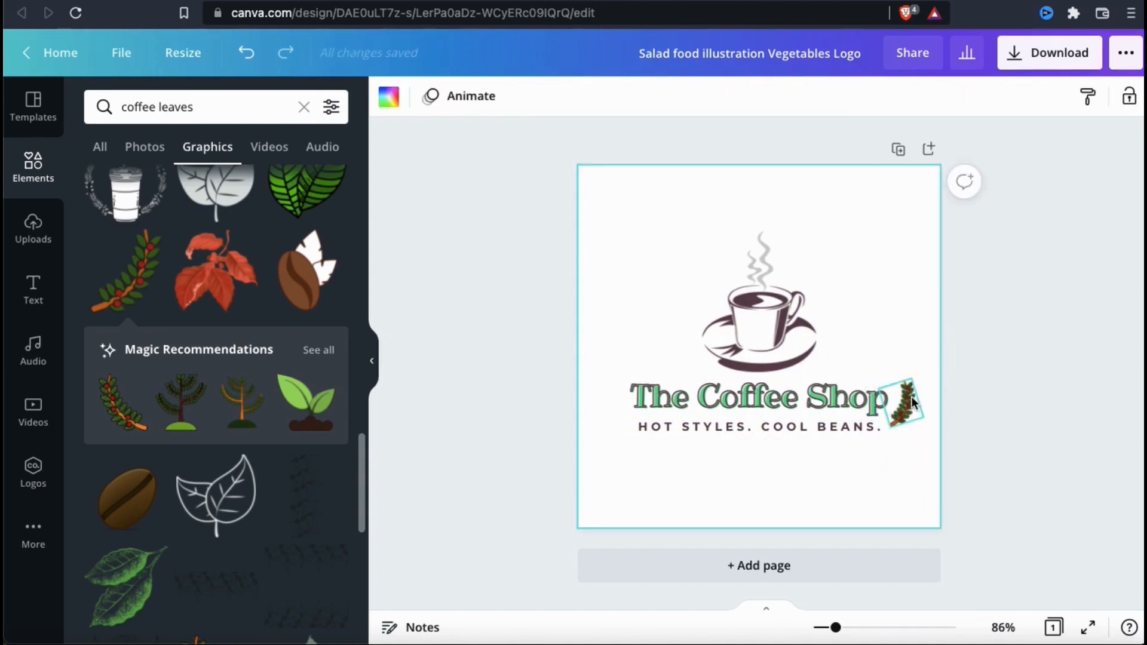
pyautogui.rightClick(904, 403)
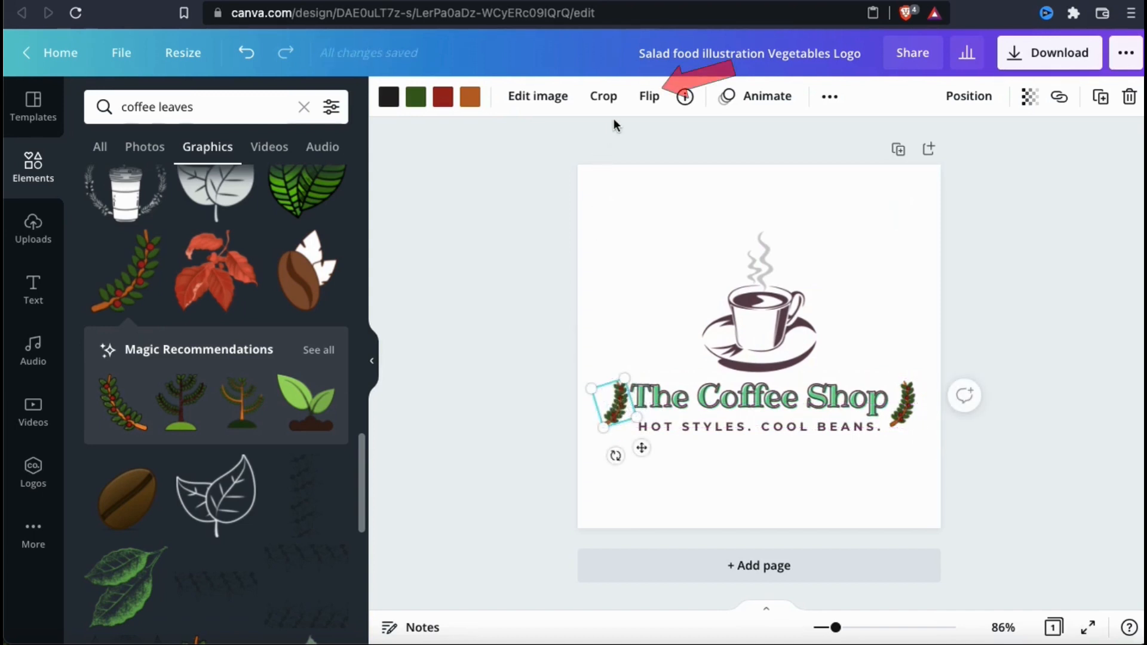
# Step: Flip the copied branch horizontally and place it at the title's left end
pyautogui.click(647, 96)
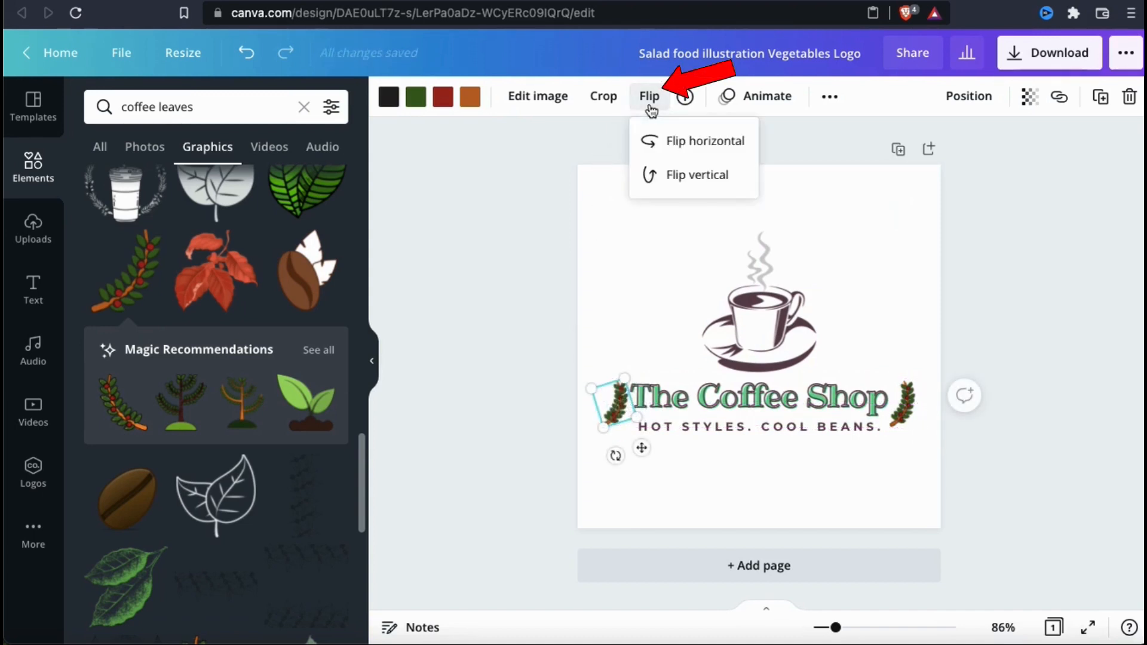
pyautogui.click(705, 141)
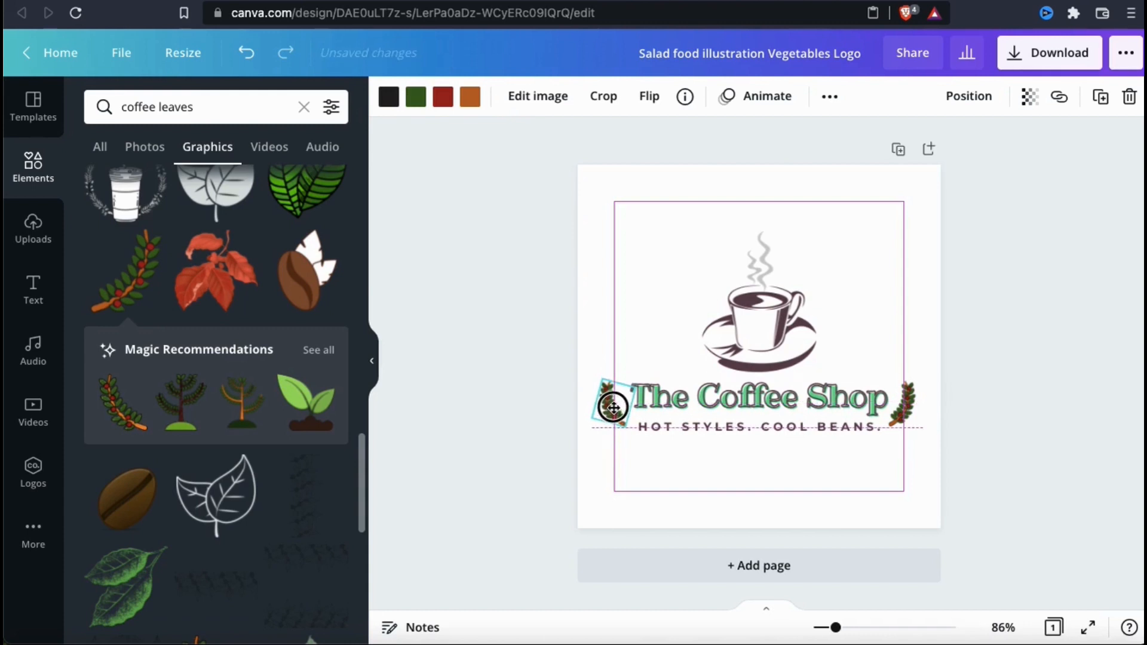
pyautogui.click(613, 407)
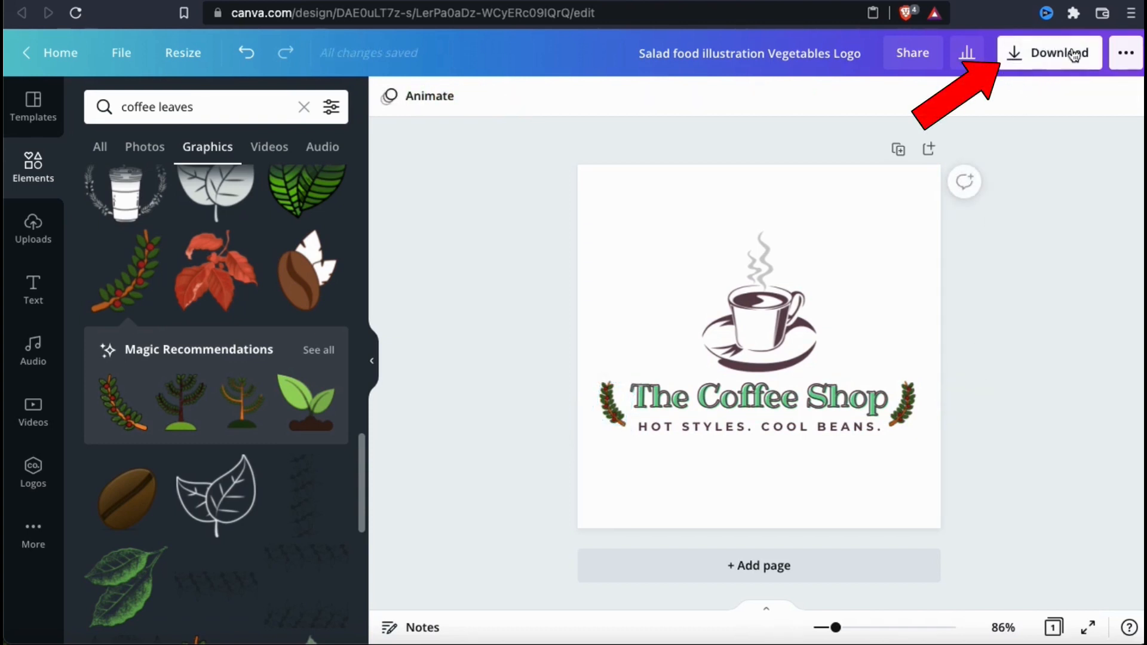
# Step: Download the logo as PNG with Transparent background enabled
pyautogui.click(1049, 53)
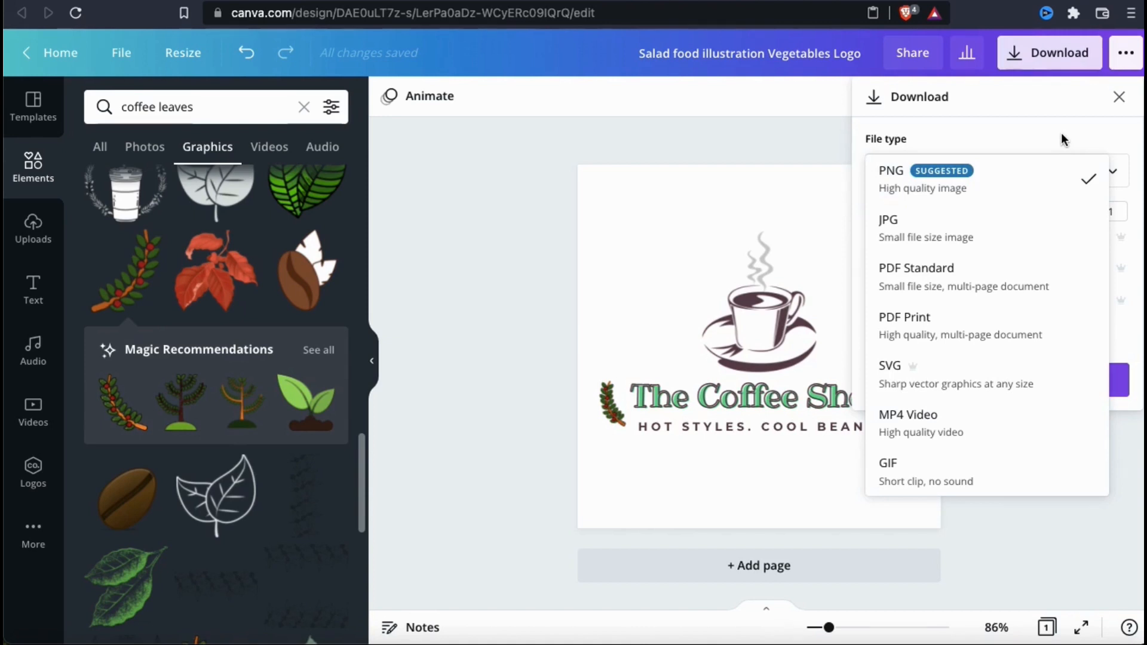
pyautogui.click(890, 171)
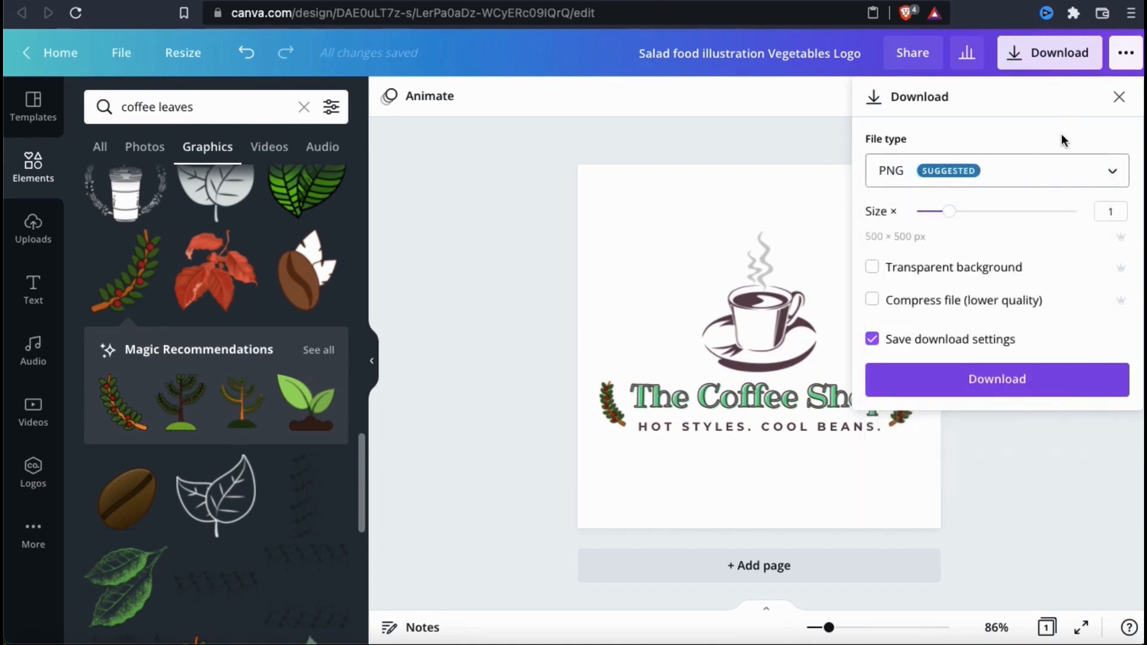
pyautogui.moveTo(952, 213)
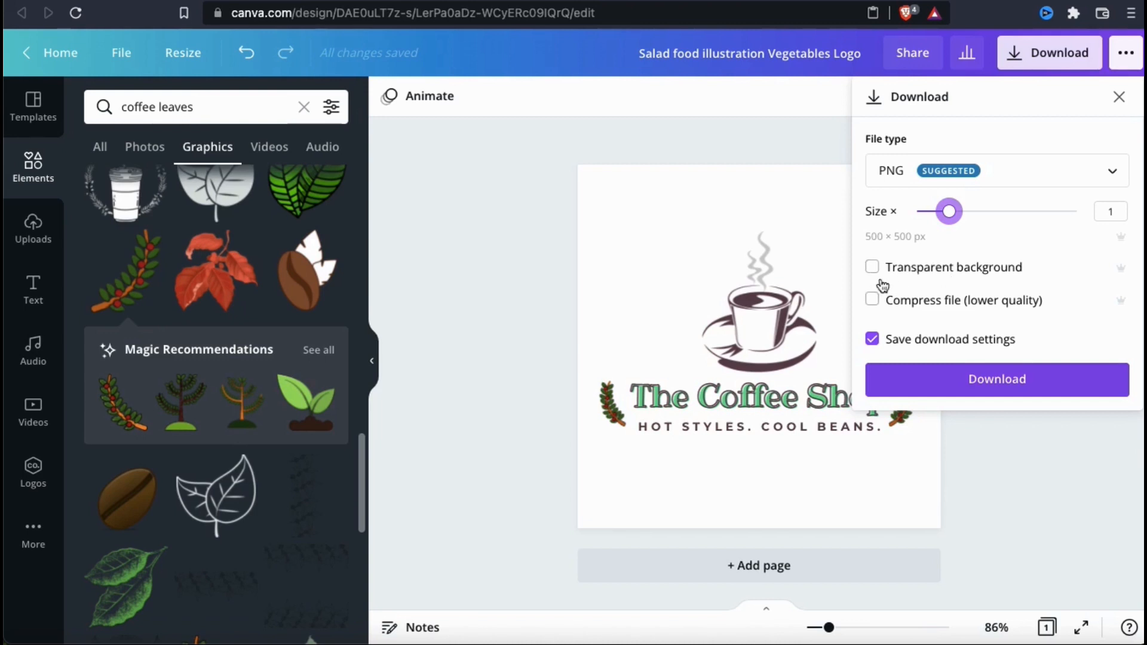
pyautogui.moveTo(886, 282)
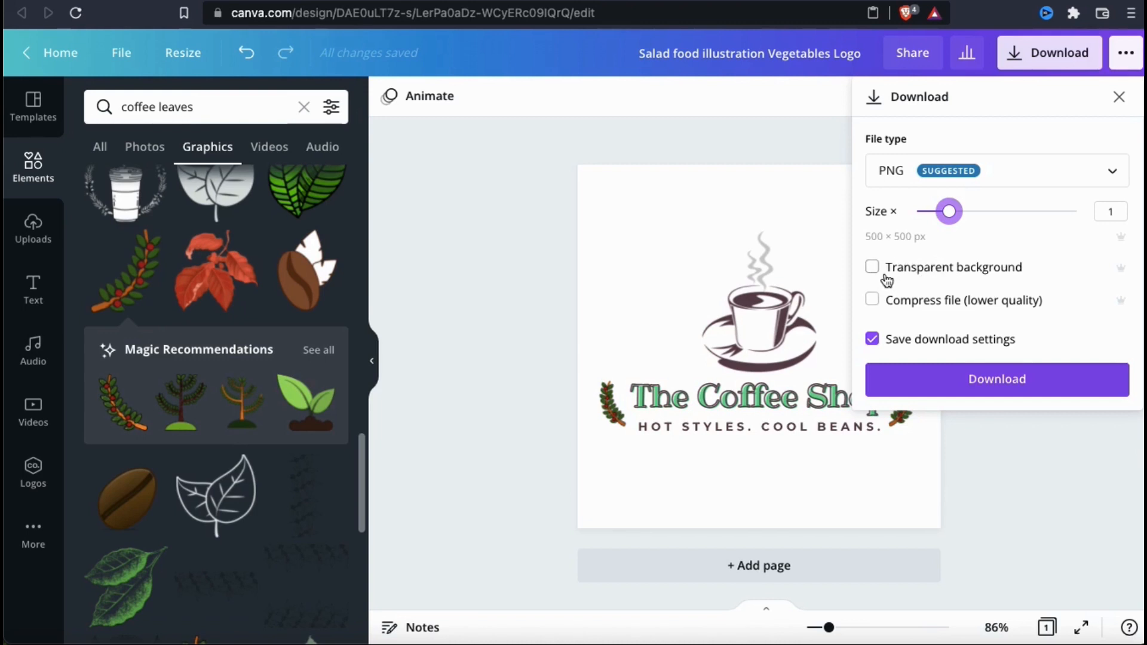
pyautogui.click(872, 267)
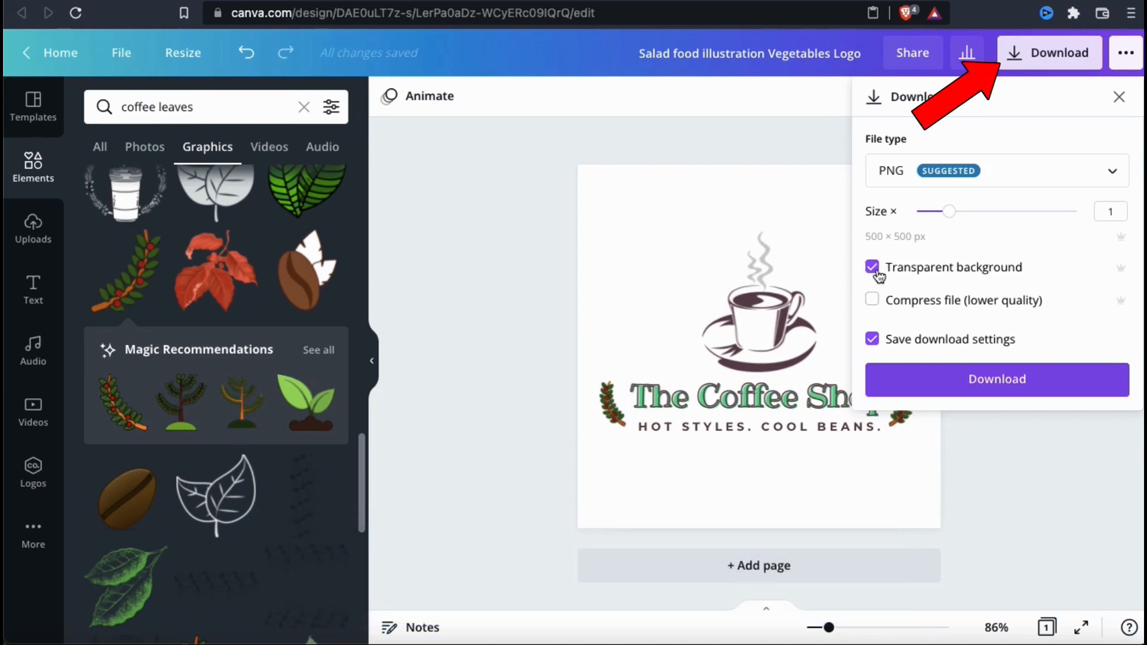
pyautogui.click(997, 379)
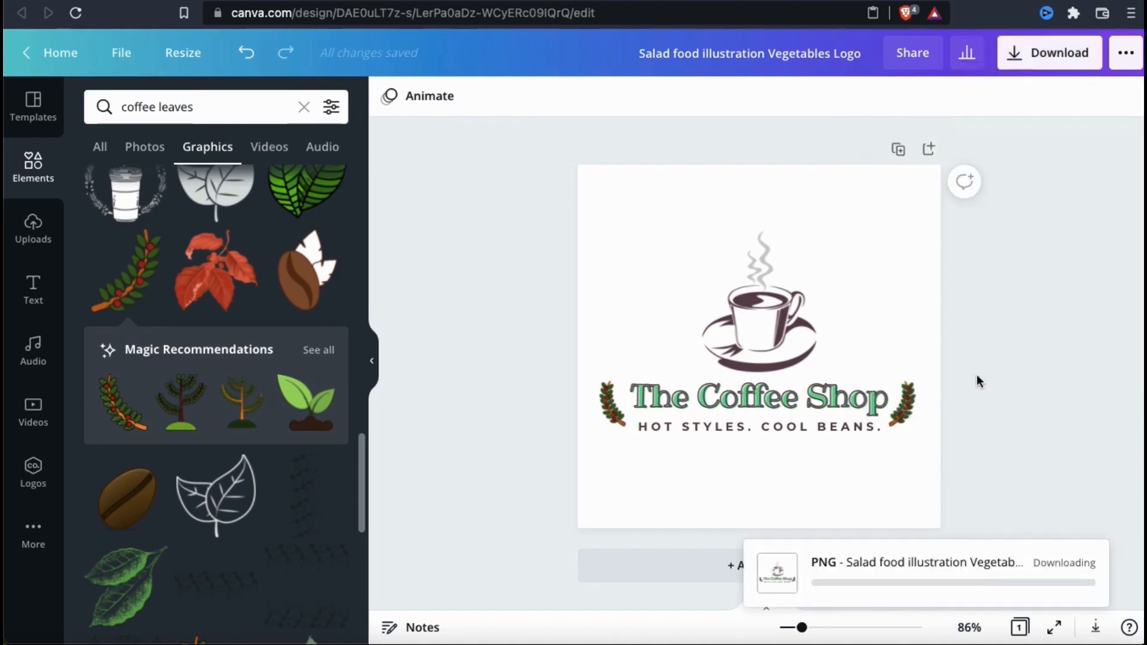